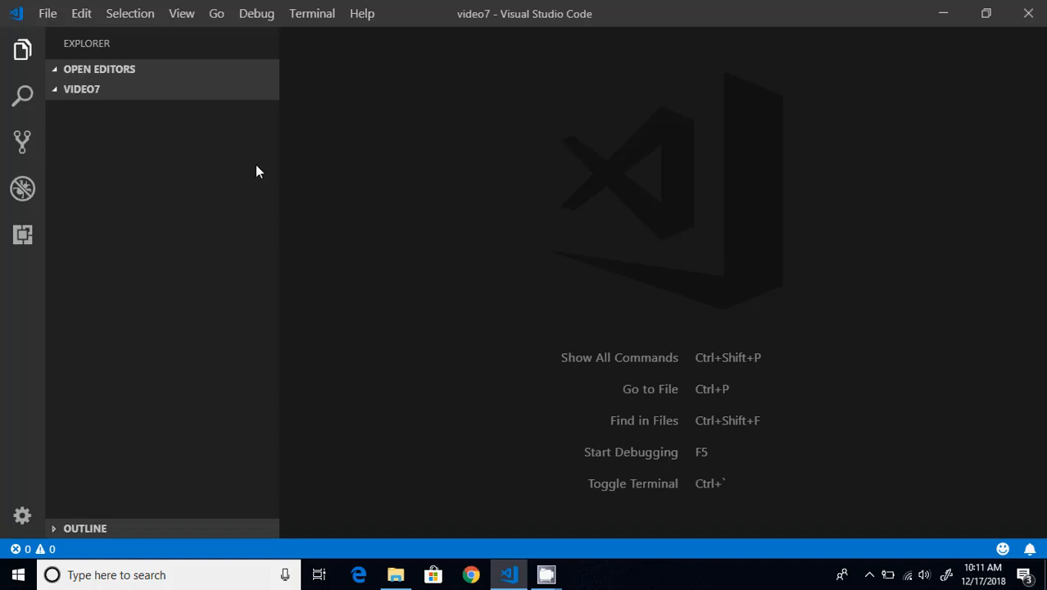
{"action": "mouse_move", "coordinate": [187, 92]}
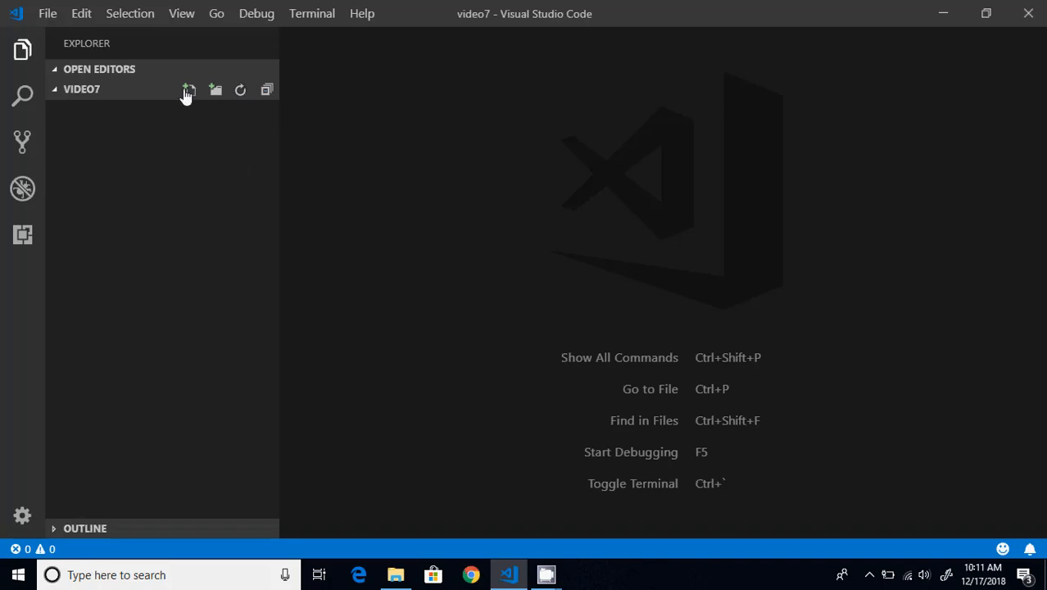
Step: Create a new file named index.html in the video7 folder
{"action": "left_click", "coordinate": [189, 90]}
{"action": "type", "text": "index.html"}
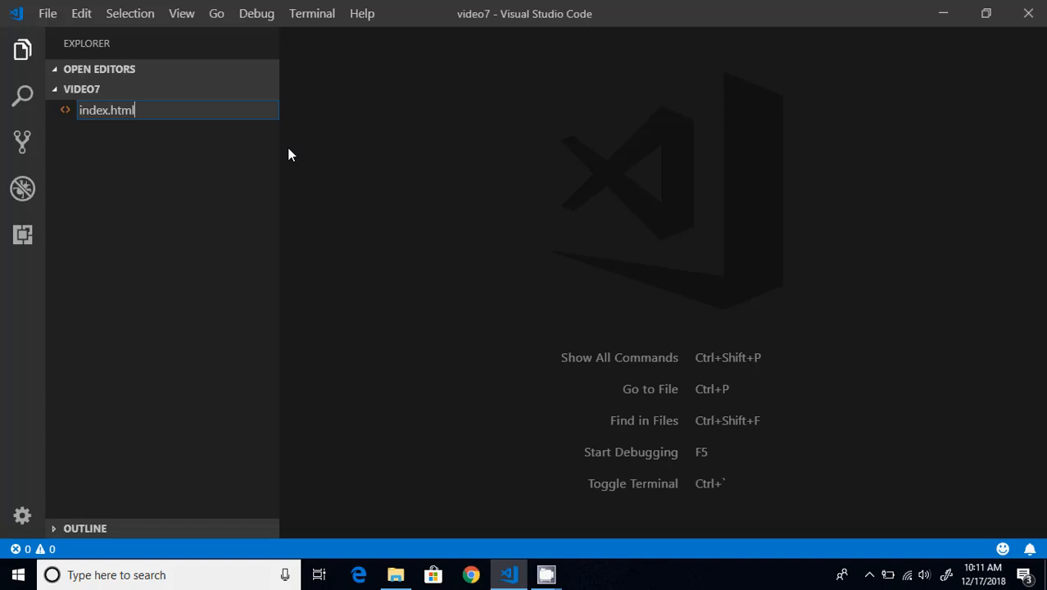
{"action": "key", "text": "Enter"}
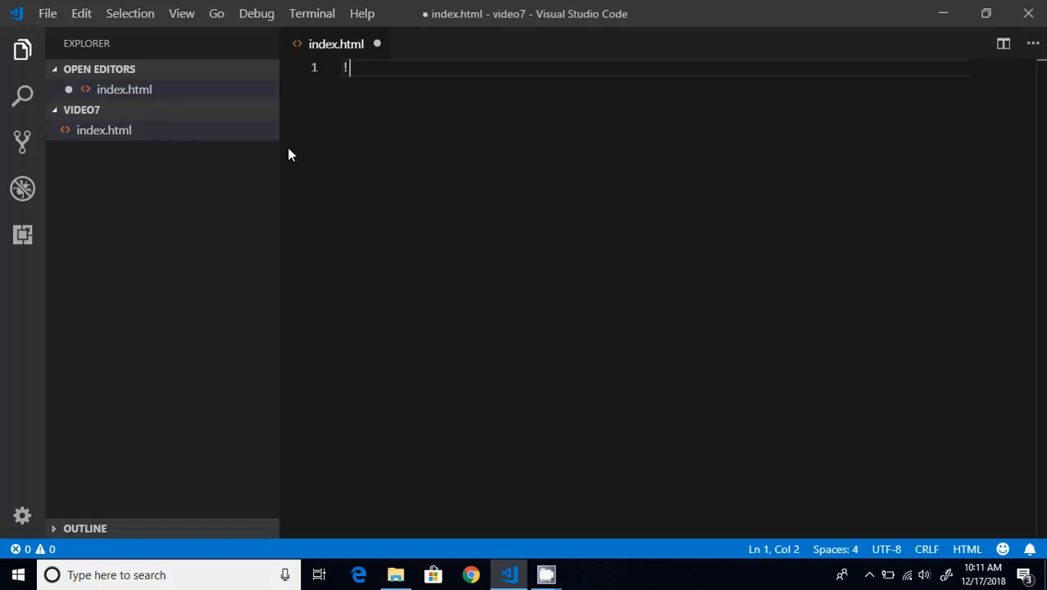
Step: Expand the HTML boilerplate with Emmet and link the style.css stylesheet
{"action": "key", "text": "Tab"}
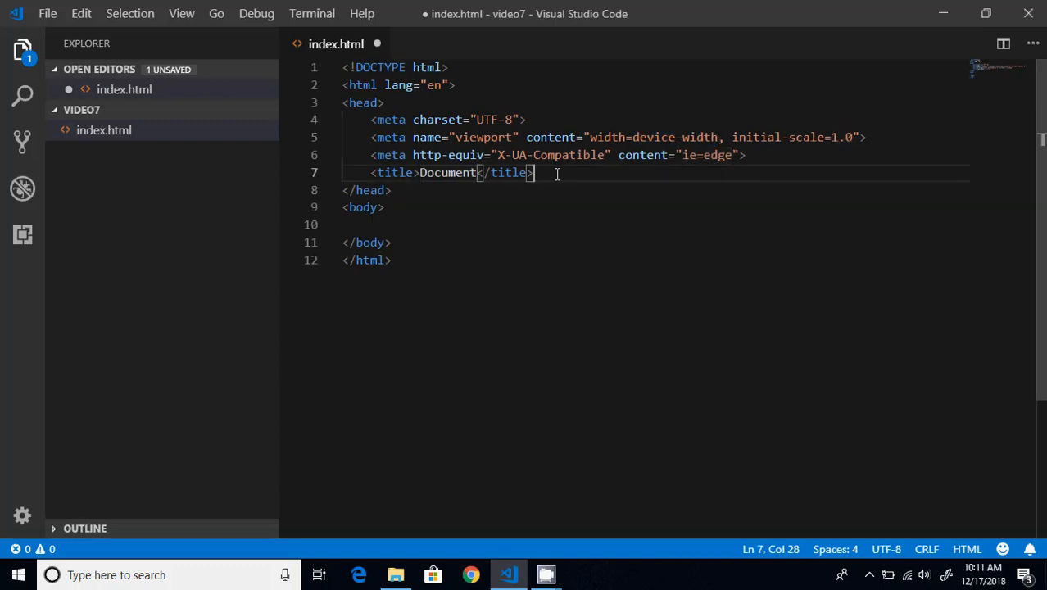
{"action": "type", "text": "link"}
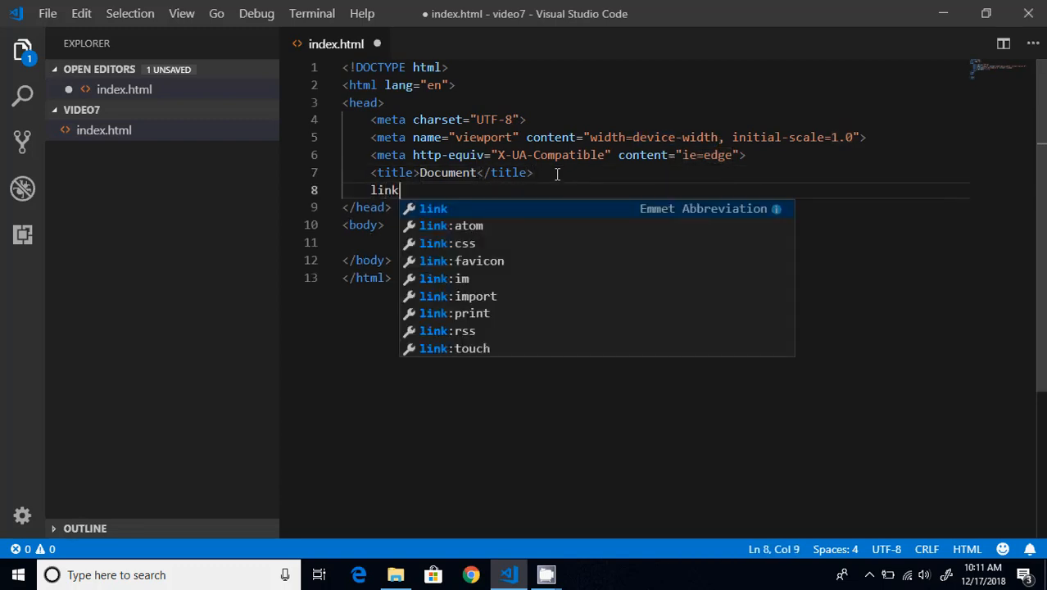
{"action": "key", "text": "Tab"}
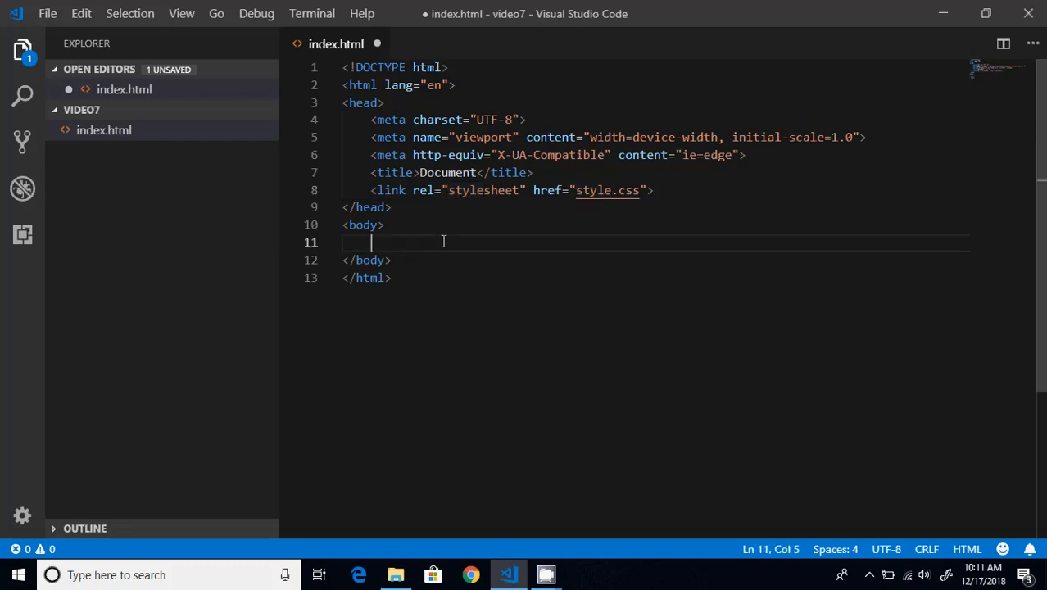
Step: Add a script tag in the body referencing script.js
{"action": "key", "text": "Enter"}
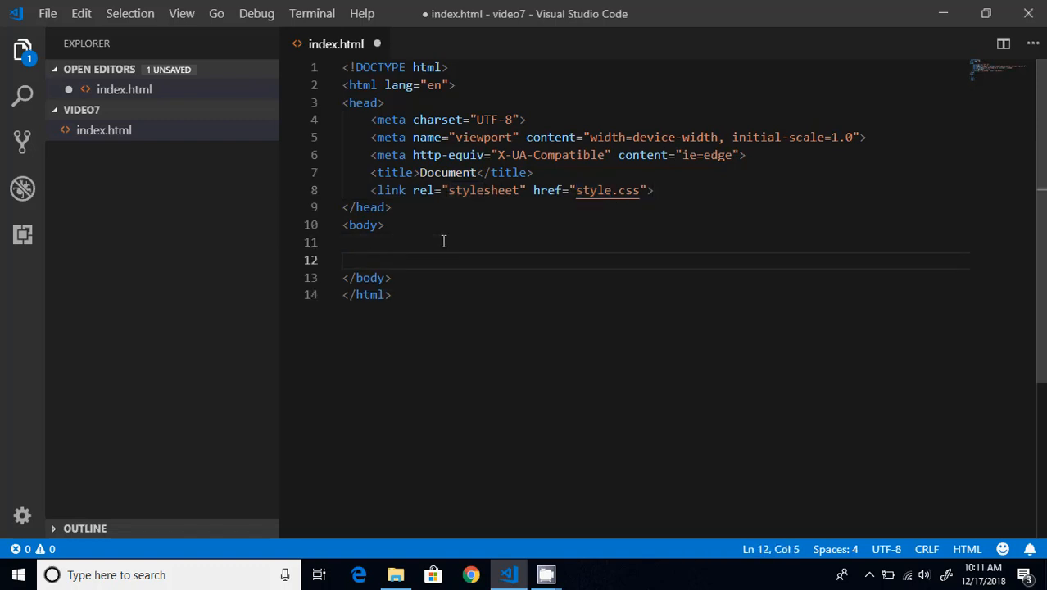
{"action": "type", "text": "src"}
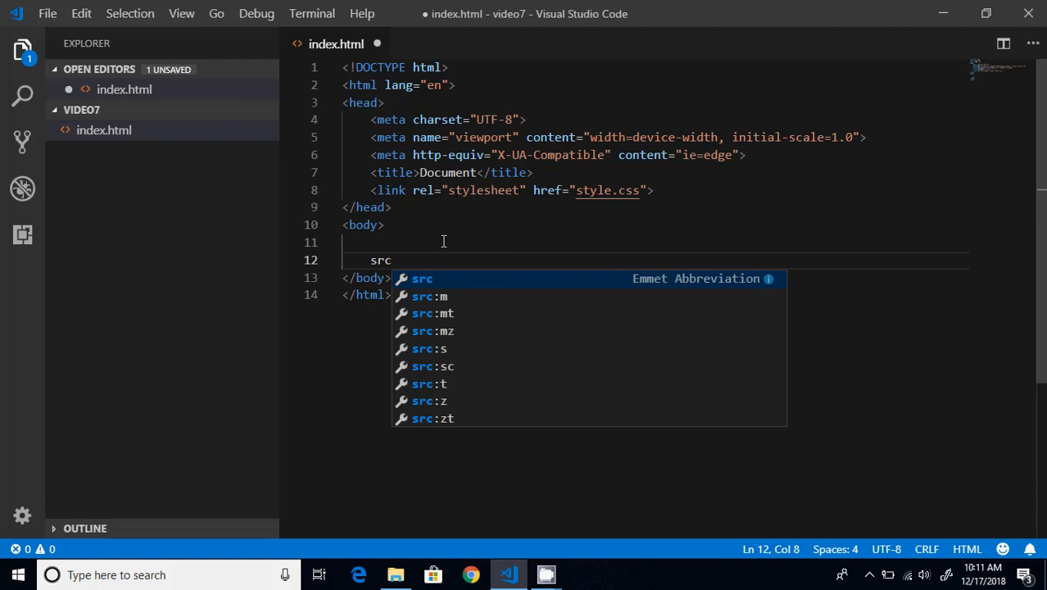
{"action": "key", "text": "Backspace"}
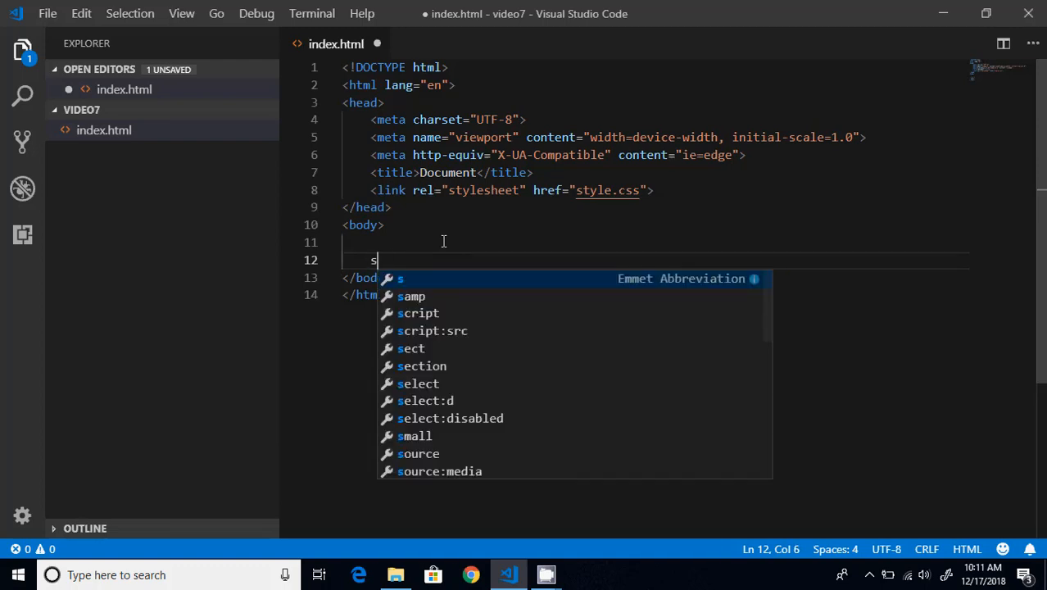
{"action": "key", "text": "Tab"}
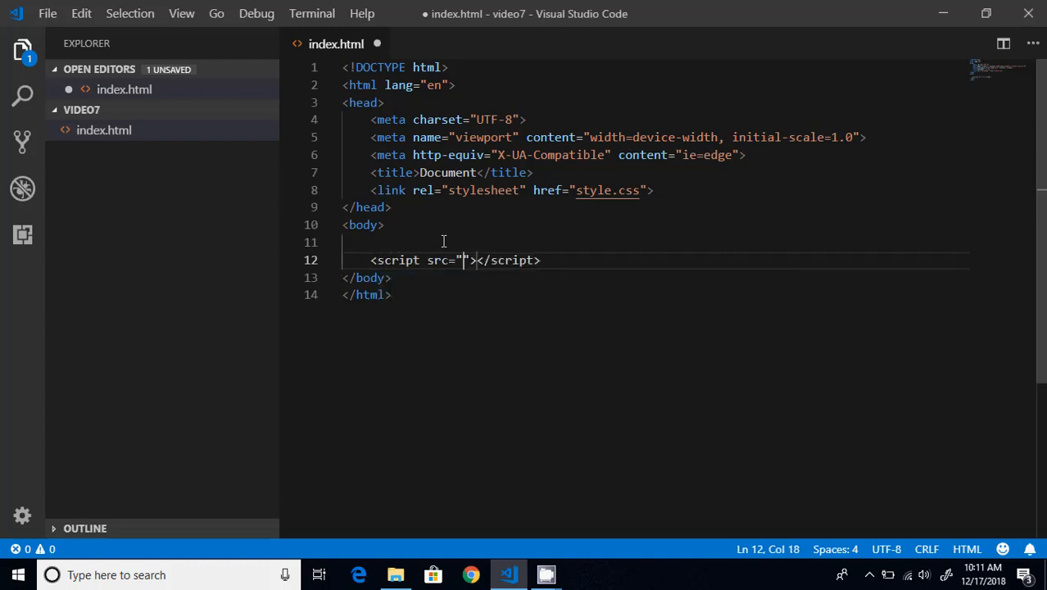
{"action": "type", "text": "s"}
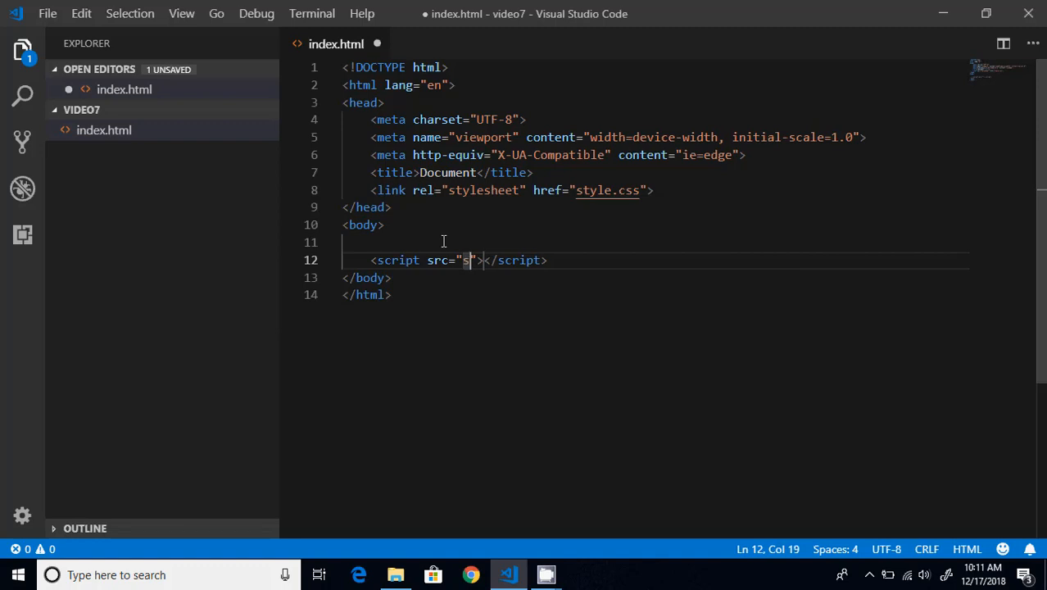
{"action": "type", "text": "cript.js"}
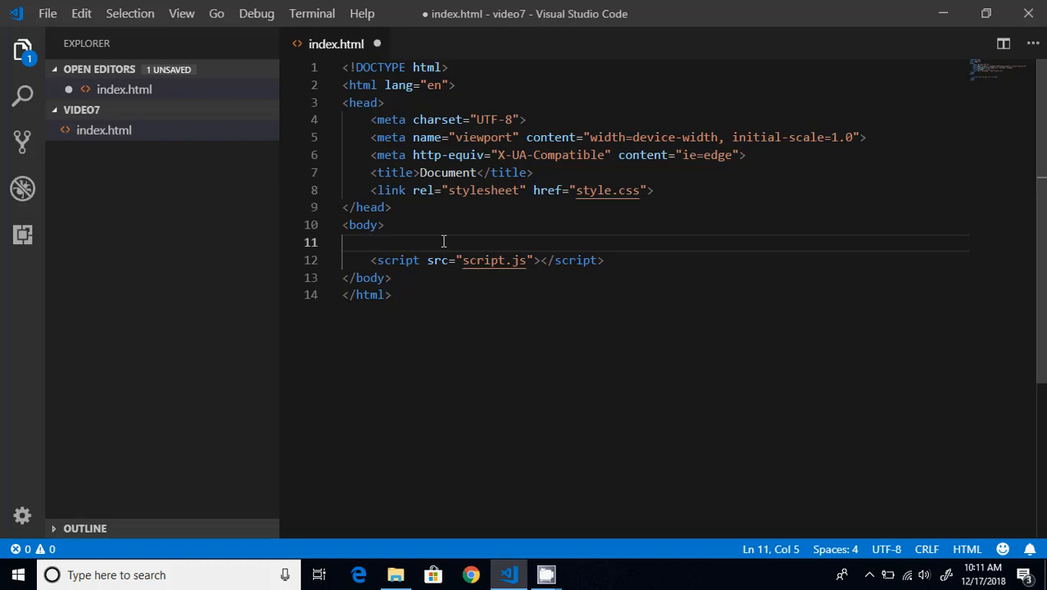
Step: Add a button element containing the text 'click me'
{"action": "type", "text": "butt"}
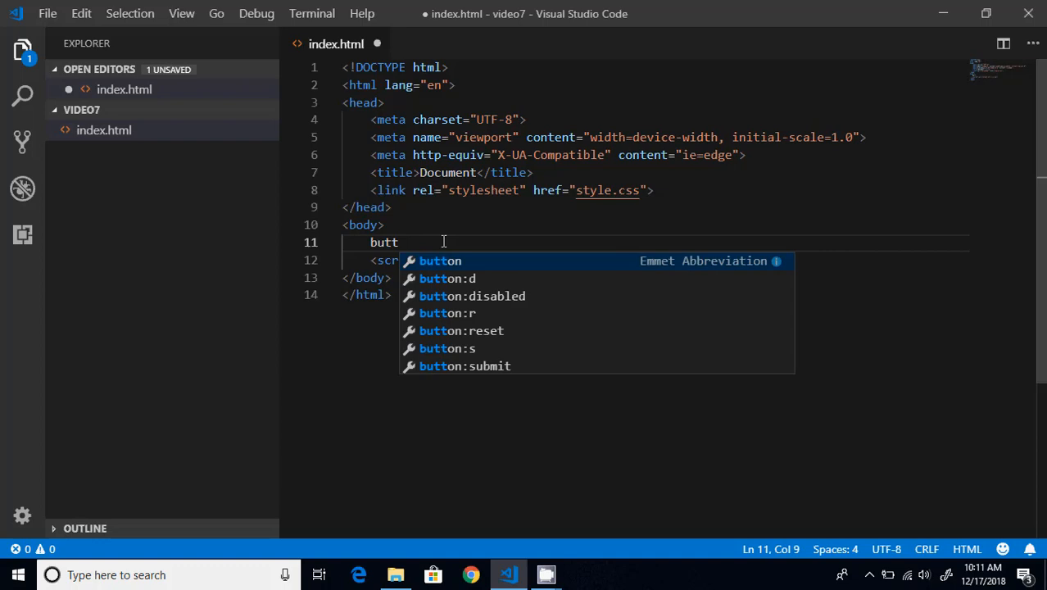
{"action": "key", "text": "Tab"}
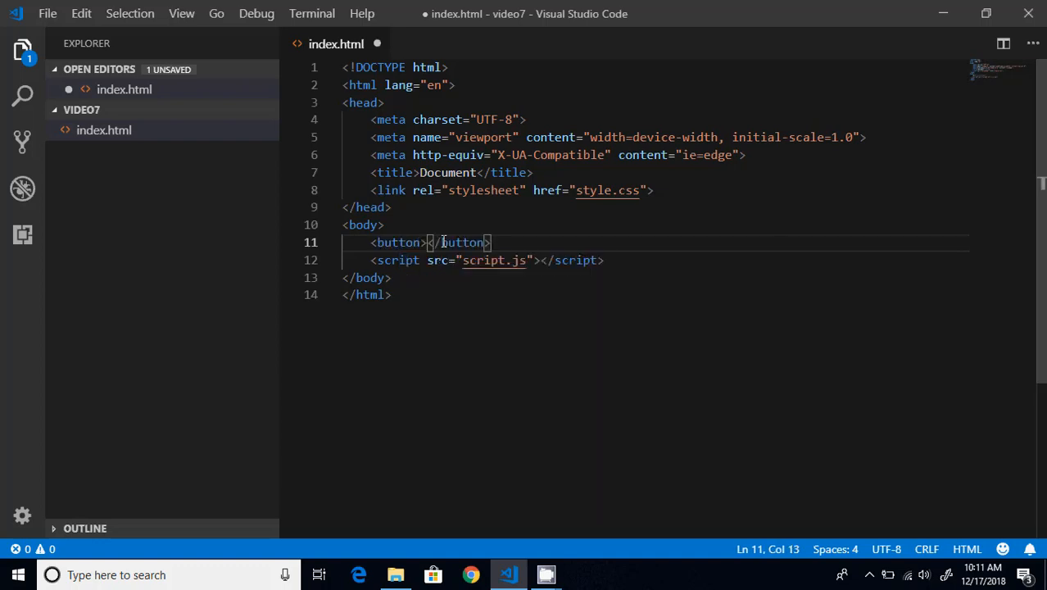
{"action": "type", "text": "c"}
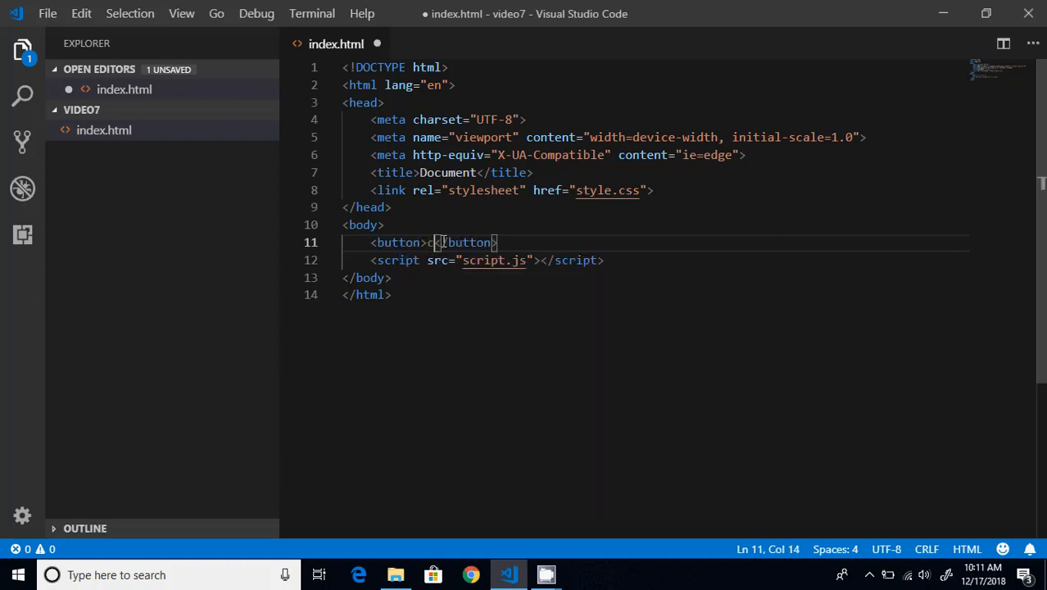
{"action": "type", "text": "lick me"}
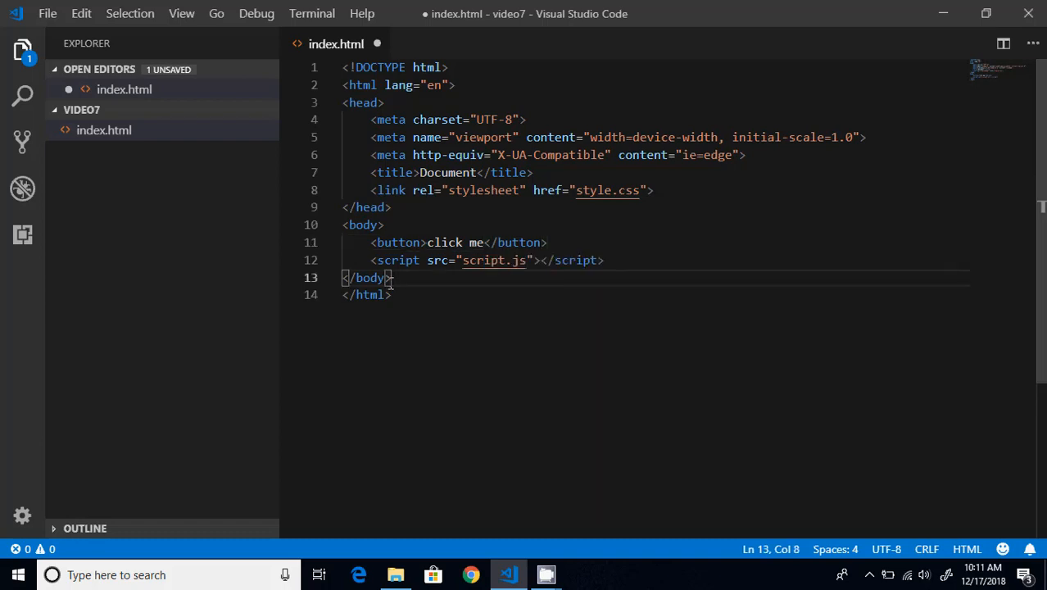
Step: Reveal index.html in its folder, view it in Chrome, and return to the editor
{"action": "right_click", "coordinate": [336, 43]}
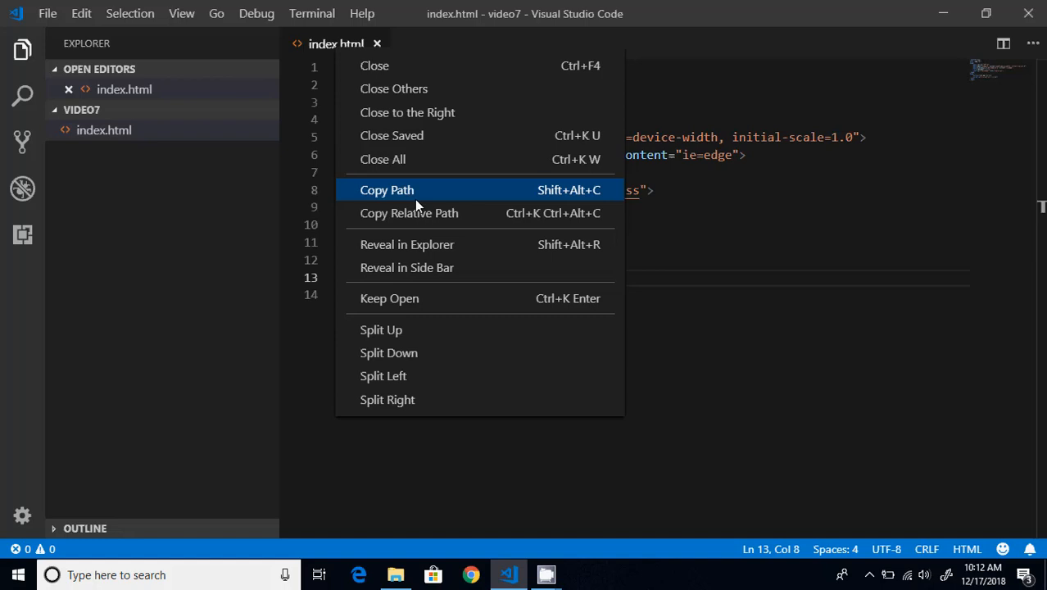
{"action": "mouse_move", "coordinate": [423, 248]}
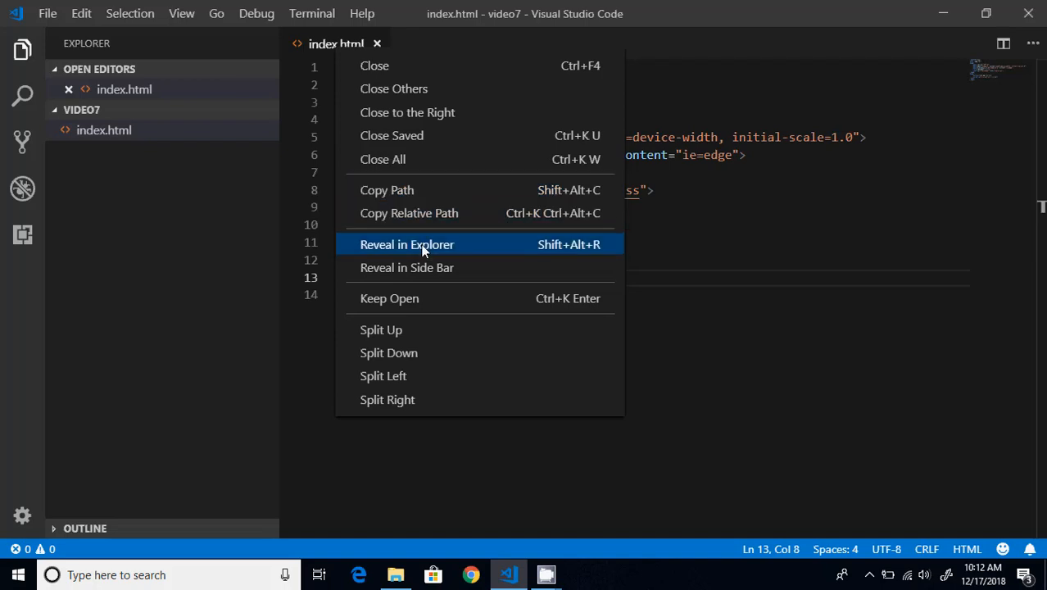
{"action": "left_click", "coordinate": [406, 244]}
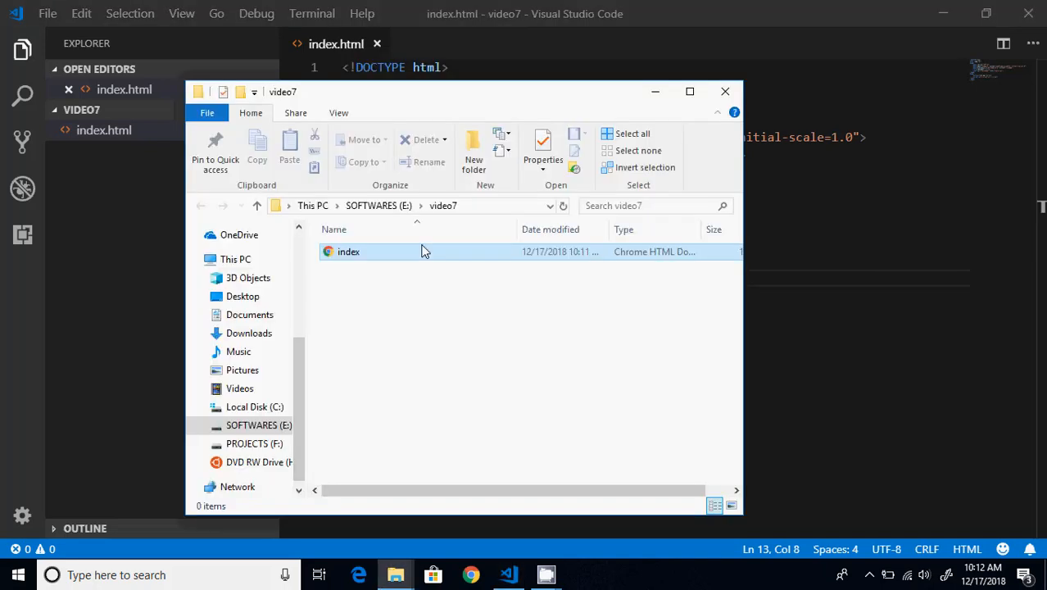
{"action": "left_click", "coordinate": [349, 252]}
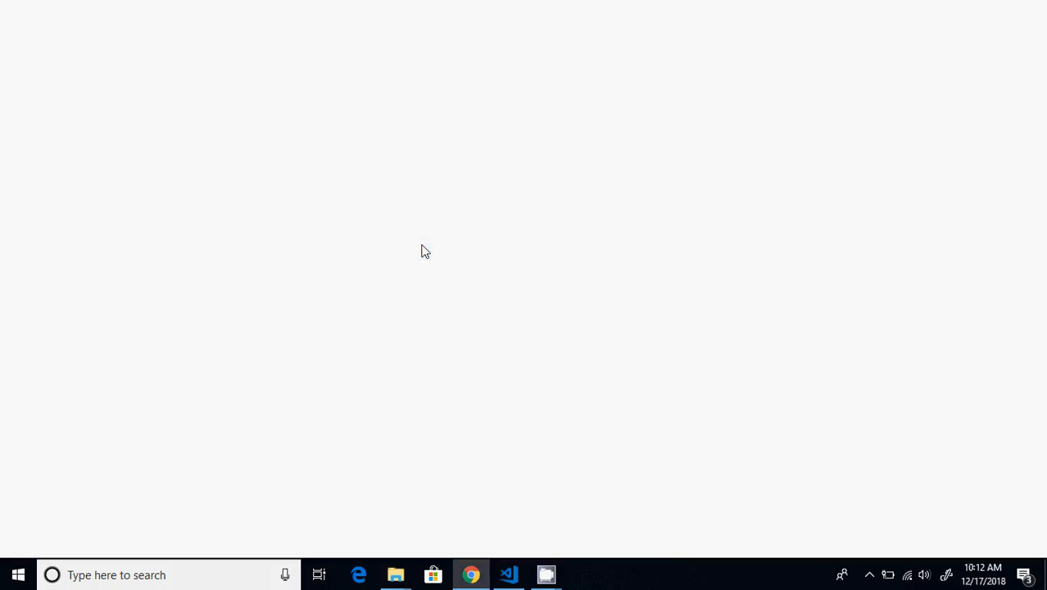
{"action": "left_click", "coordinate": [471, 573]}
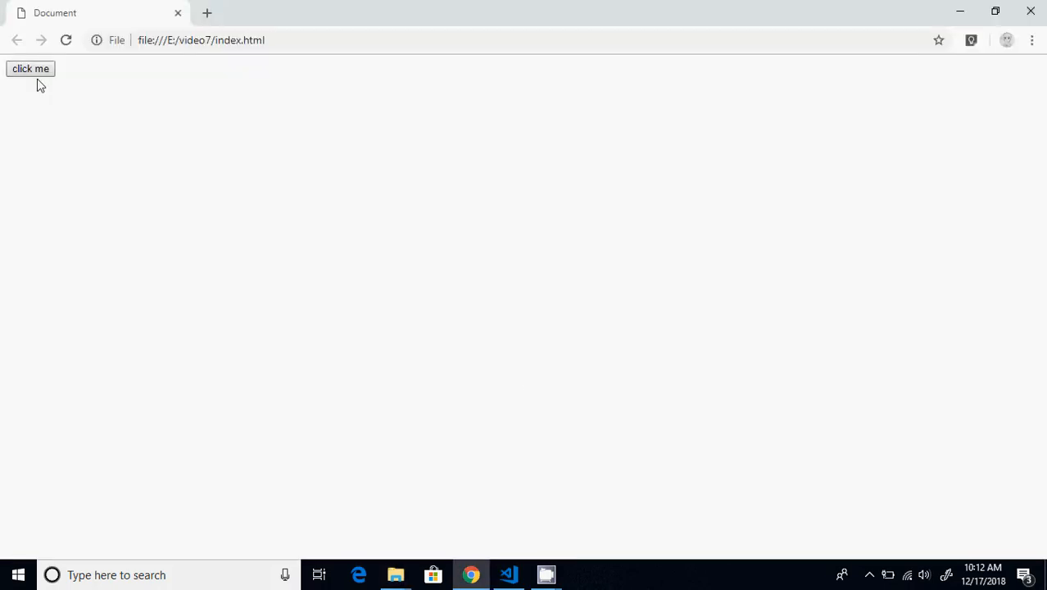
{"action": "left_click", "coordinate": [508, 573]}
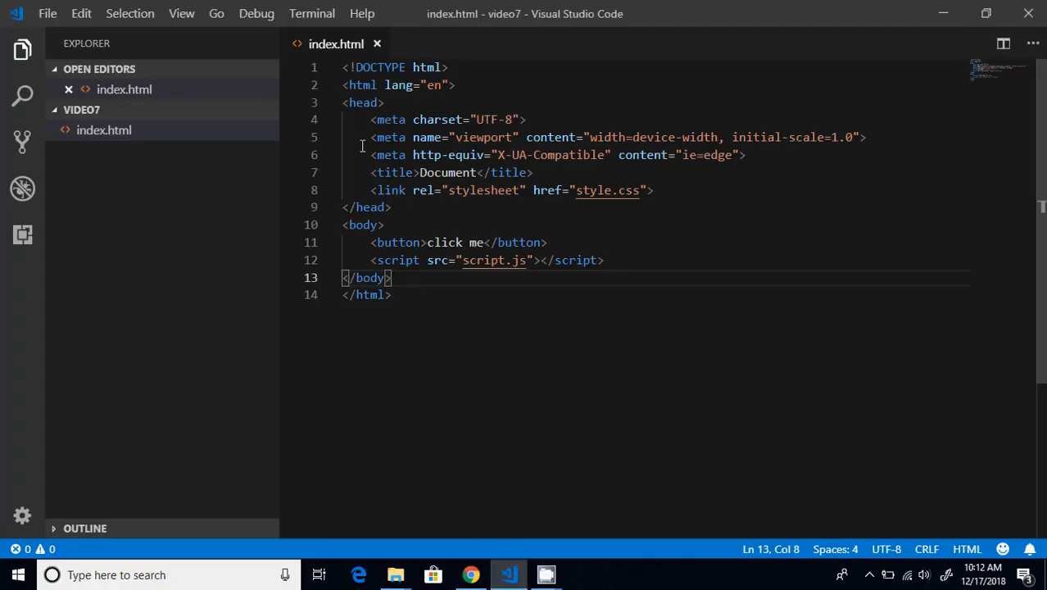
{"action": "mouse_move", "coordinate": [606, 190]}
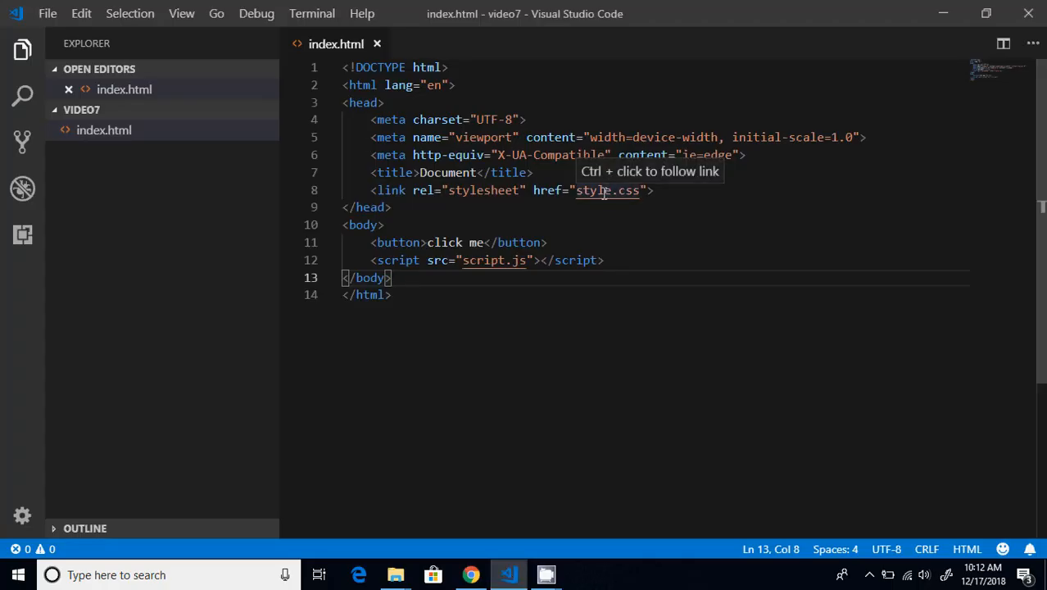
Step: Create style.css from the link and add a universal rule with margin:0 and padding:0
{"action": "left_click", "coordinate": [606, 190]}
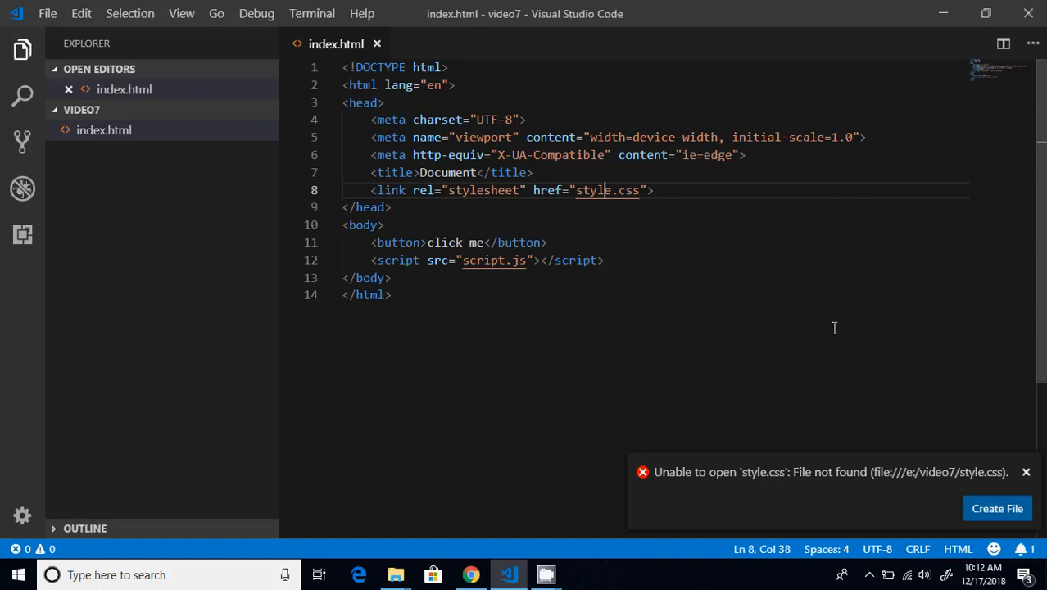
{"action": "left_click", "coordinate": [995, 507]}
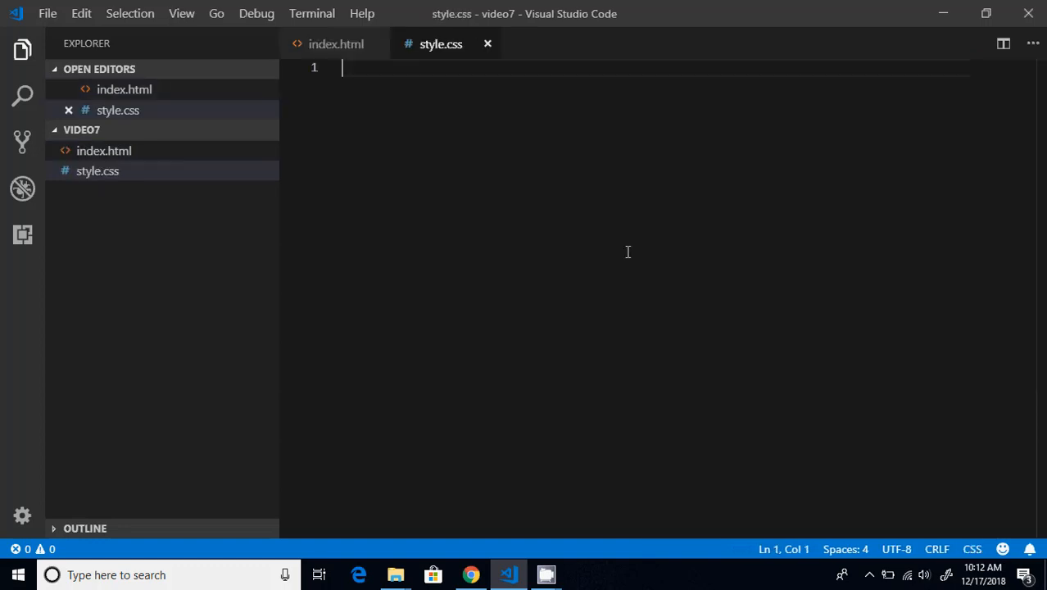
{"action": "type", "text": "*"}
{"action": "type", "text": "ma"}
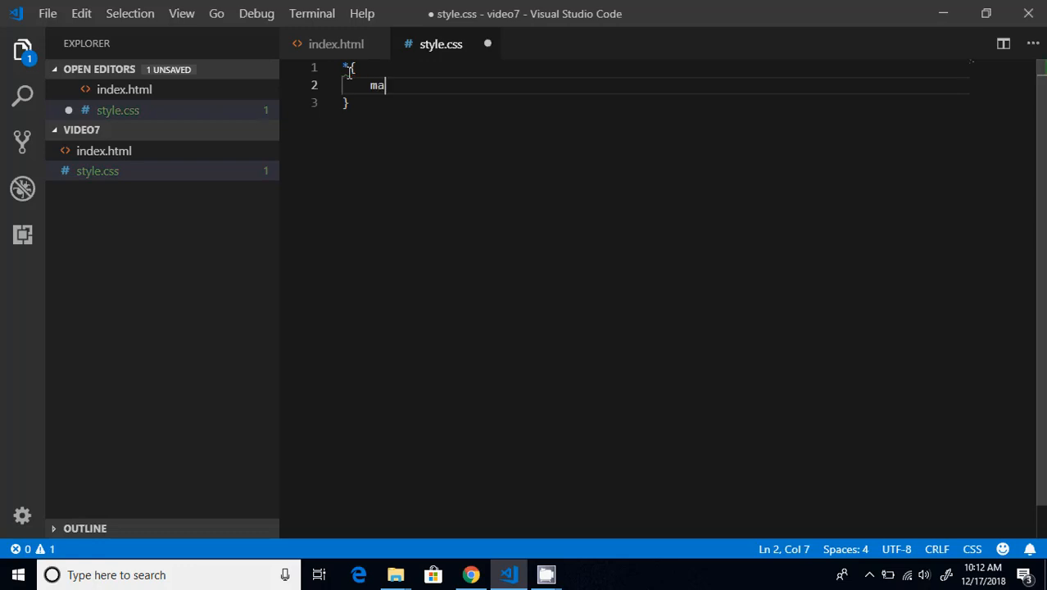
{"action": "type", "text": "rgin:0;"}
{"action": "type", "text": "padding:0;"}
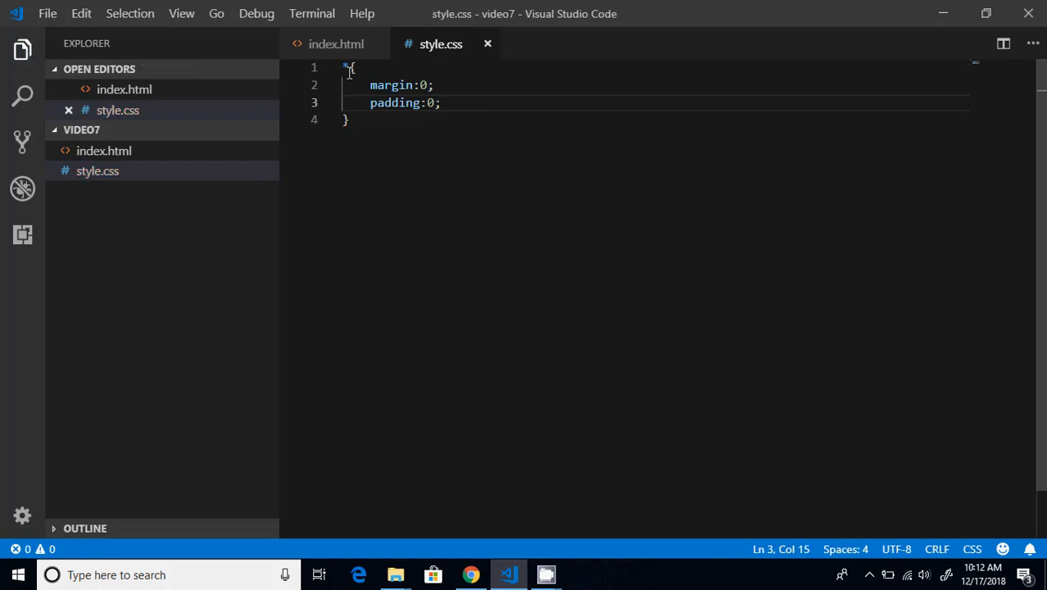
Step: Check in Chrome that the button sits flush in the top-left corner, then return
{"action": "left_click", "coordinate": [470, 573]}
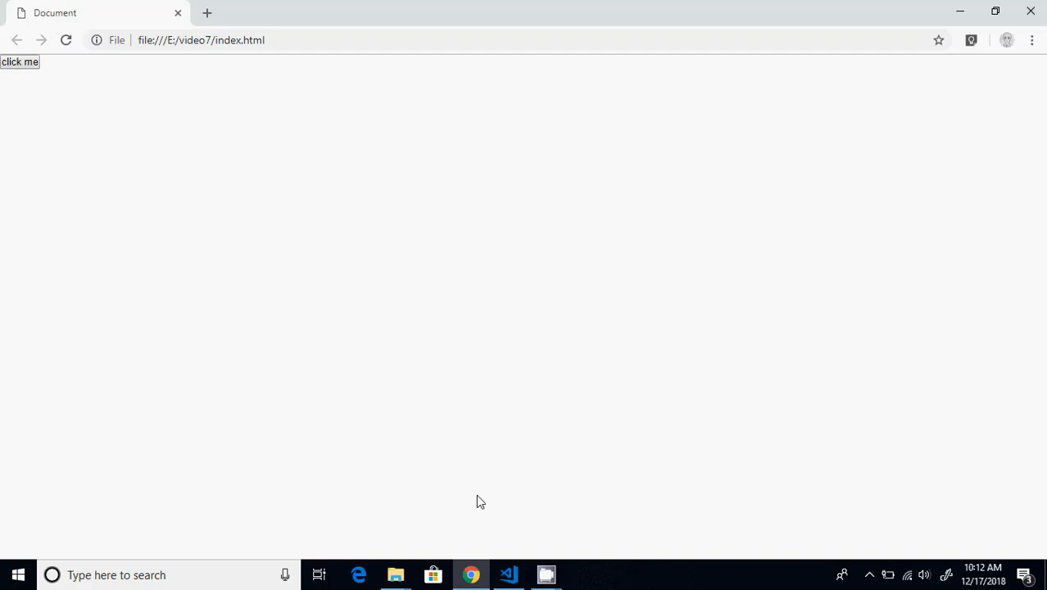
{"action": "left_click", "coordinate": [507, 573]}
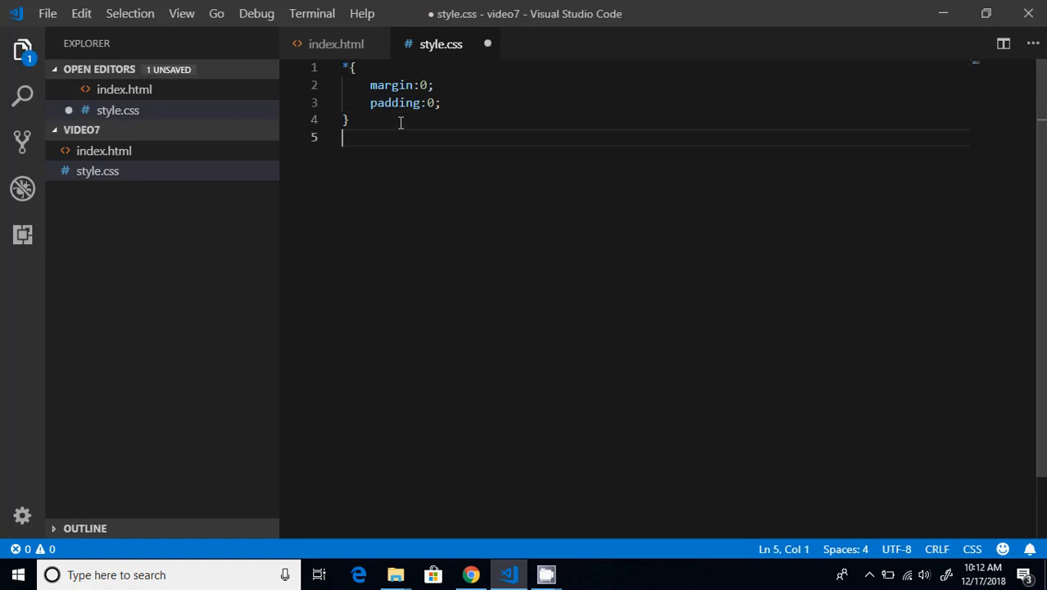
Step: Add class="myButton" to the click me button in index.html
{"action": "left_click", "coordinate": [336, 43]}
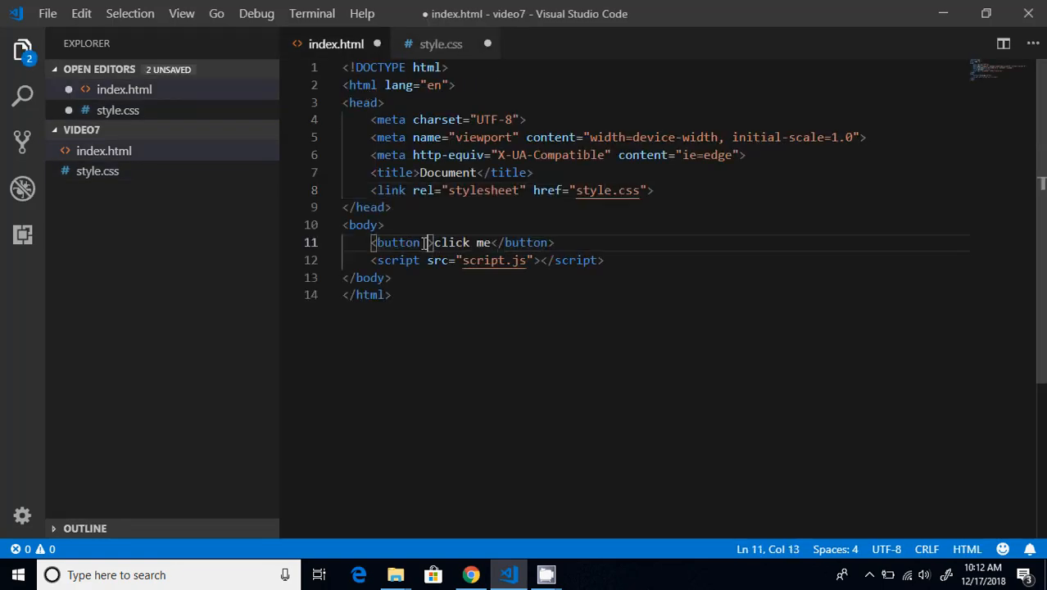
{"action": "type", "text": "class=\"\""}
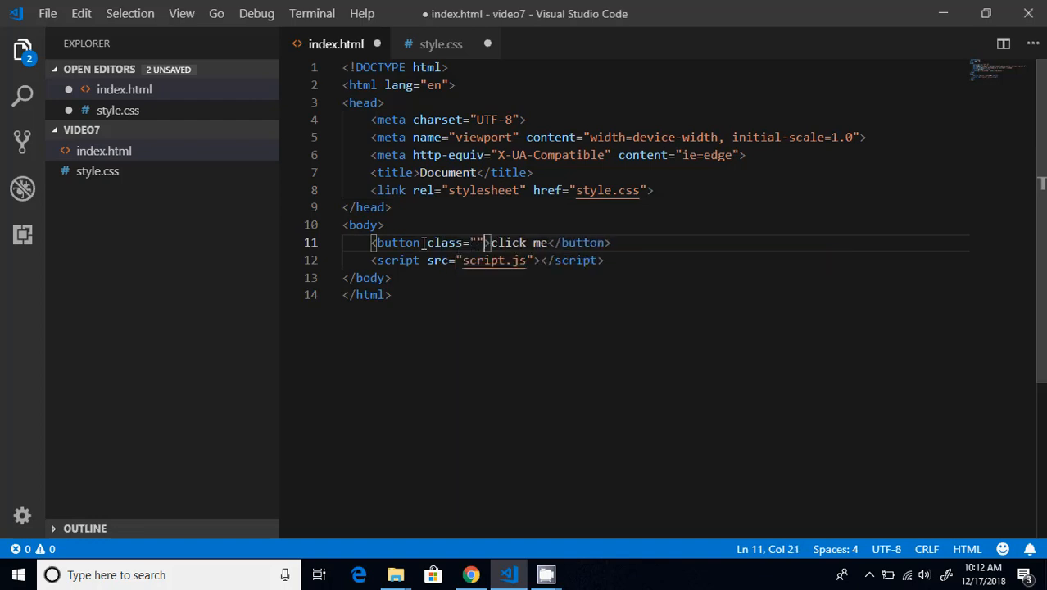
{"action": "type", "text": "myButt"}
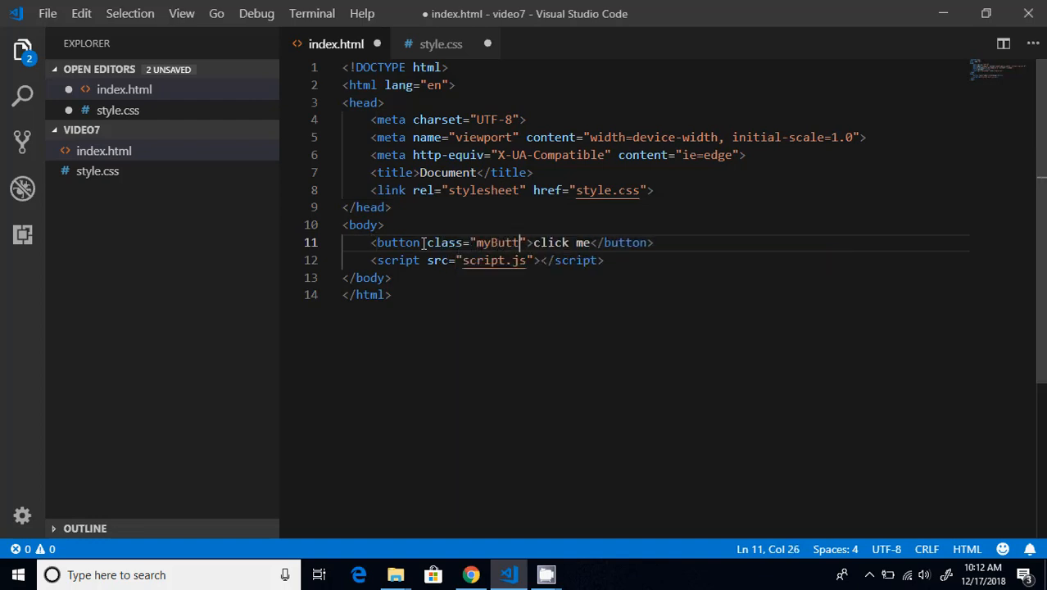
{"action": "type", "text": "on"}
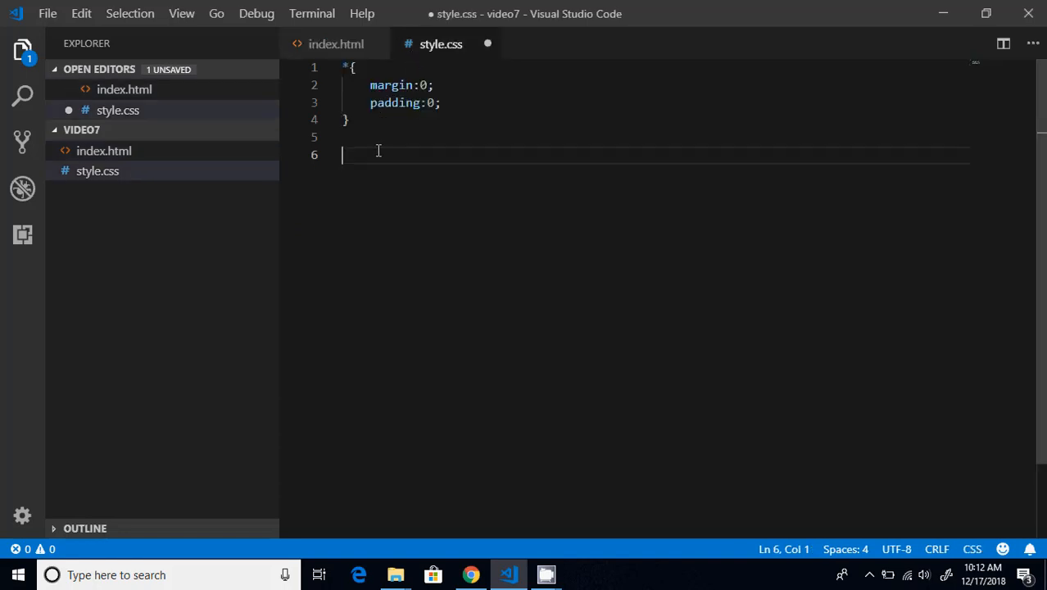
Step: Write a .myButton rule with padding:5px and background-color: red
{"action": "type", "text": ".m"}
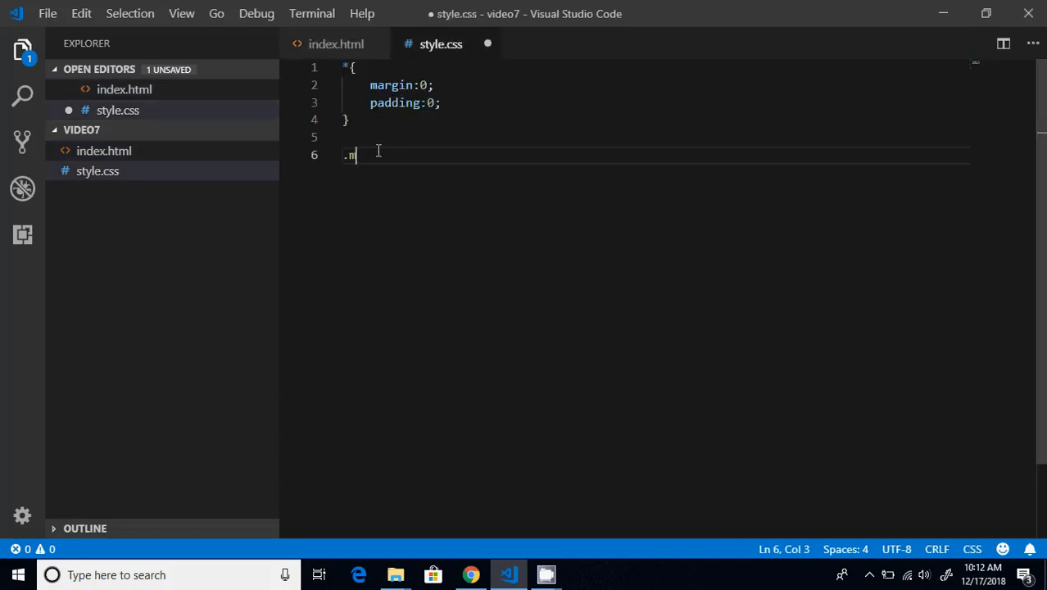
{"action": "type", "text": "yButton"}
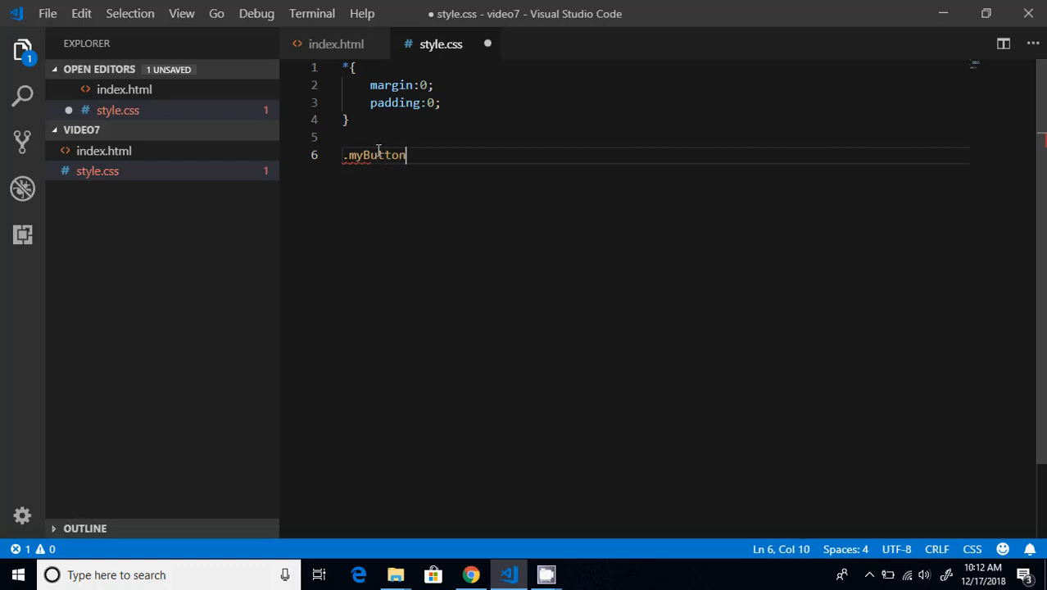
{"action": "type", "text": "{"}
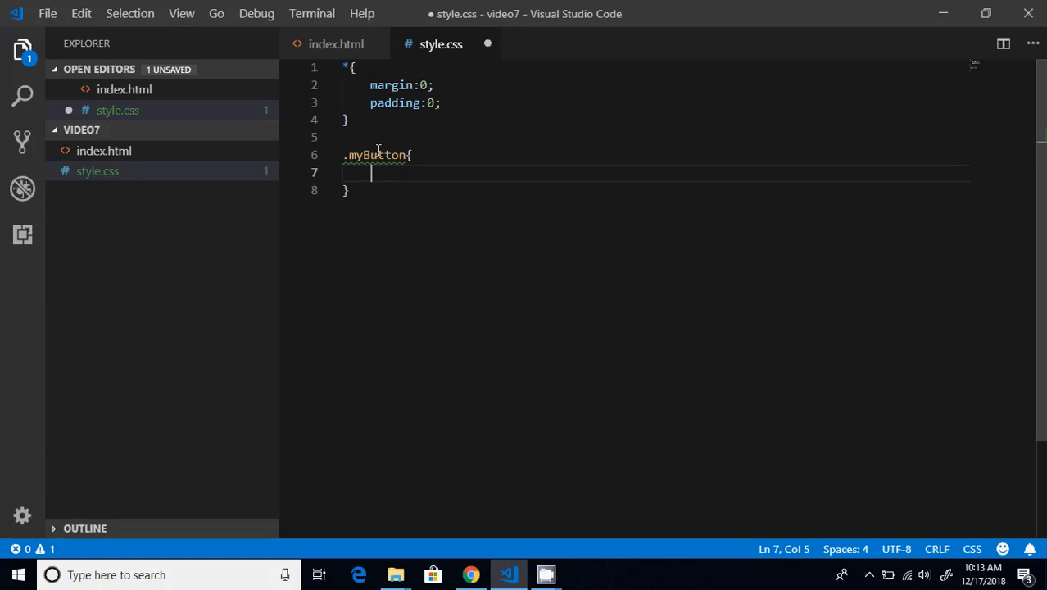
{"action": "type", "text": "padding"}
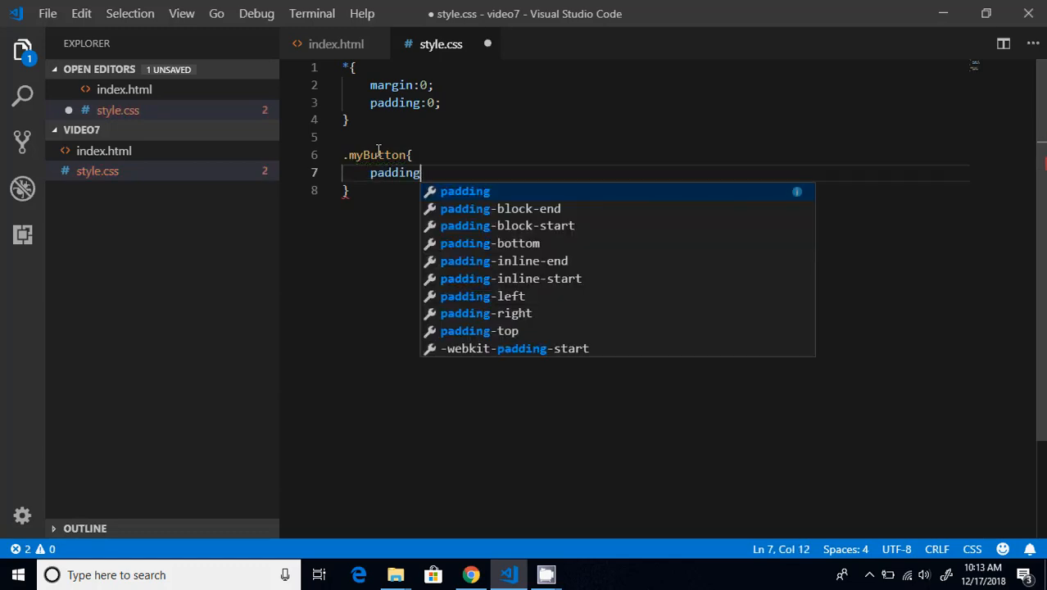
{"action": "type", "text": ":5pz"}
{"action": "type", "text": "backgr"}
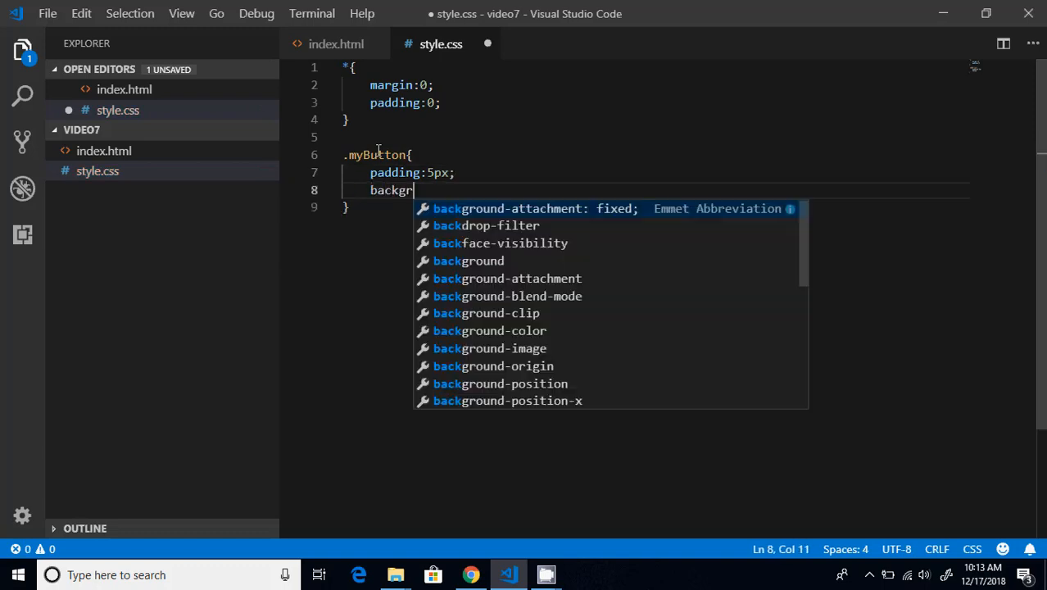
{"action": "type", "text": "ound-"}
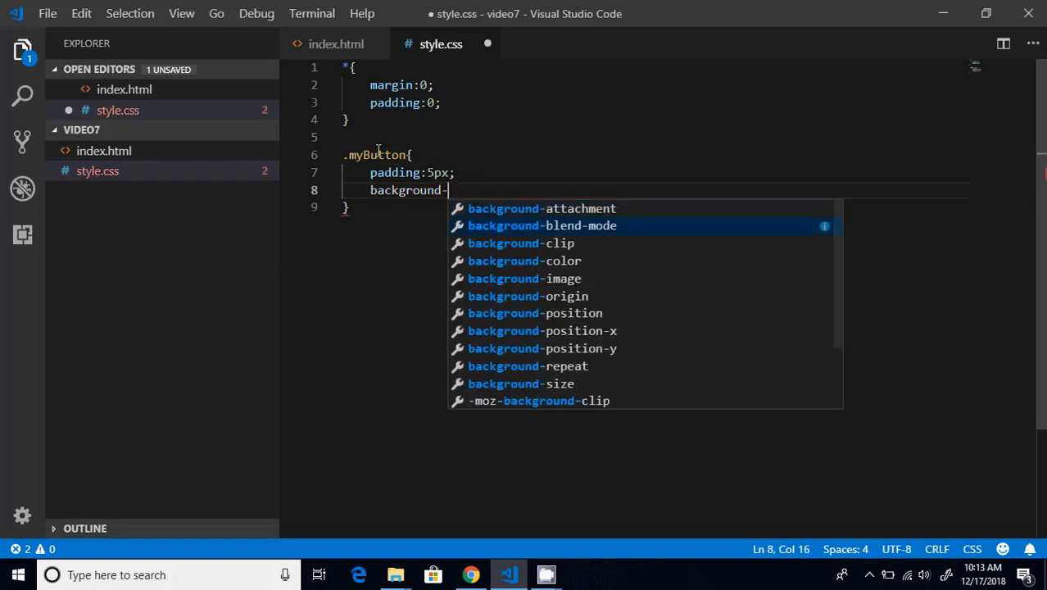
{"action": "type", "text": "color:"}
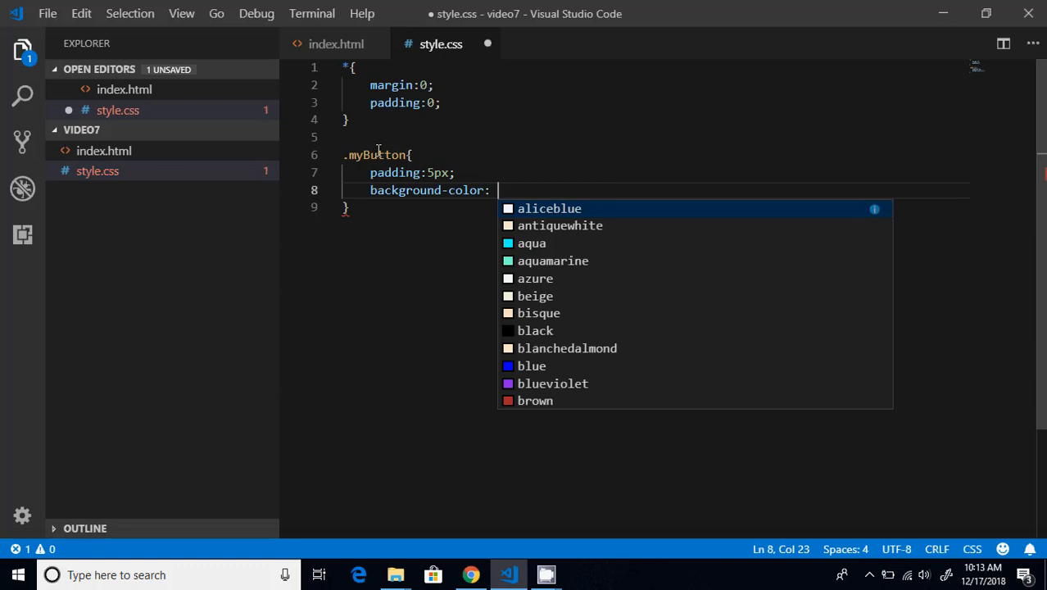
{"action": "type", "text": "red"}
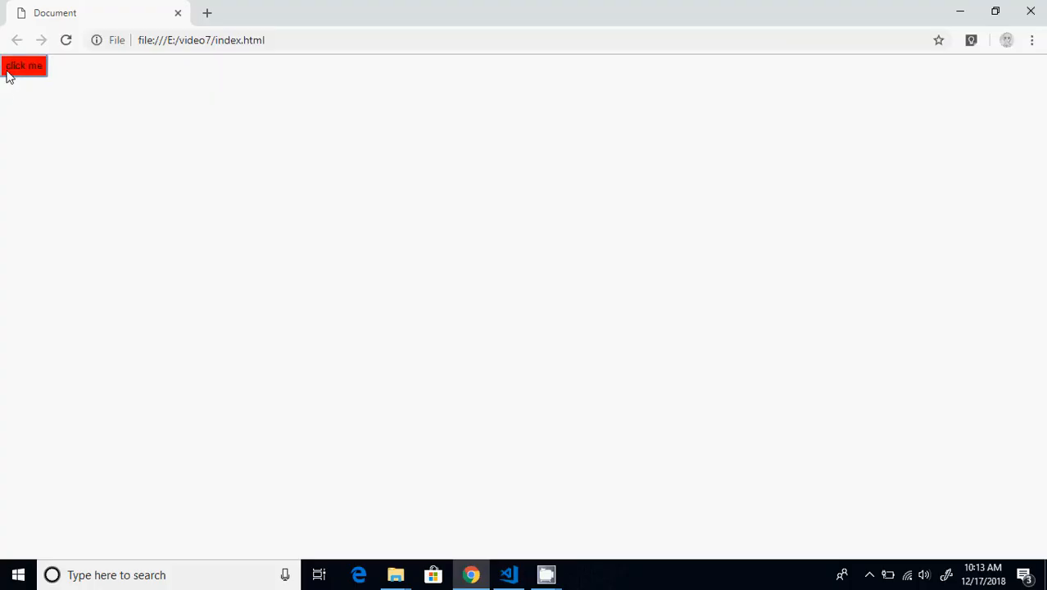
{"action": "mouse_move", "coordinate": [508, 573]}
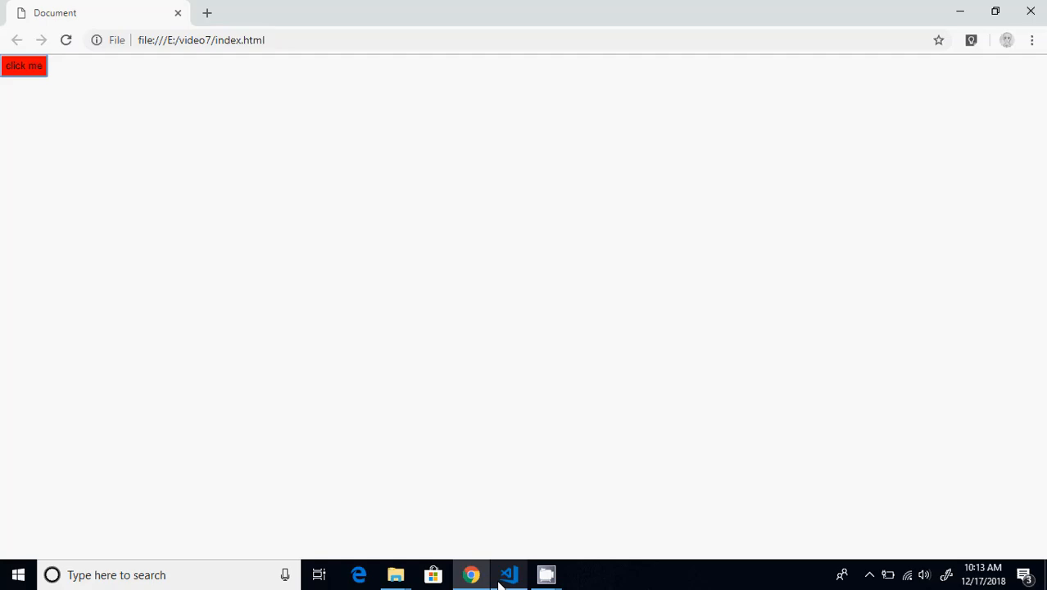
Step: Add a .myButton:hover rule setting background-color: blue, then switch to the browser
{"action": "left_click", "coordinate": [508, 573]}
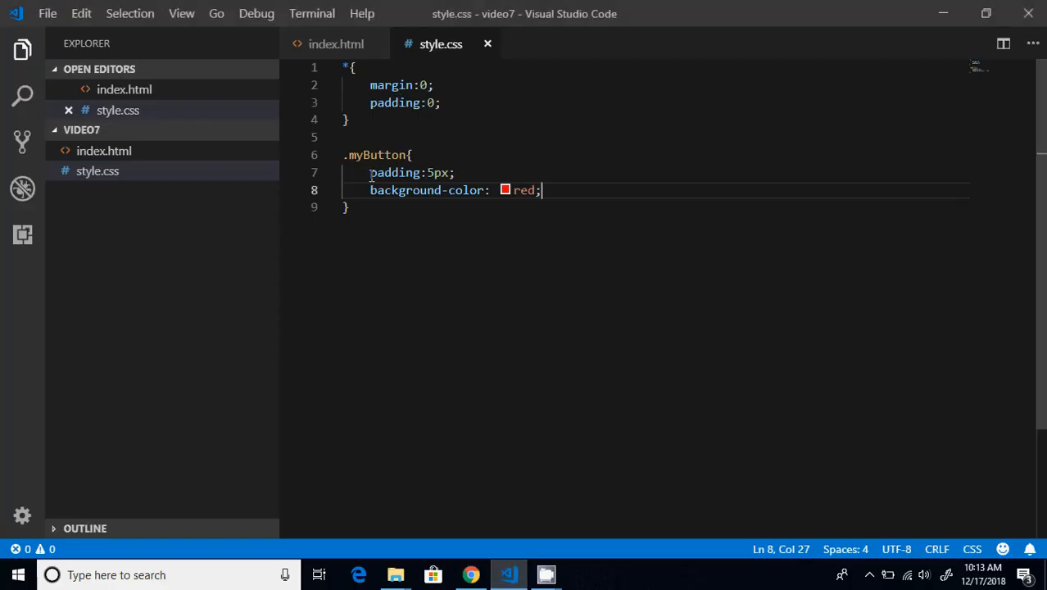
{"action": "left_click", "coordinate": [348, 206]}
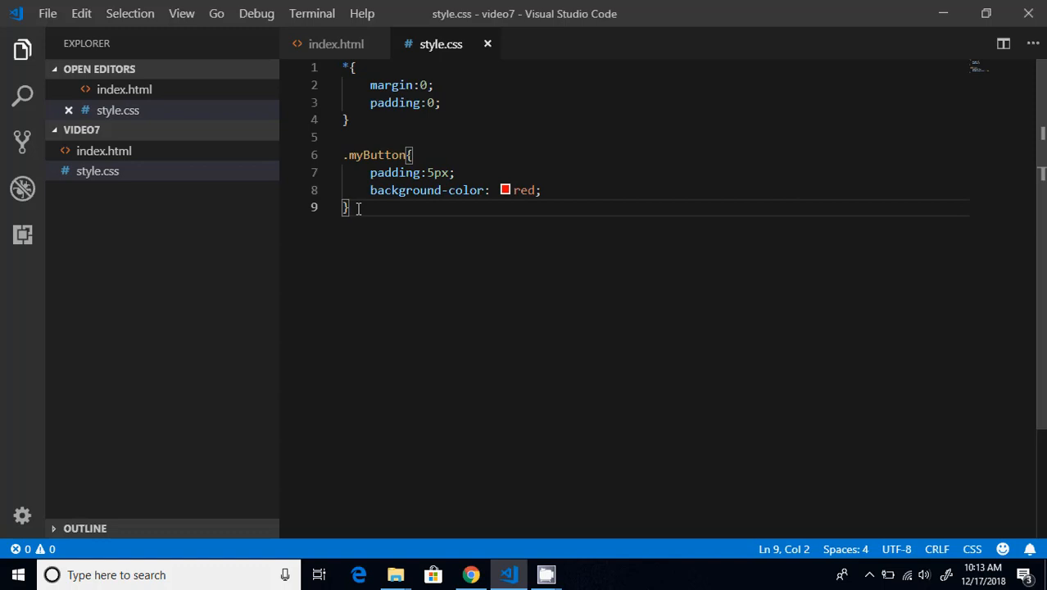
{"action": "type", "text": ".my"}
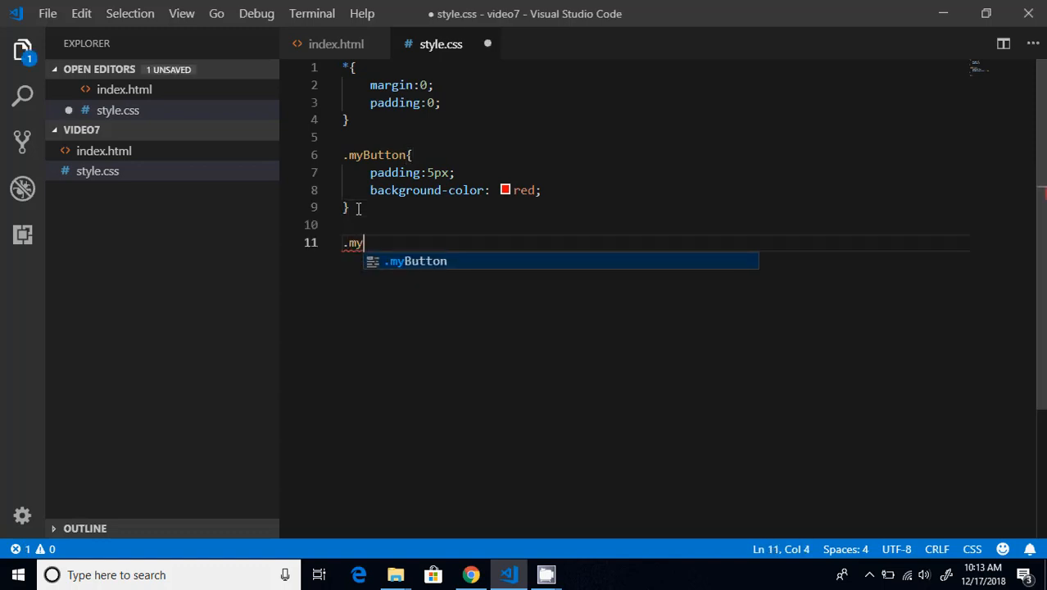
{"action": "type", "text": "Button:"}
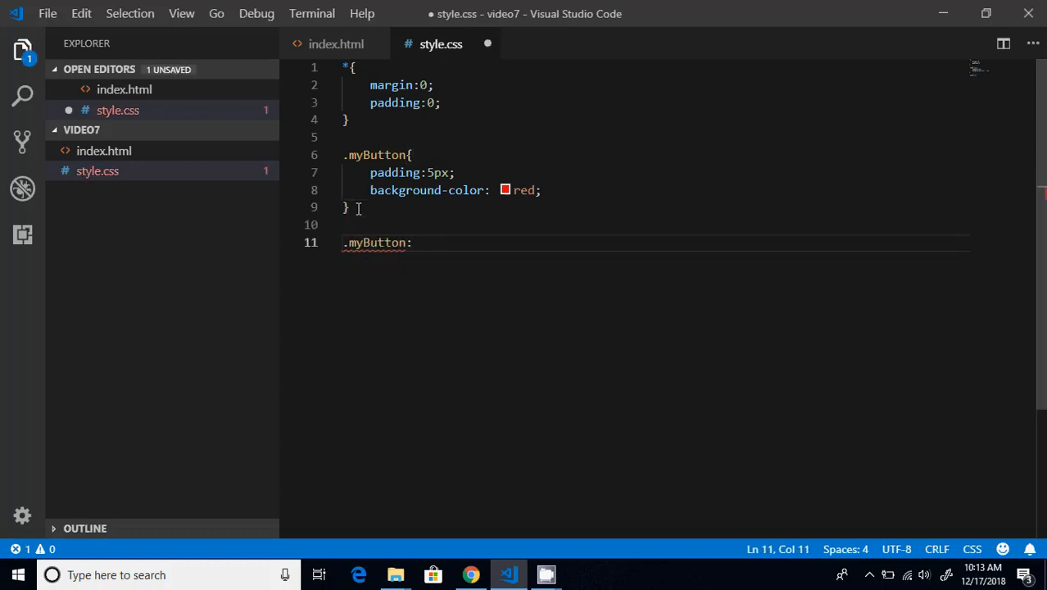
{"action": "type", "text": "hover{"}
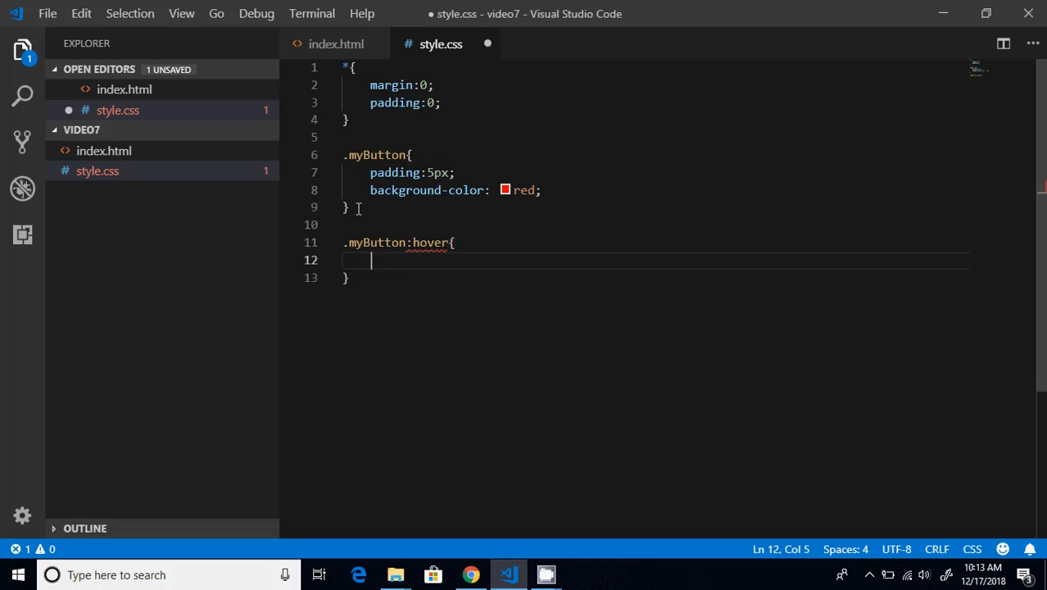
{"action": "type", "text": "backgroun"}
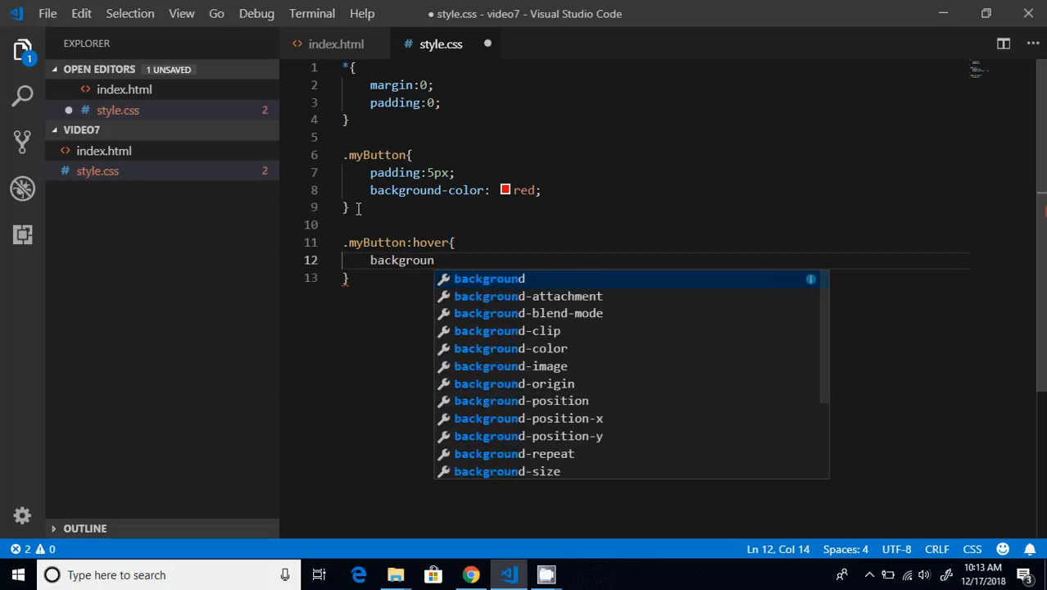
{"action": "type", "text": "-"}
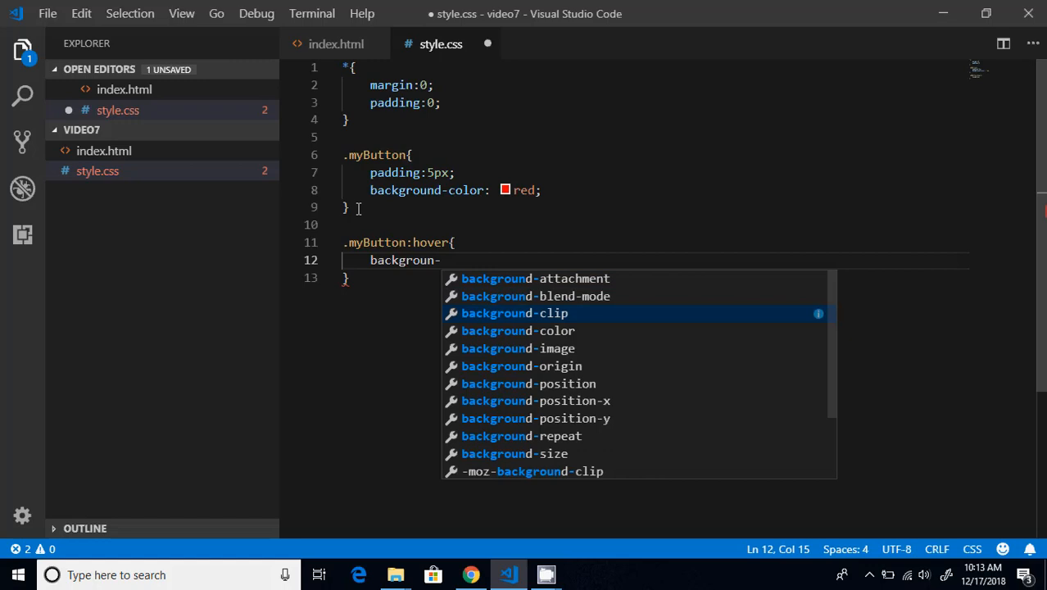
{"action": "type", "text": "color: blue"}
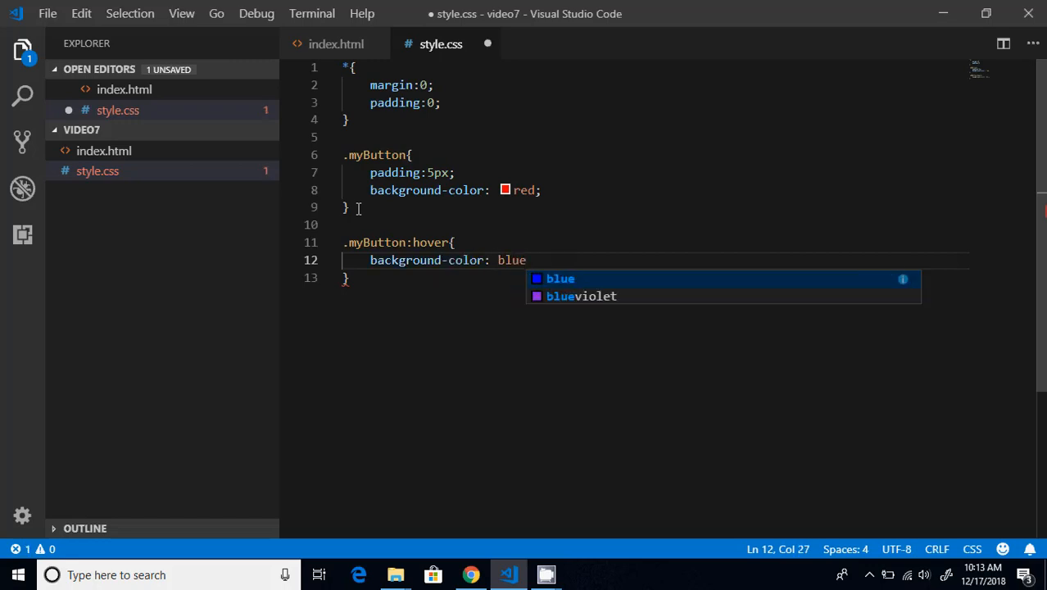
{"action": "left_click", "coordinate": [468, 574]}
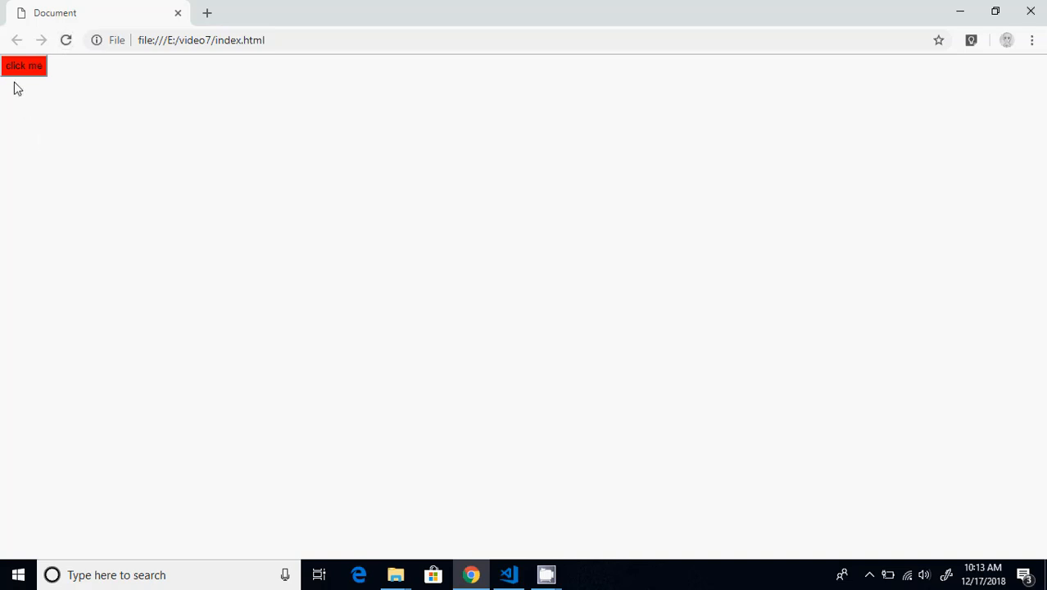
{"action": "left_click", "coordinate": [23, 65]}
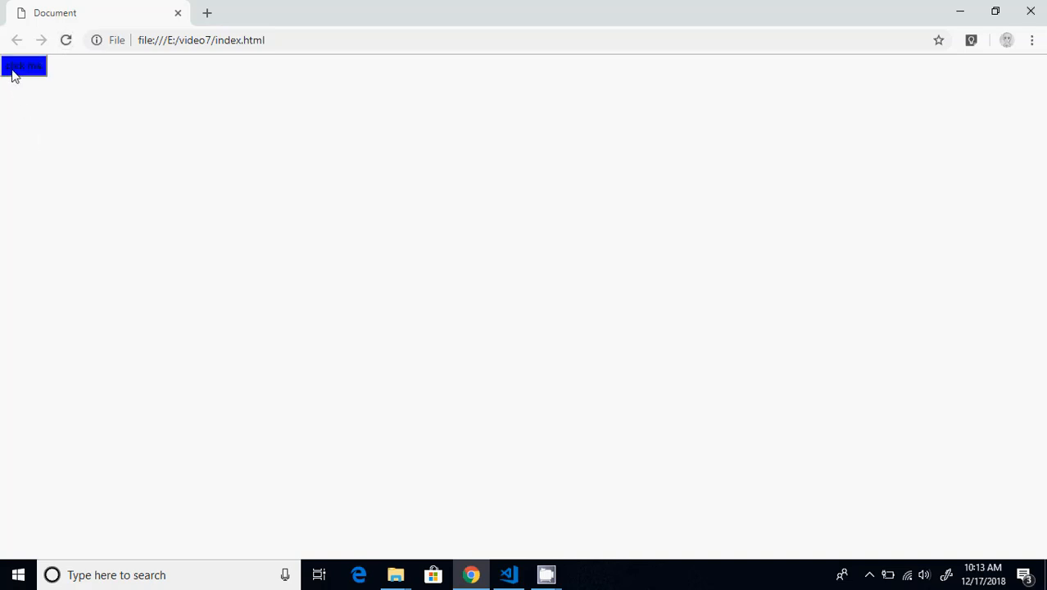
{"action": "left_click", "coordinate": [23, 65]}
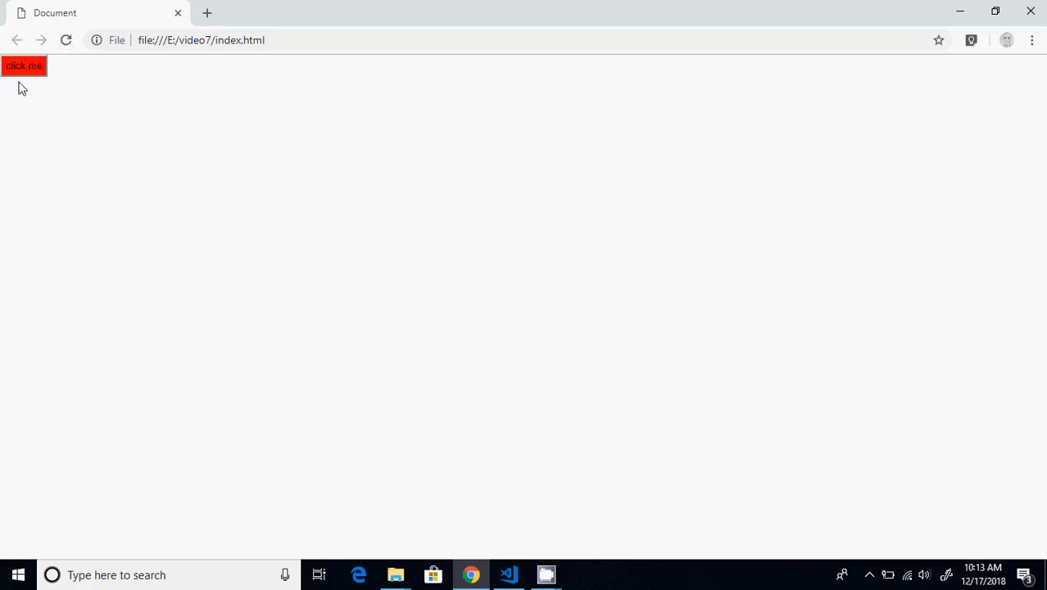
{"action": "mouse_move", "coordinate": [308, 139]}
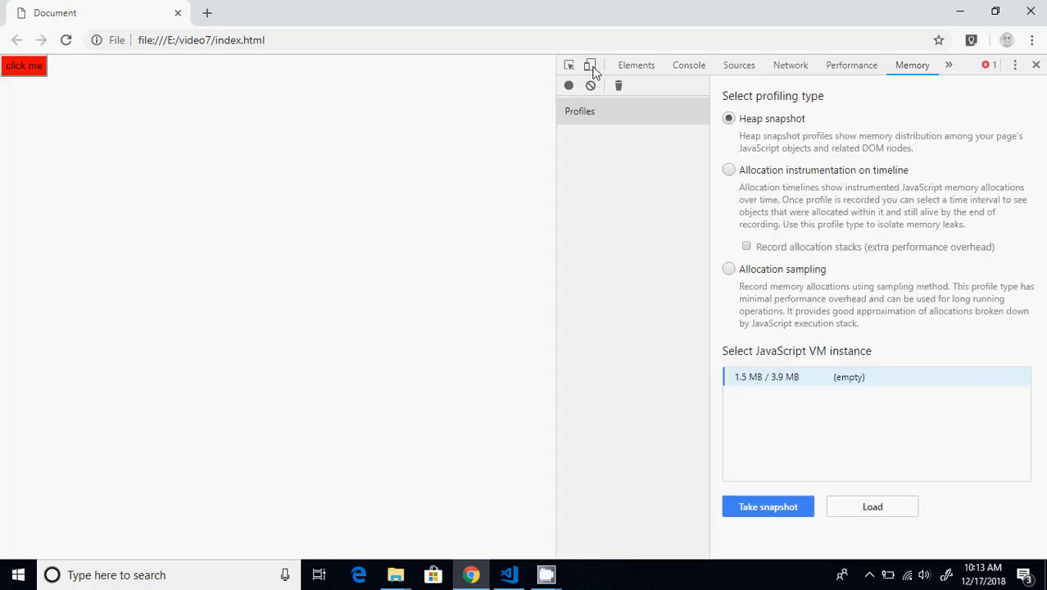
Step: Turn on device emulation in DevTools and choose iPhone X, then return to the editor
{"action": "left_click", "coordinate": [589, 65]}
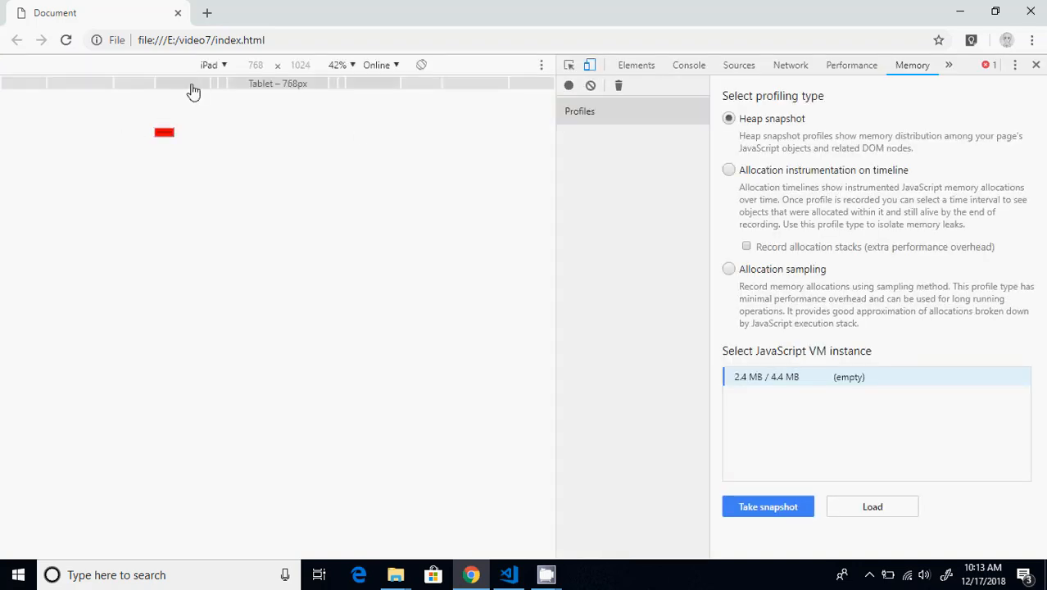
{"action": "left_click", "coordinate": [213, 66]}
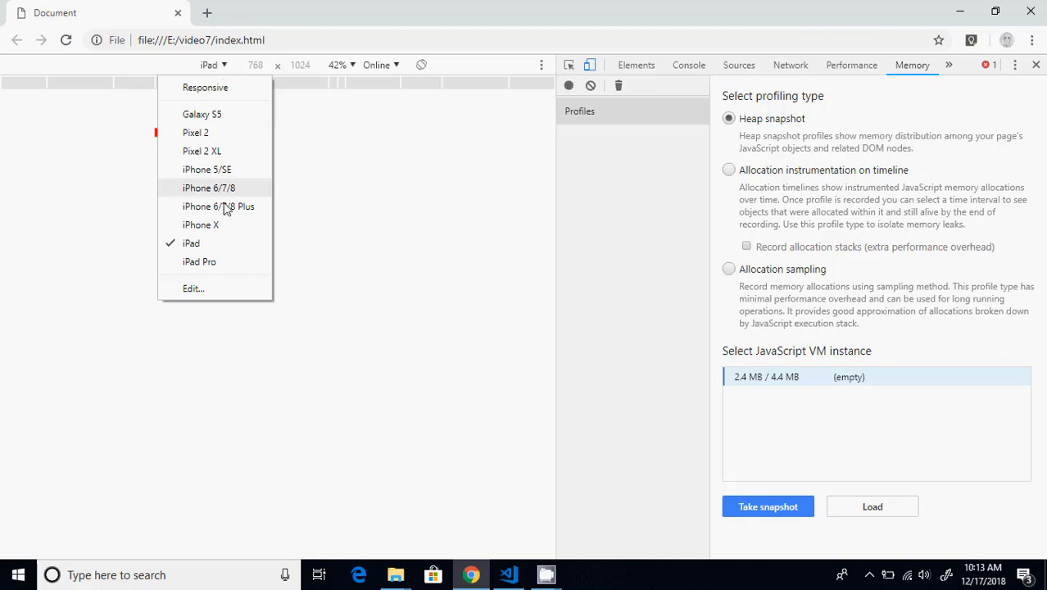
{"action": "left_click", "coordinate": [200, 224]}
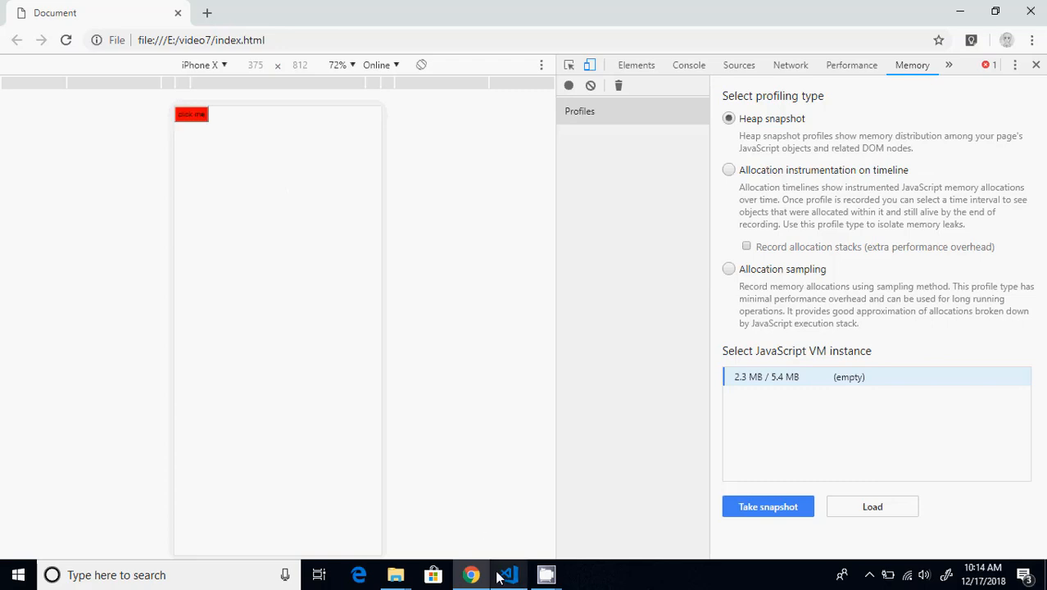
{"action": "left_click", "coordinate": [508, 573]}
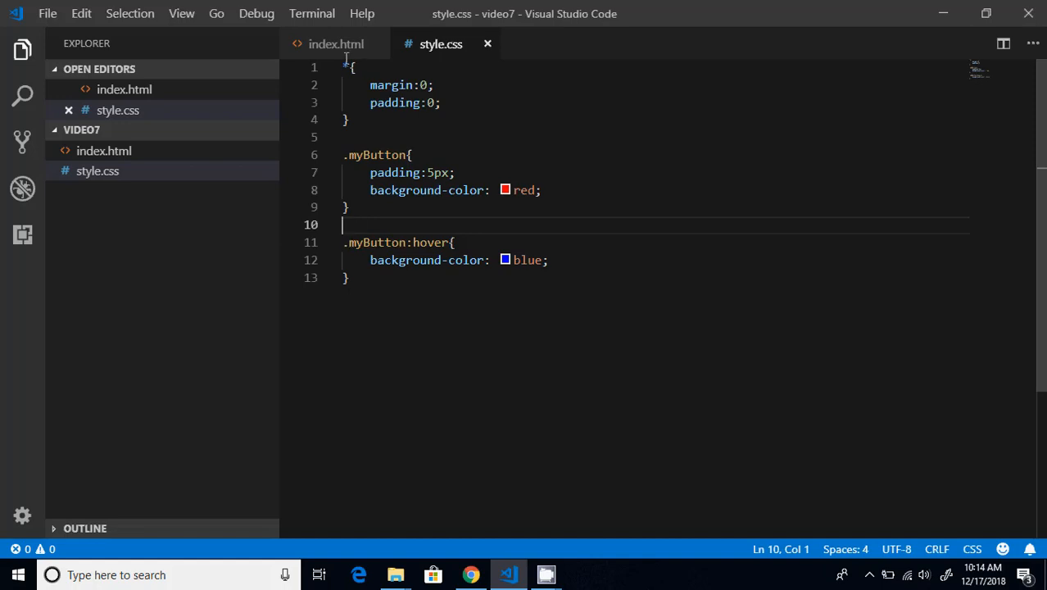
{"action": "mouse_move", "coordinate": [334, 44]}
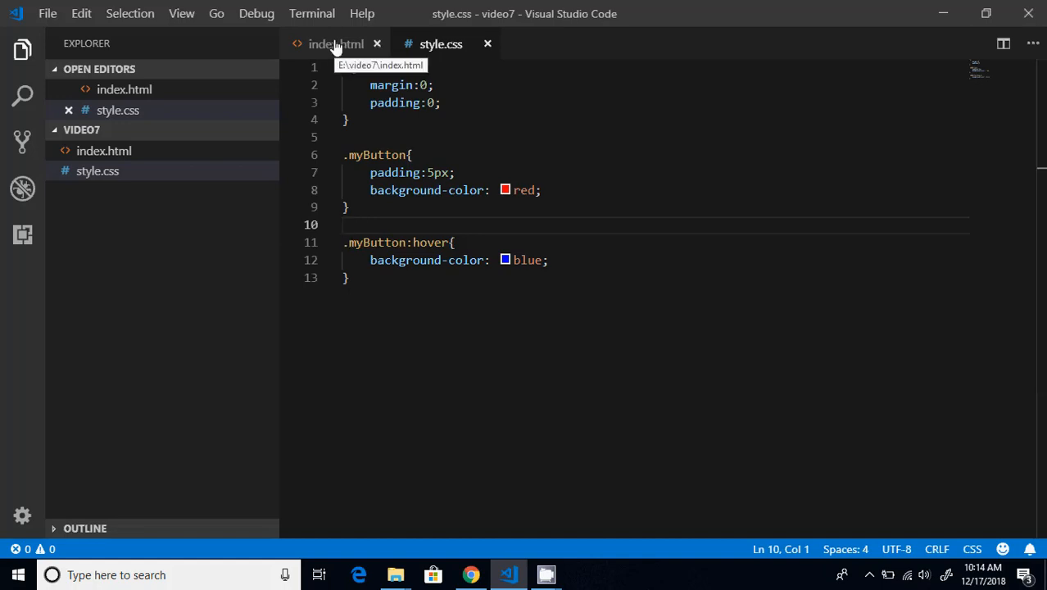
Step: Add the myButtonHover class to the button, then start a new rule in style.css
{"action": "left_click", "coordinate": [335, 44]}
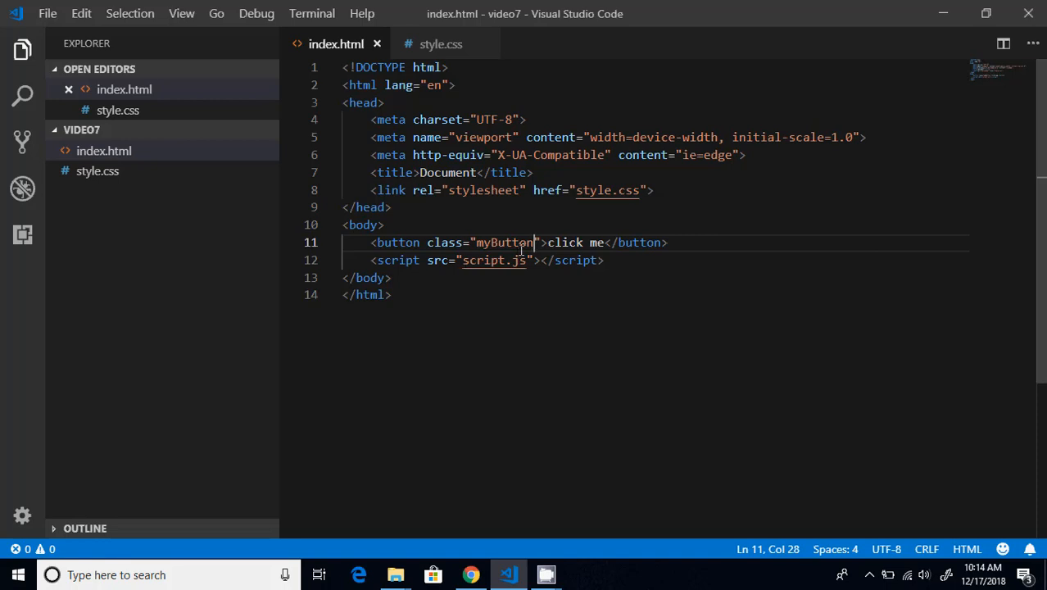
{"action": "type", "text": "myButtonHover"}
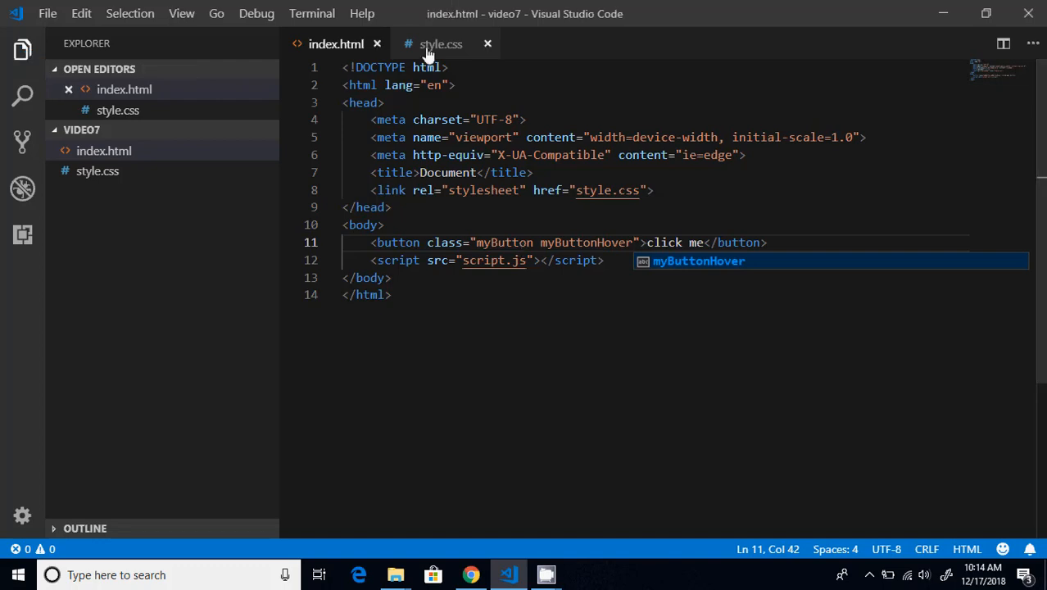
{"action": "left_click", "coordinate": [439, 43]}
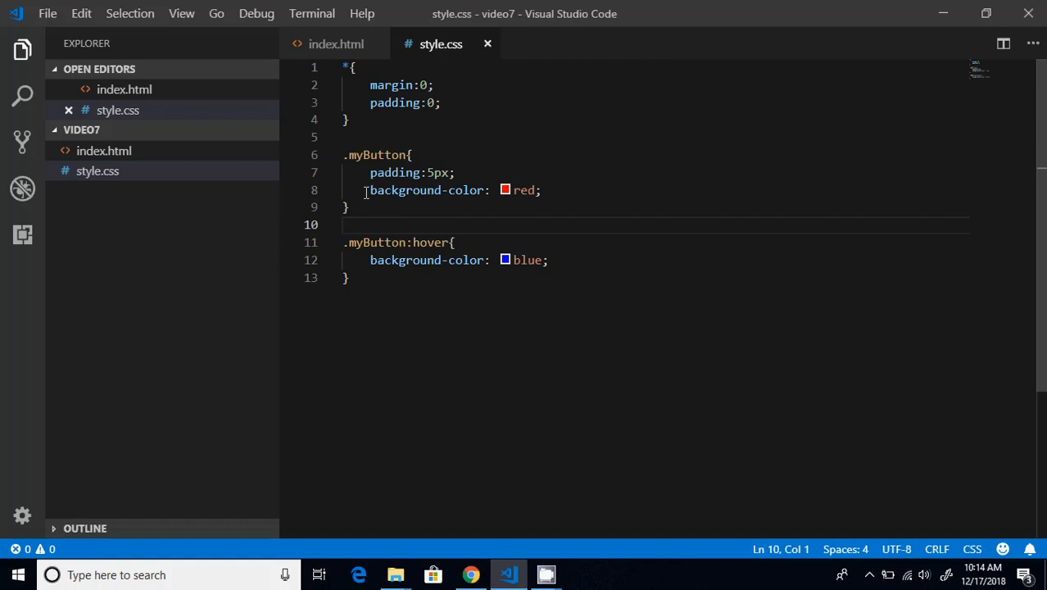
{"action": "mouse_move", "coordinate": [367, 192]}
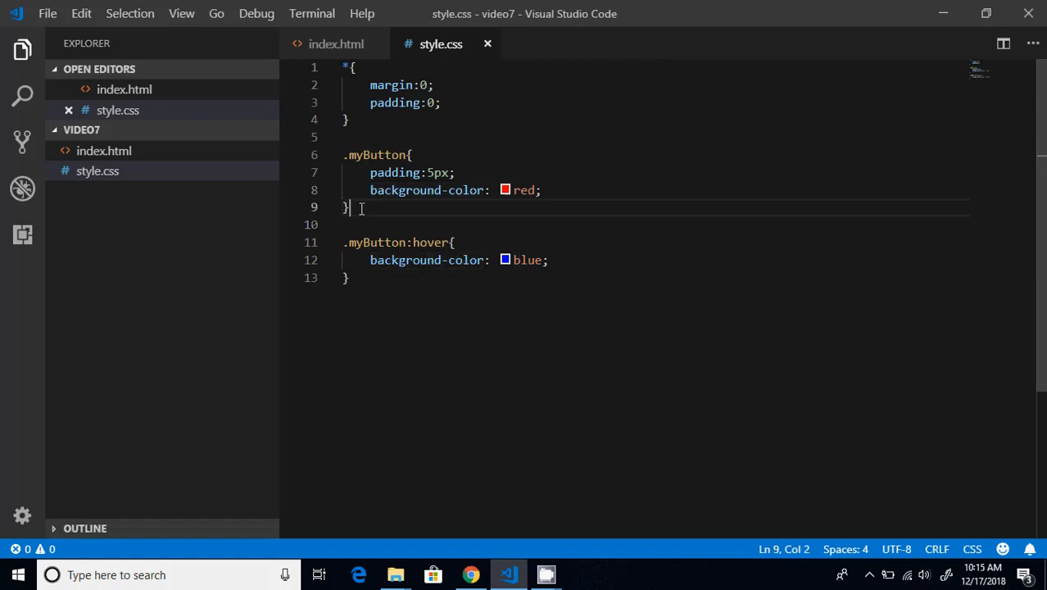
{"action": "type", "text": ".my"}
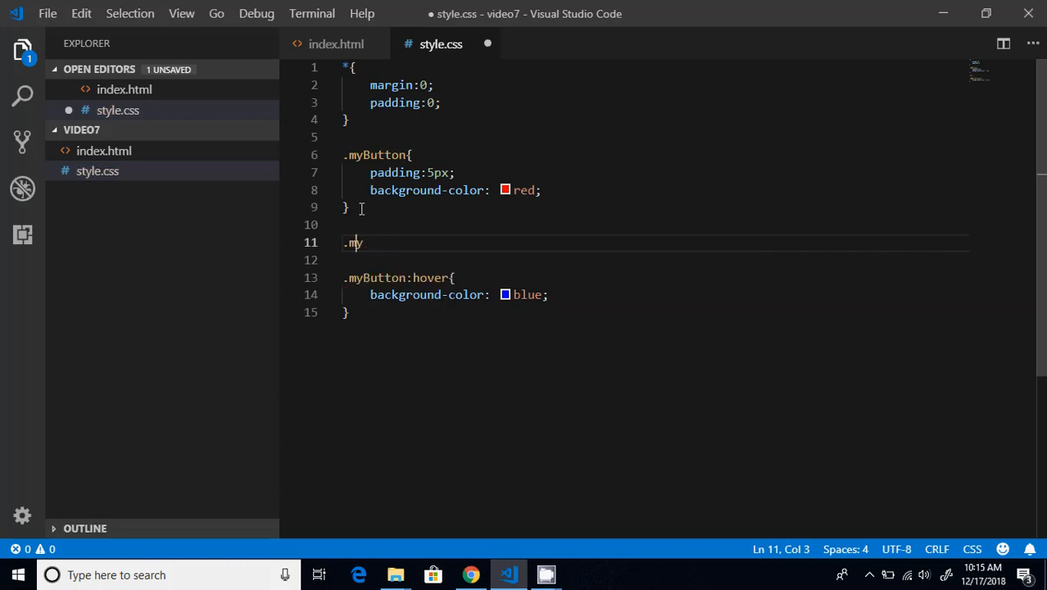
Step: Drop the red background from .myButton, give .myButtonHover background-color: red, and save style.css
{"action": "type", "text": "ButtonHover{"}
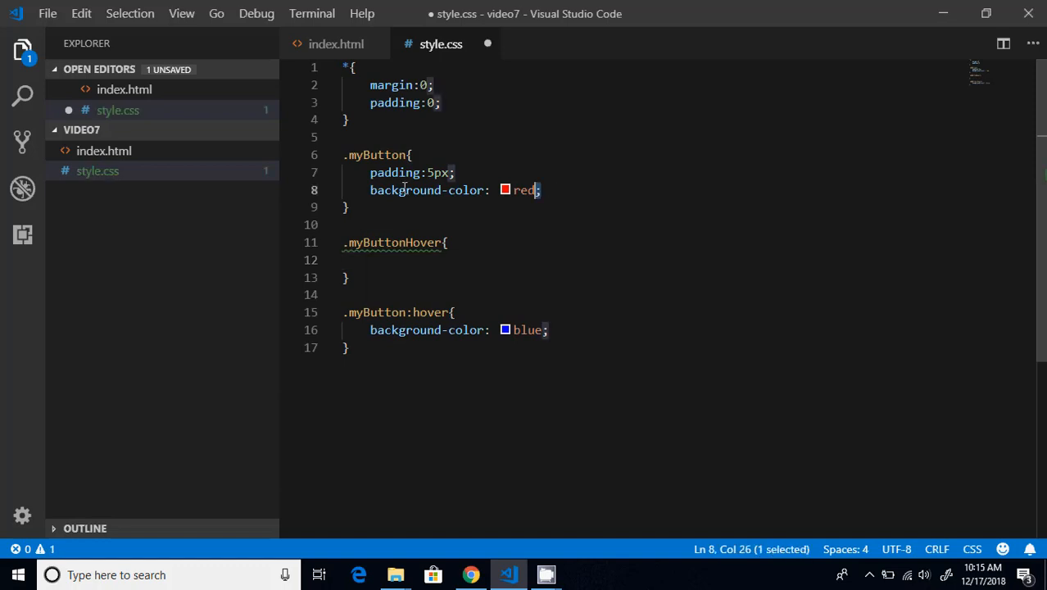
{"action": "key", "text": "Delete"}
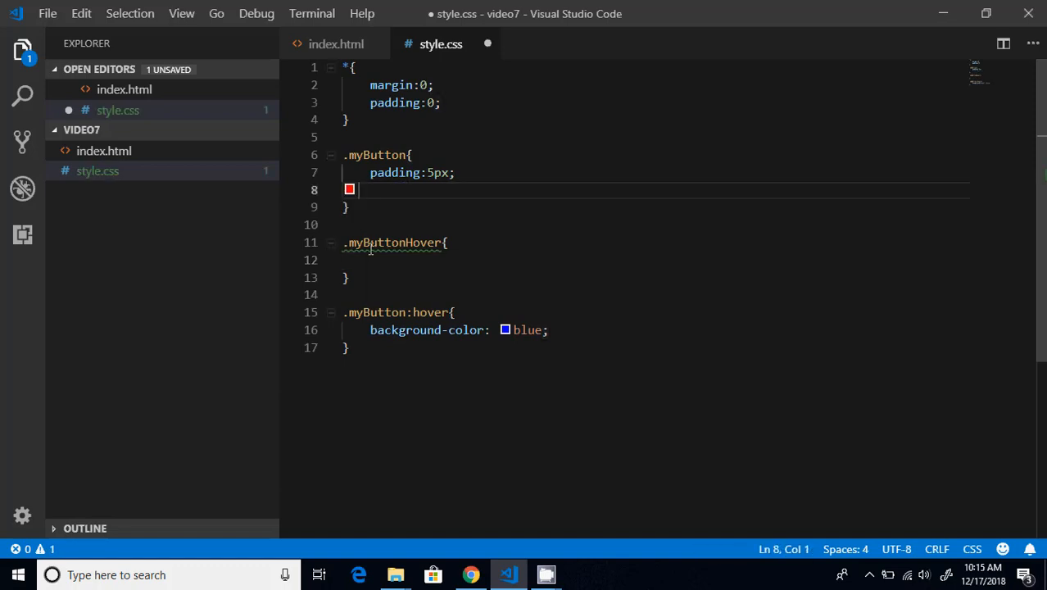
{"action": "left_click", "coordinate": [377, 259]}
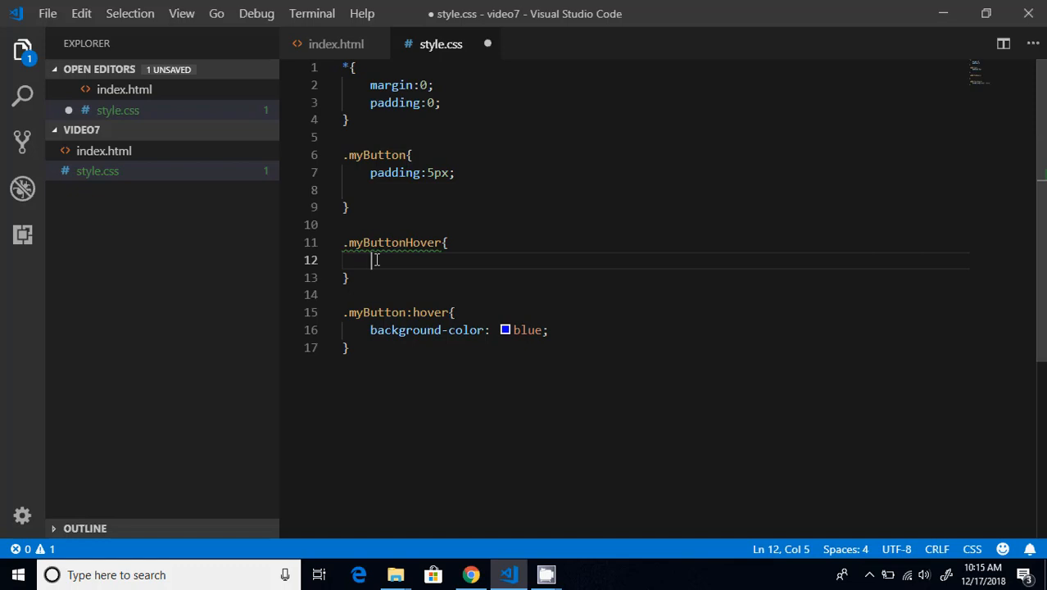
{"action": "type", "text": "background-color: red;"}
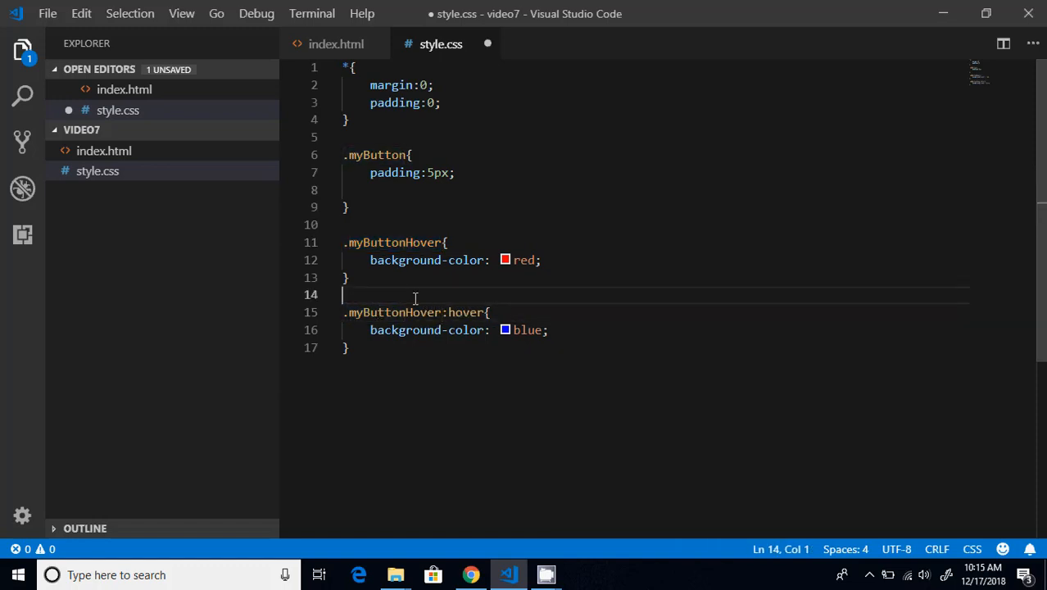
{"action": "key", "text": "ctrl+s"}
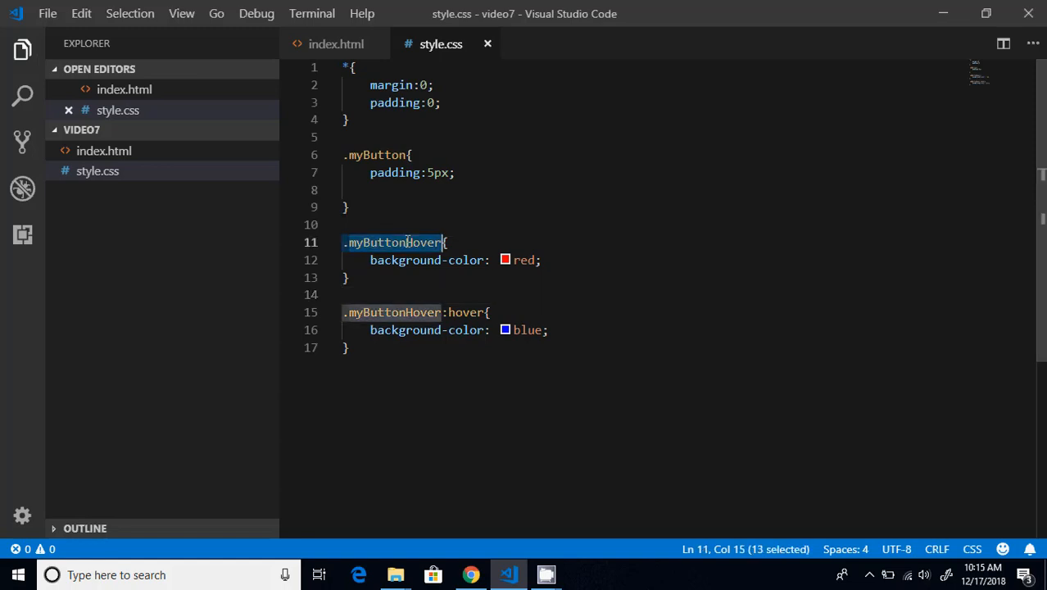
Step: Remove myButtonHover from the button's class attribute in index.html, leaving only myButton
{"action": "left_click", "coordinate": [336, 42]}
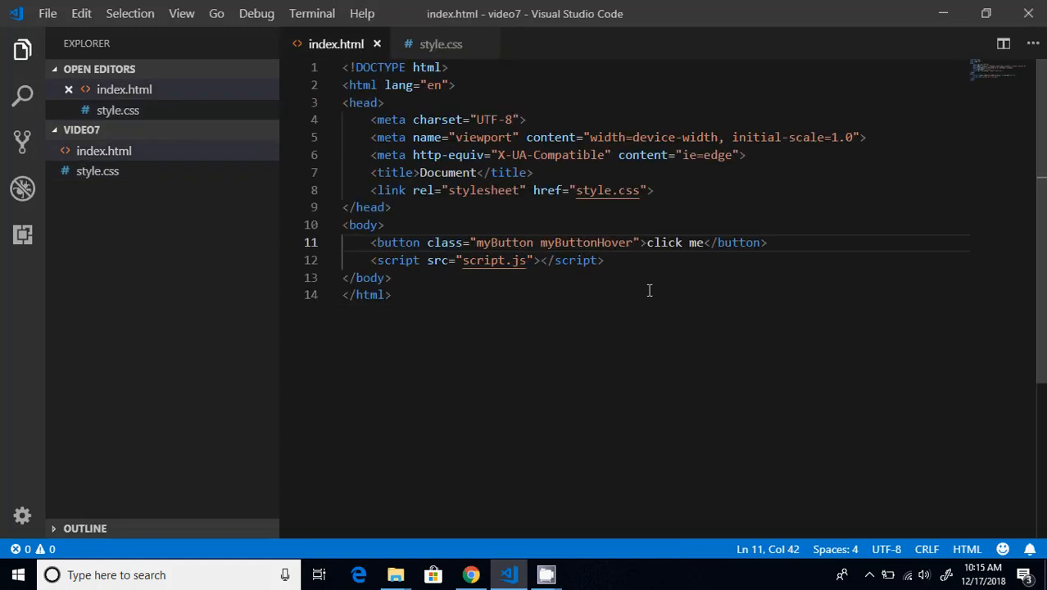
{"action": "double_click", "coordinate": [586, 242]}
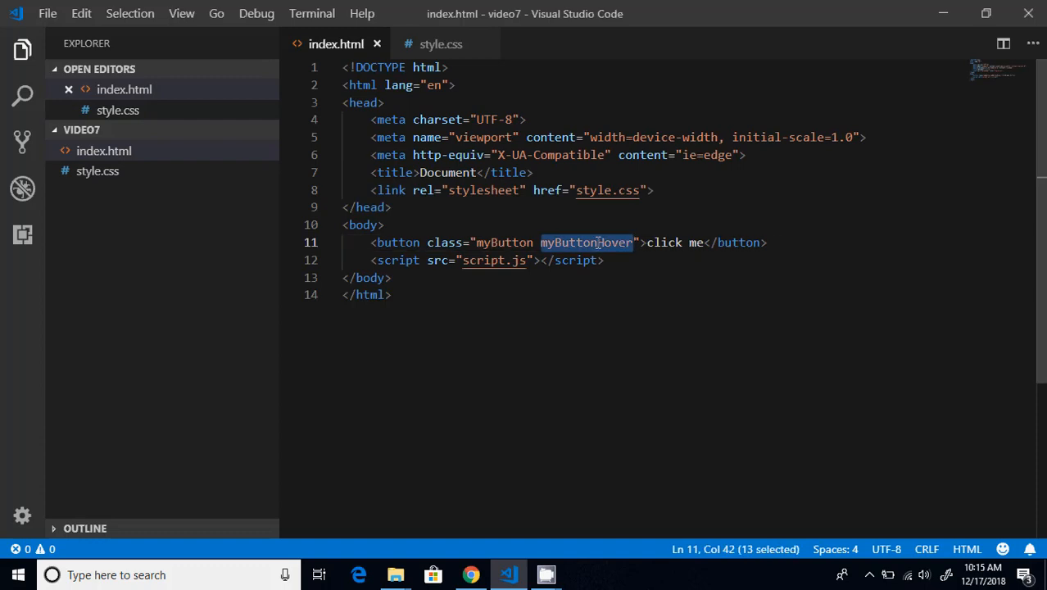
{"action": "key", "text": "Delete"}
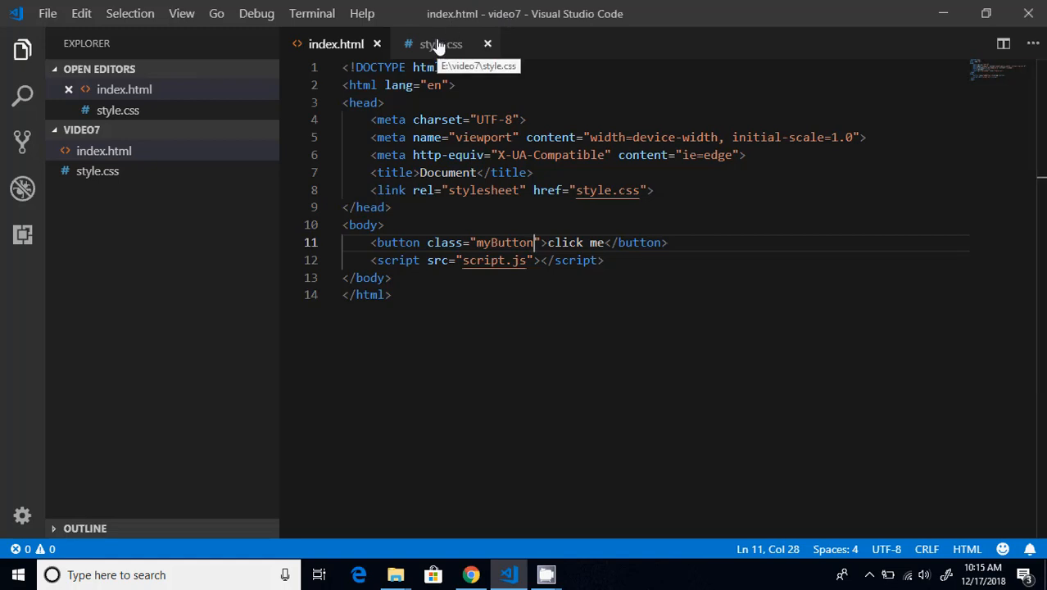
{"action": "left_click", "coordinate": [439, 42]}
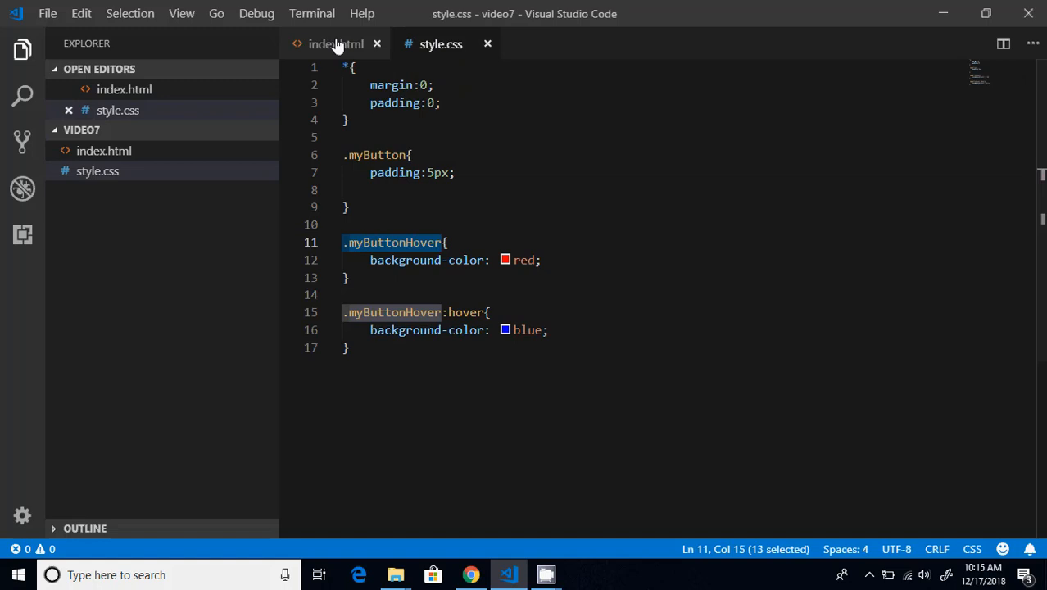
Step: Create the missing script.js file by following its link from index.html
{"action": "left_click", "coordinate": [336, 43]}
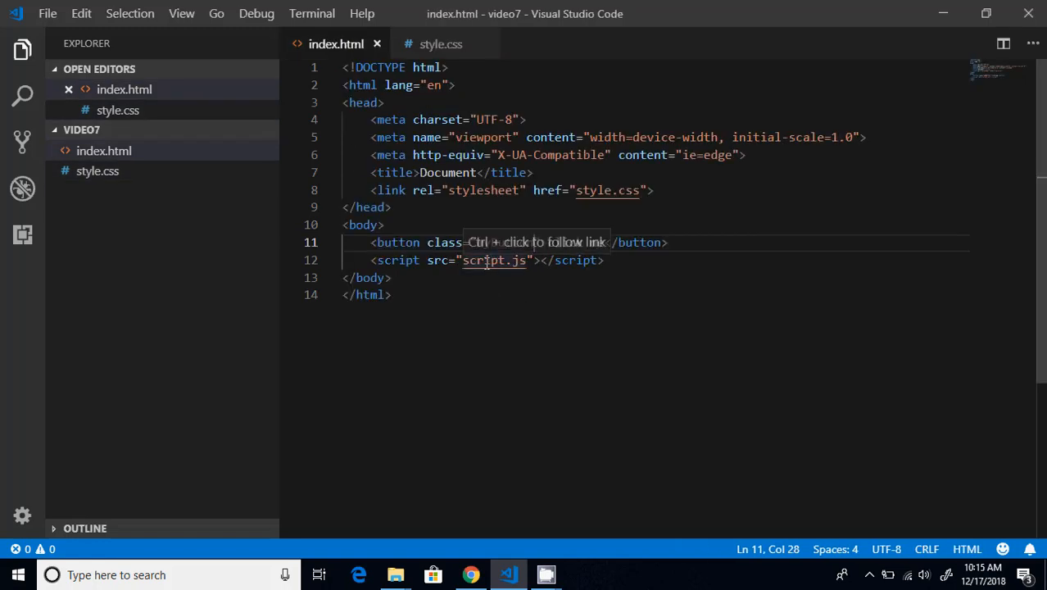
{"action": "left_click", "coordinate": [493, 258]}
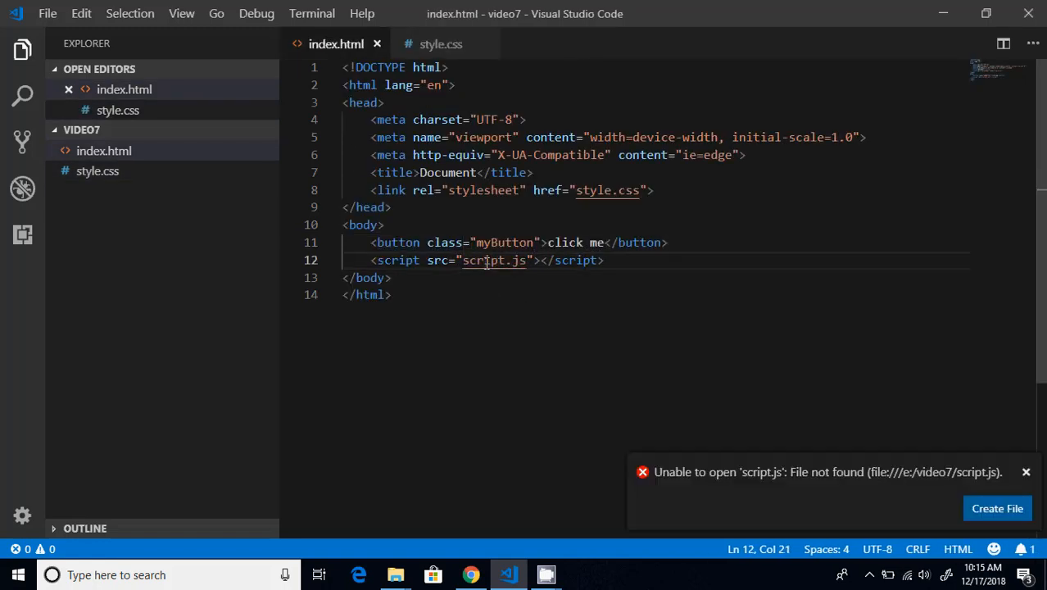
{"action": "left_click", "coordinate": [996, 507]}
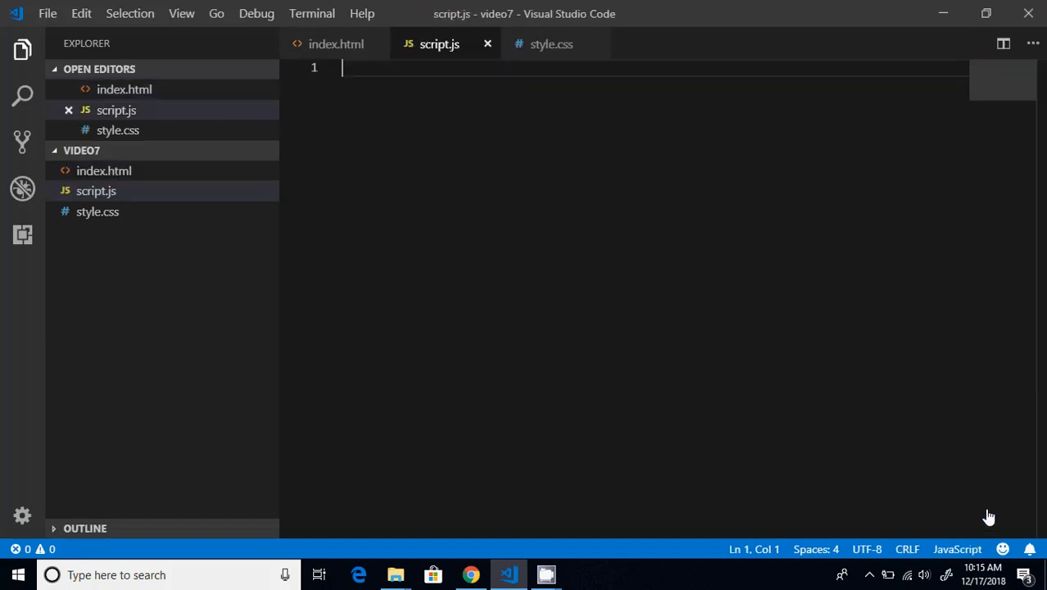
{"action": "left_click", "coordinate": [336, 44]}
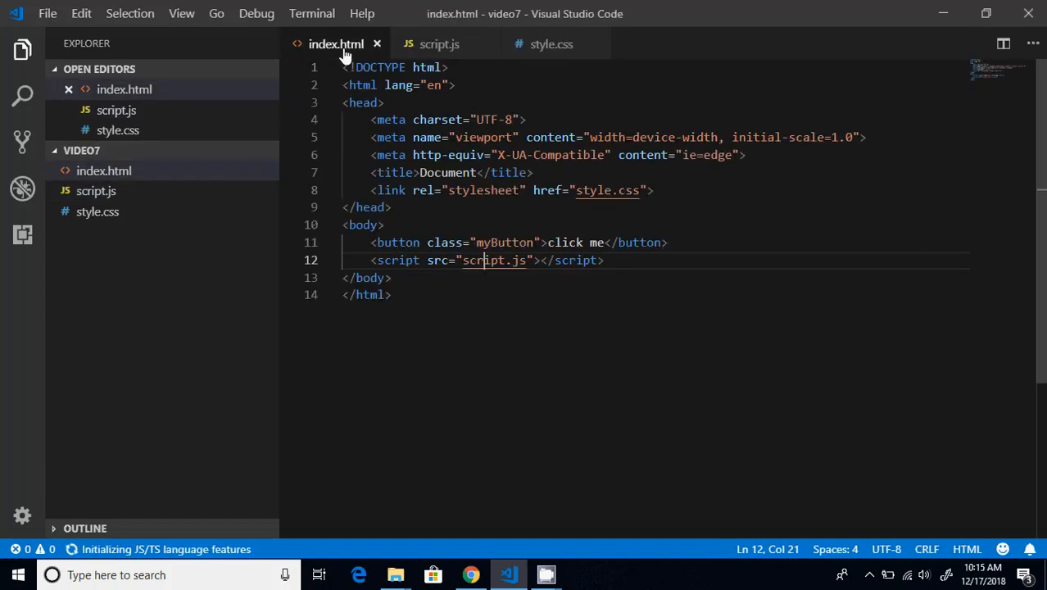
{"action": "left_click", "coordinate": [439, 44]}
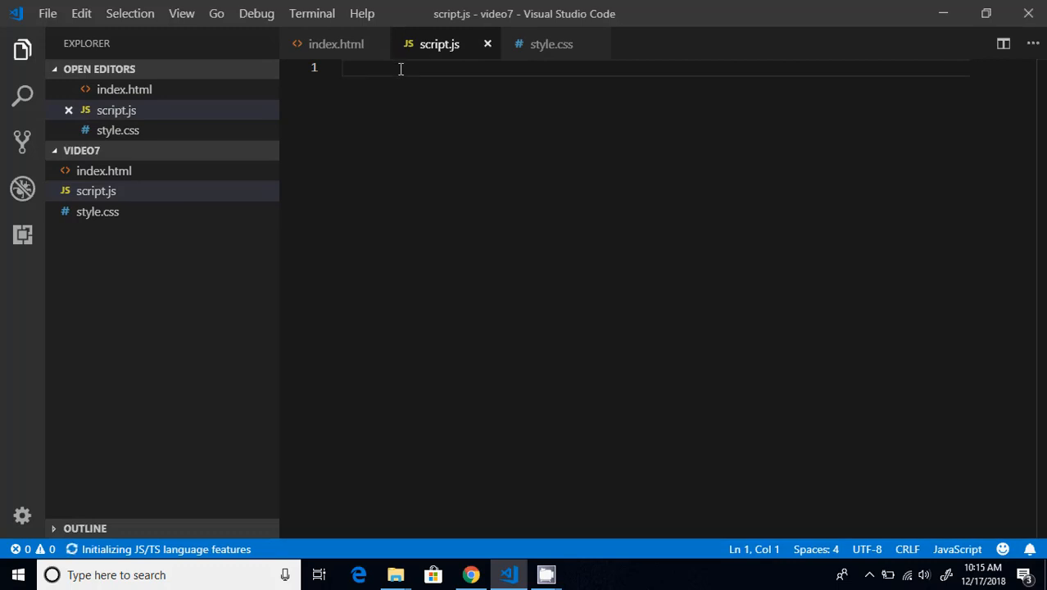
Step: Declare var myButton = document.getElementsByClassName("myButton")[0]; in script.js
{"action": "type", "text": "var m"}
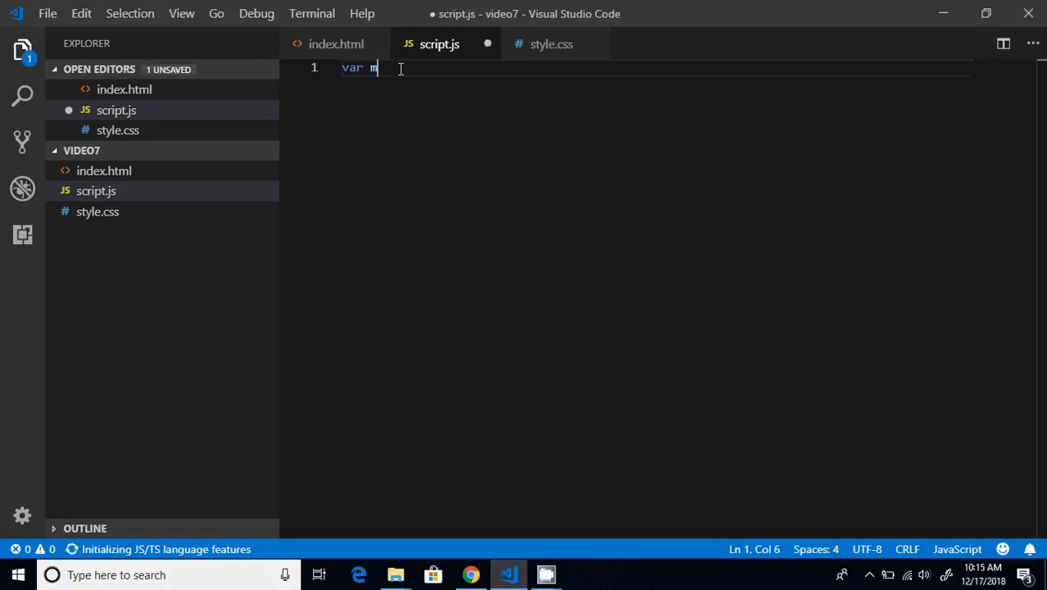
{"action": "type", "text": "yButton"}
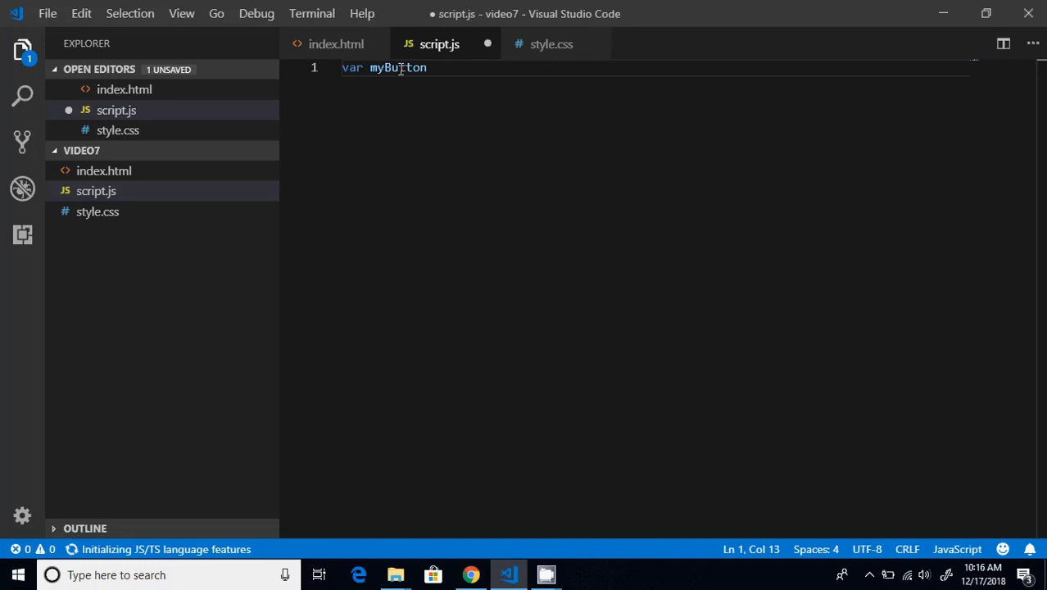
{"action": "type", "text": "= dcume"}
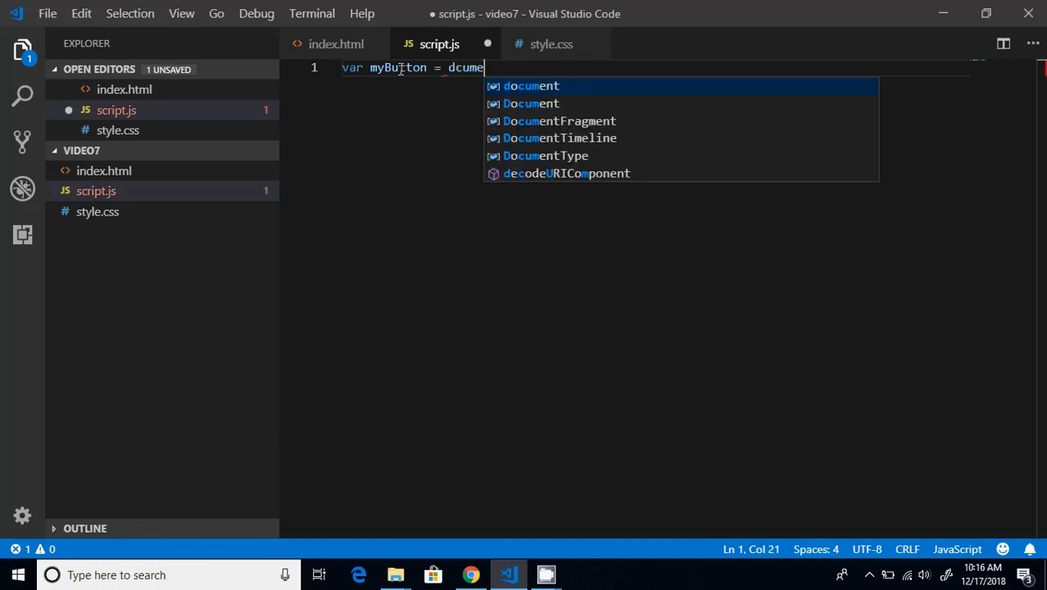
{"action": "key", "text": "Tab"}
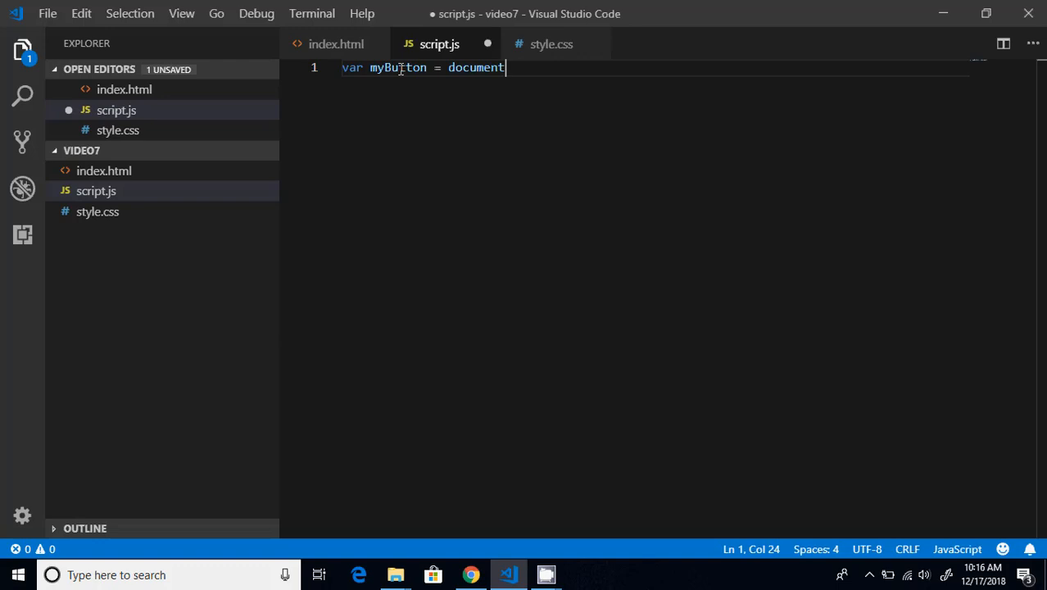
{"action": "type", "text": ".getElementsByClassName(\"my\")"}
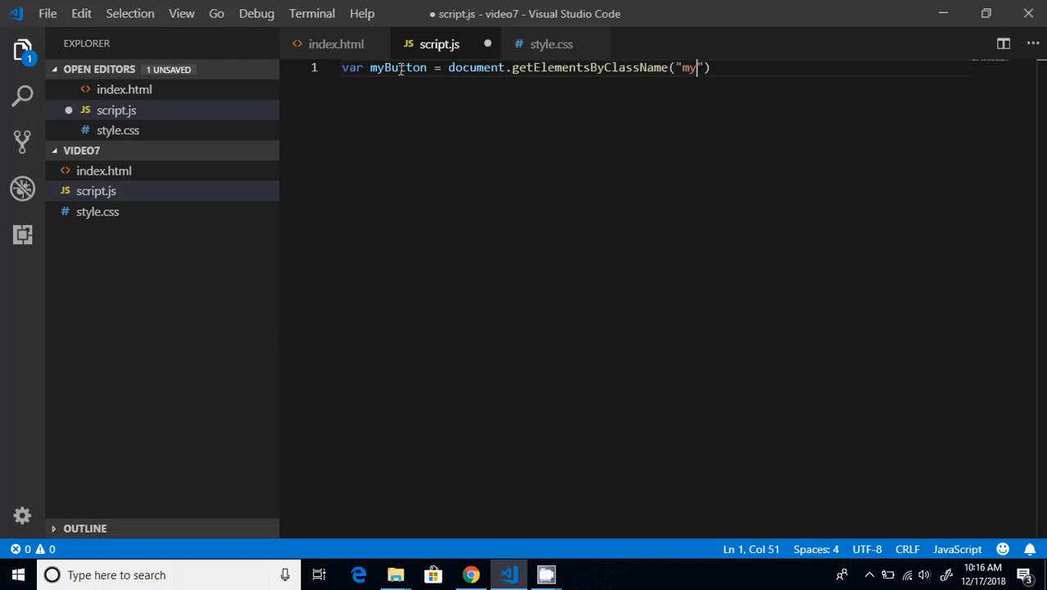
{"action": "type", "text": "Button[]"}
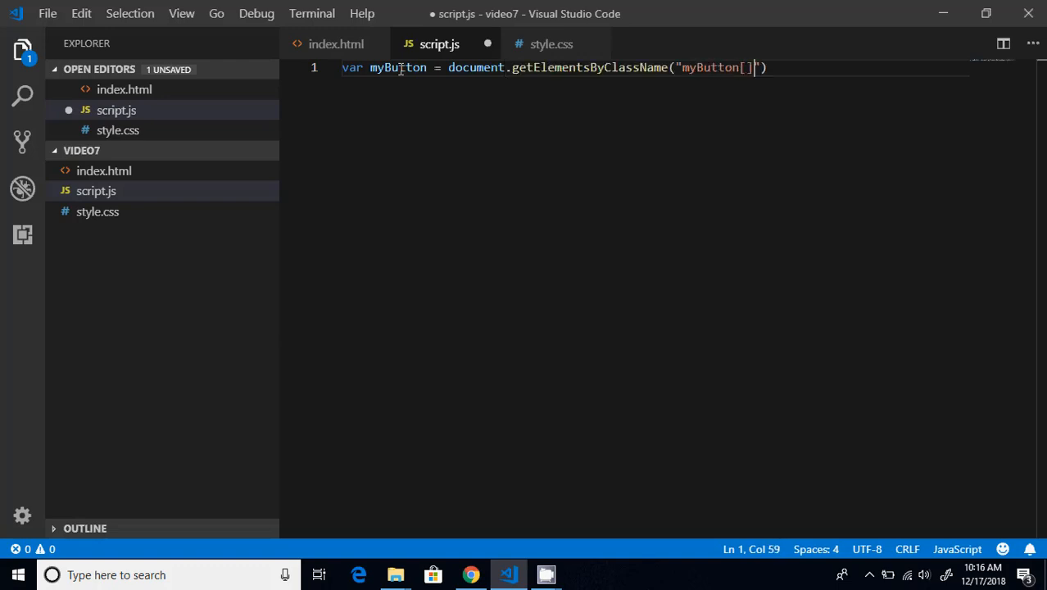
{"action": "key", "text": "Backspace"}
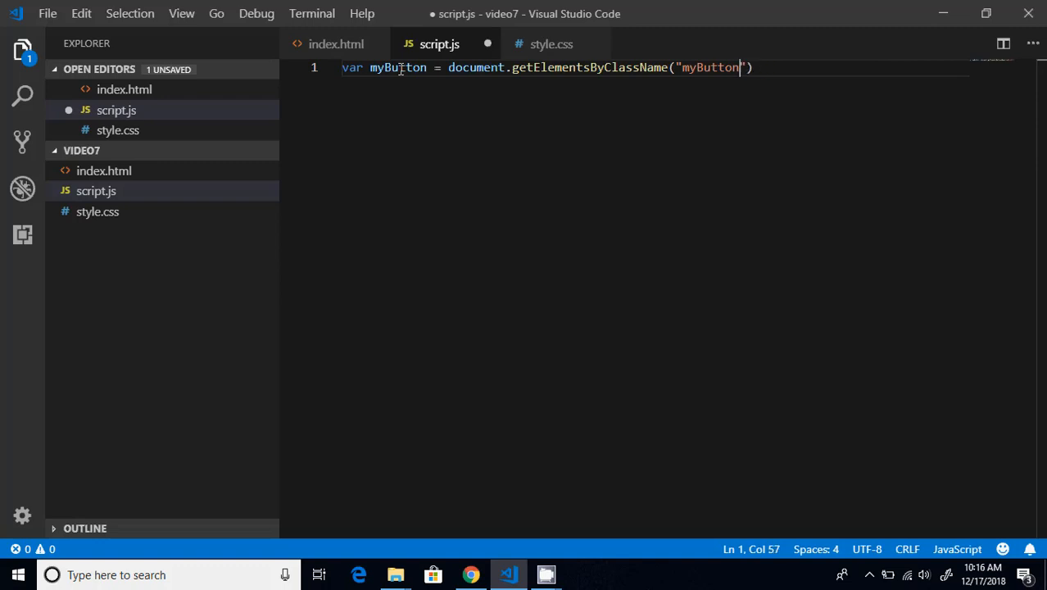
{"action": "type", "text": "[0]"}
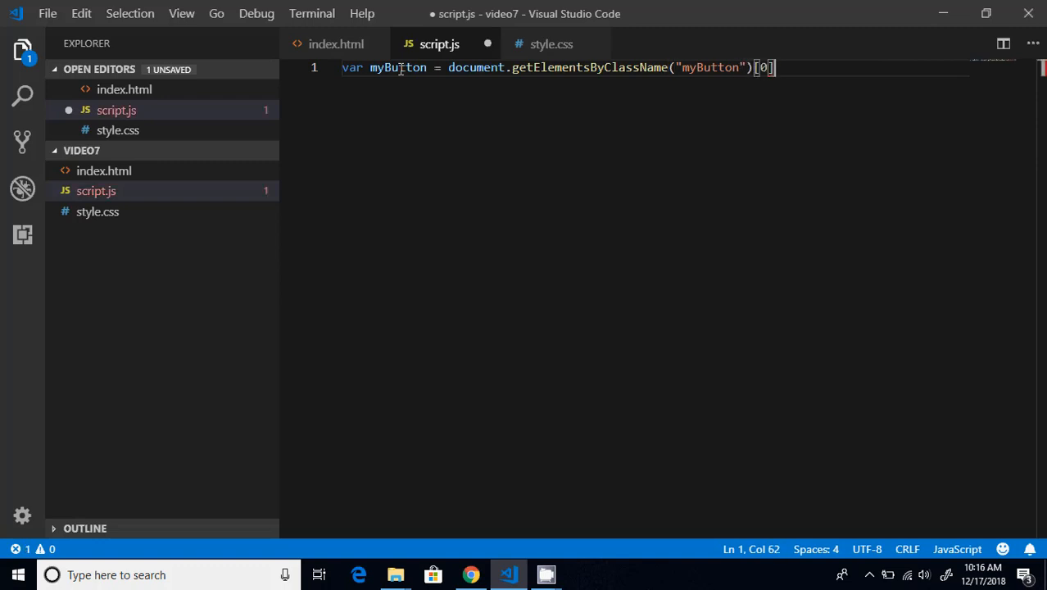
{"action": "type", "text": ";"}
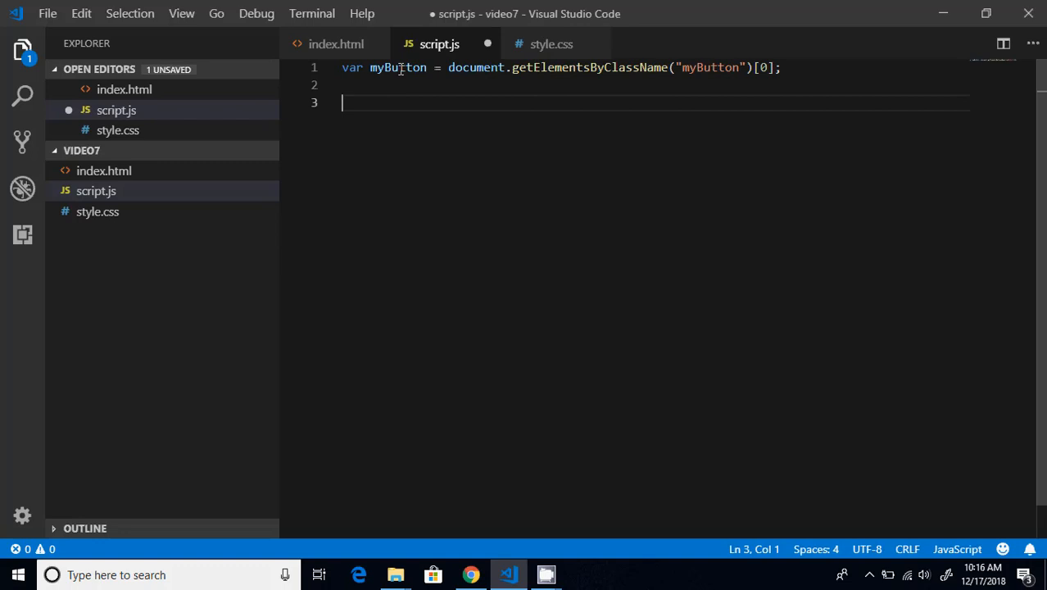
Step: Start a myButton.addEventListener("touchstart", function...) listener in script.js
{"action": "type", "text": "my"}
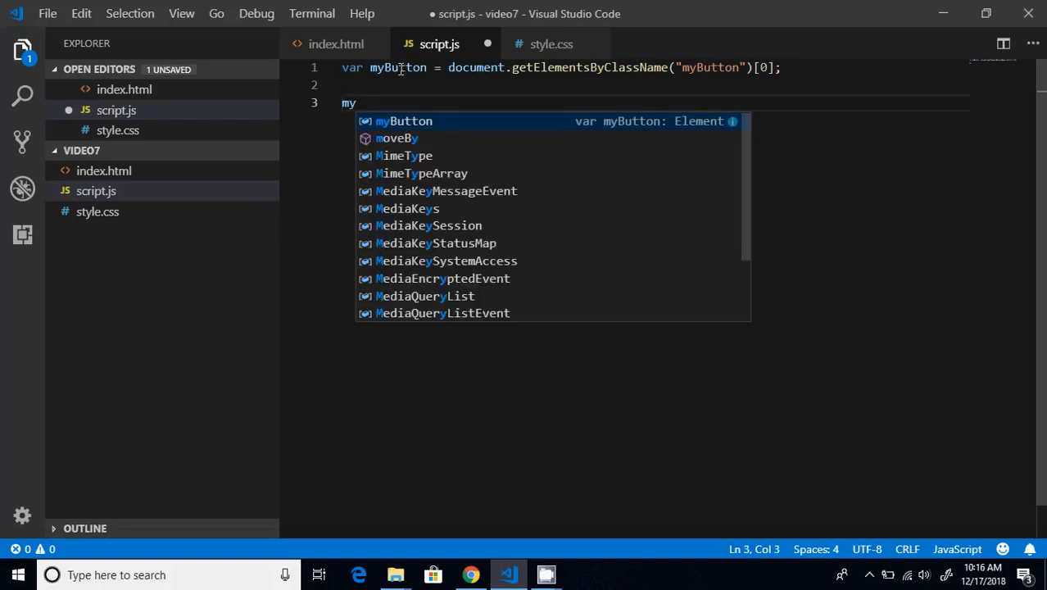
{"action": "type", "text": "Button."}
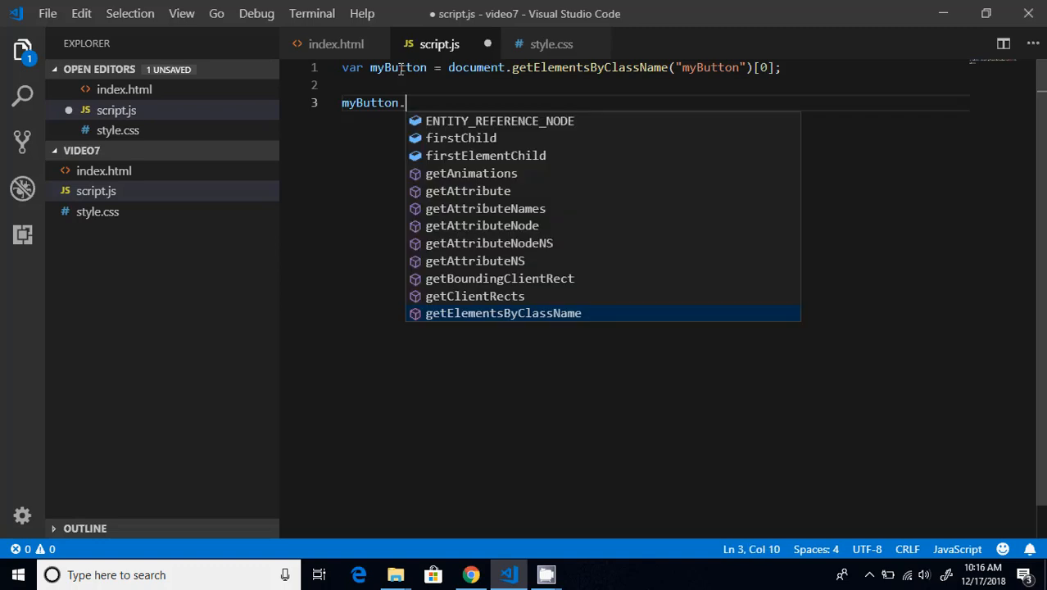
{"action": "type", "text": "addEventListener()"}
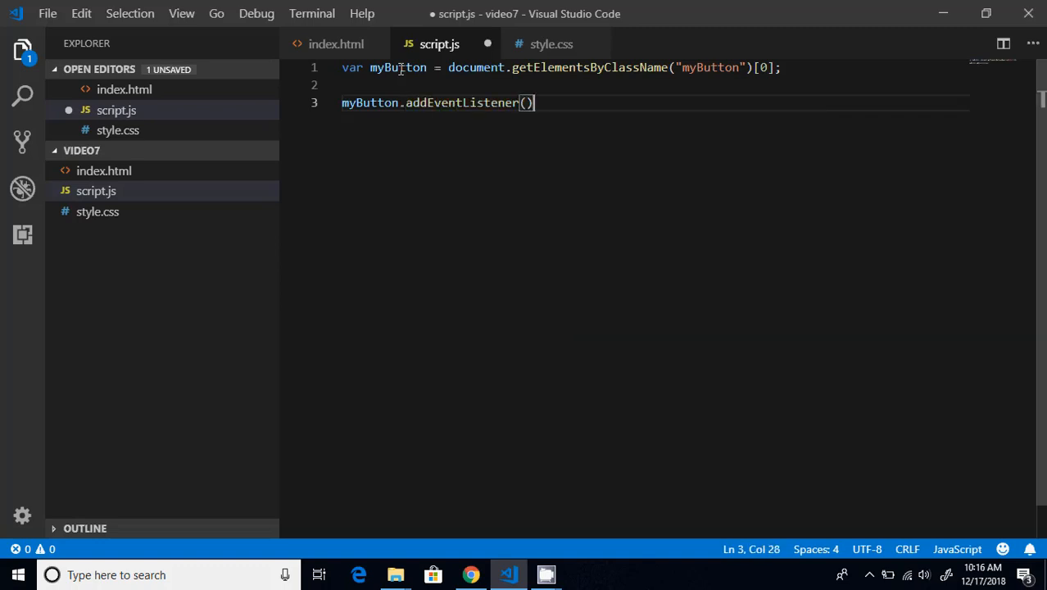
{"action": "type", "text": "\""}
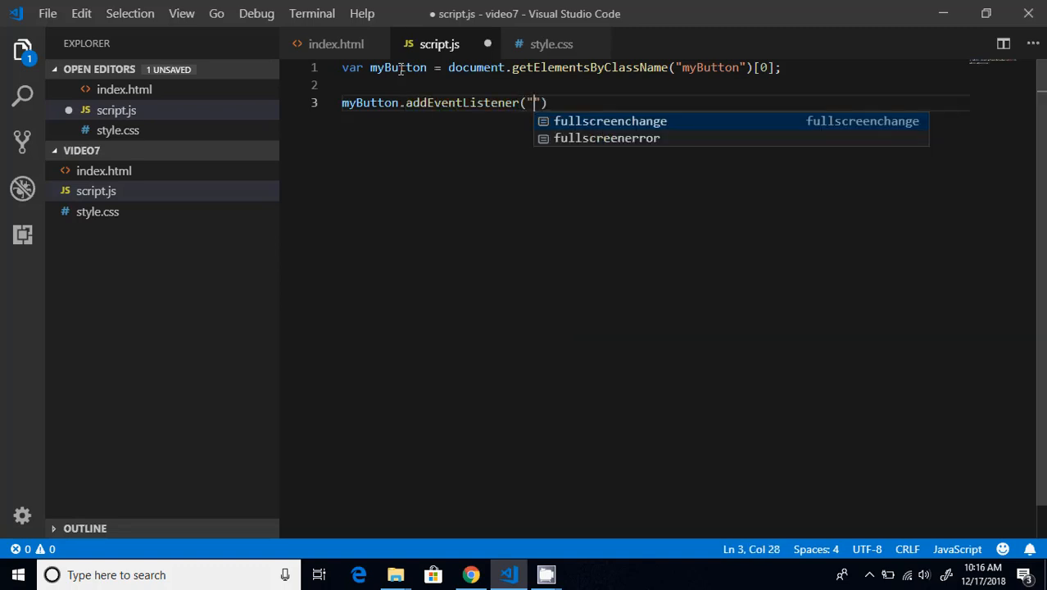
{"action": "type", "text": "touchS"}
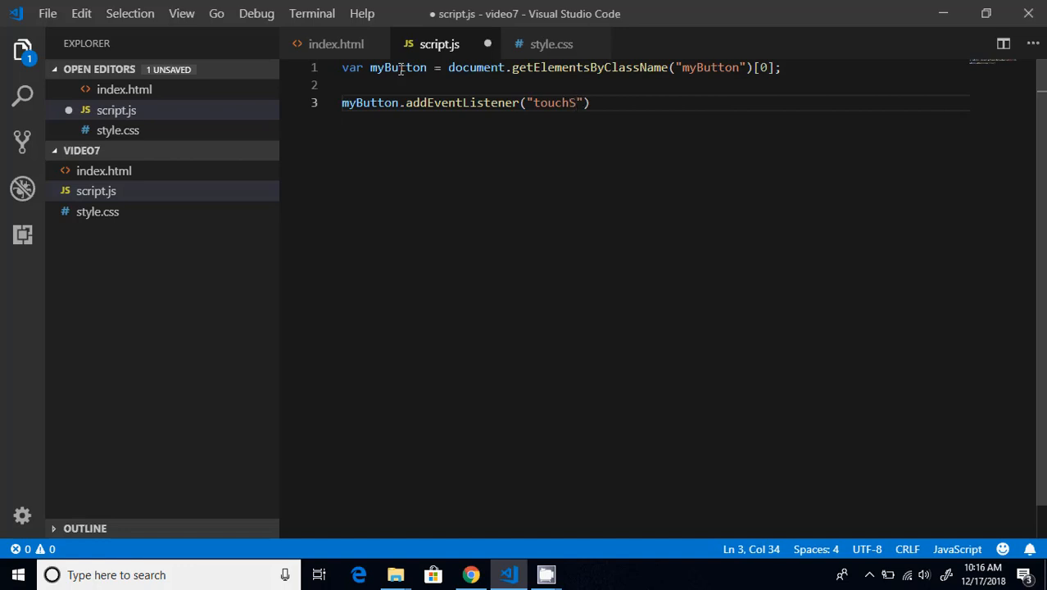
{"action": "type", "text": "tart"}
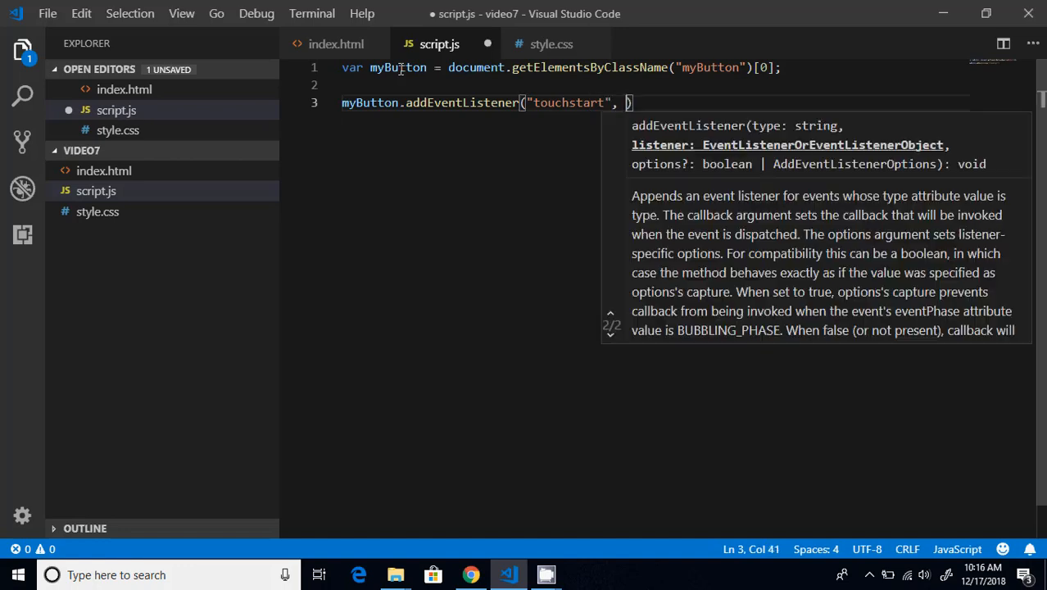
{"action": "type", "text": "function("}
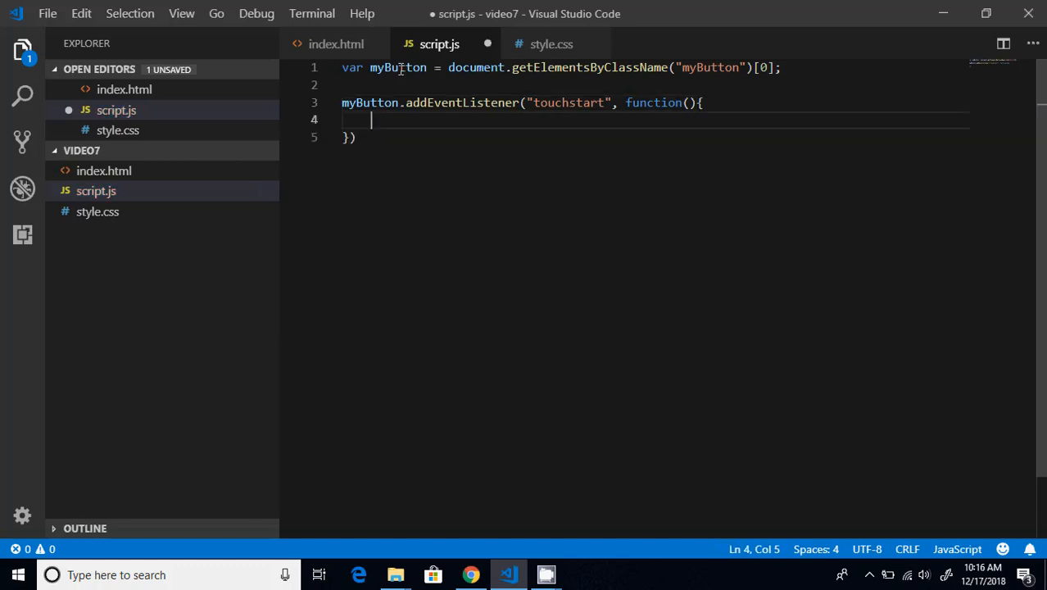
Step: Have the listener run myButton.classList.add("myButtonHover") and test the touch in Chrome
{"action": "type", "text": "this"}
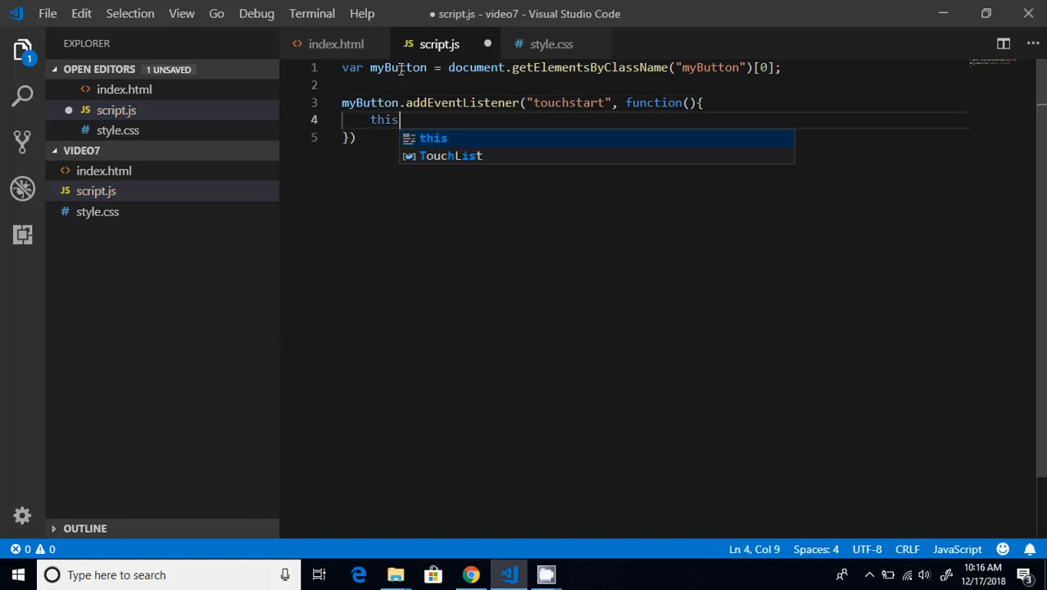
{"action": "type", "text": ".cl"}
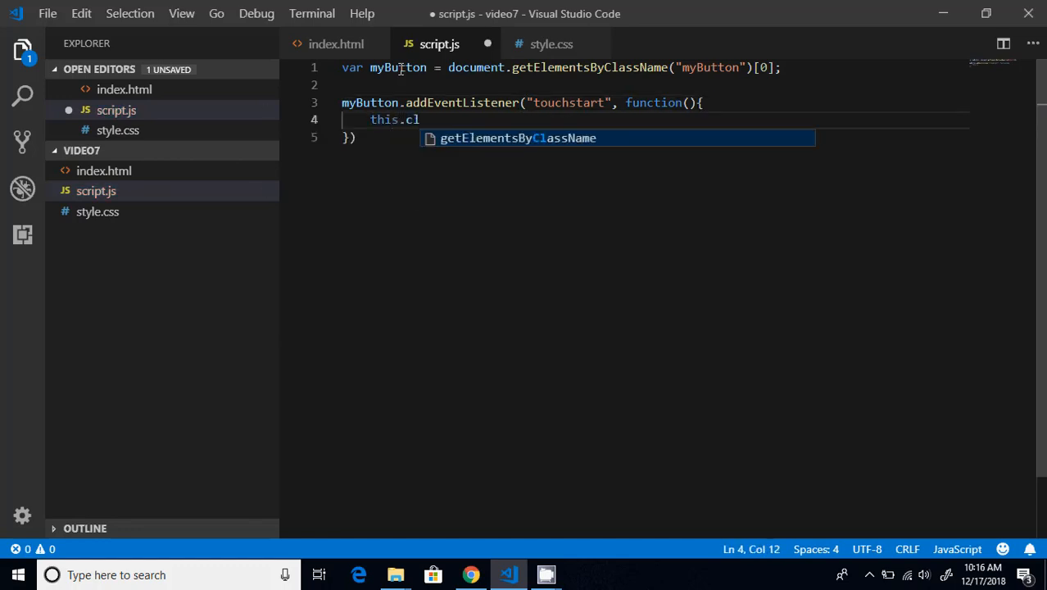
{"action": "key", "text": "Backspace"}
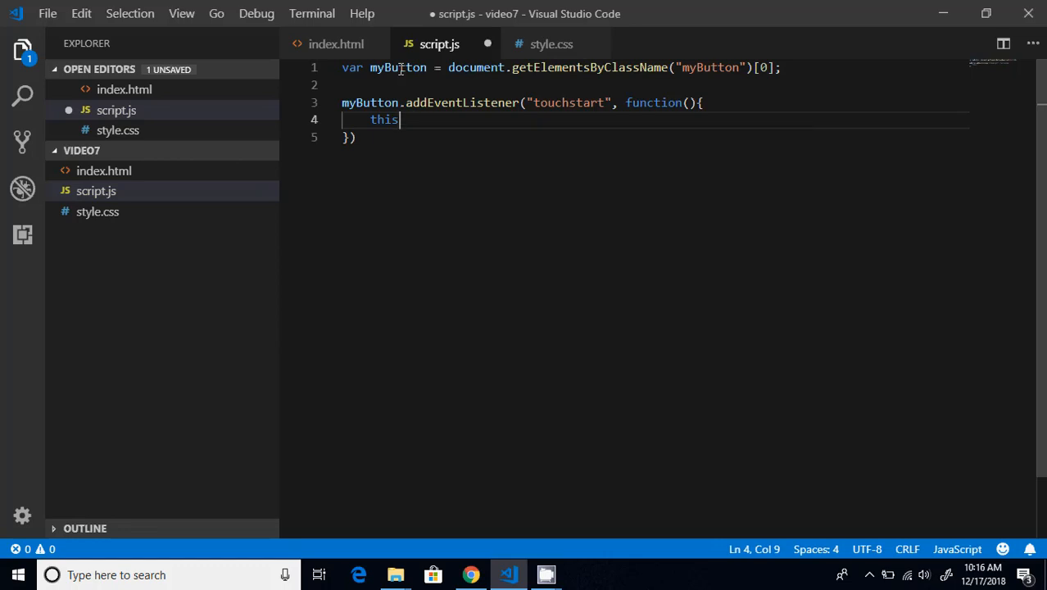
{"action": "type", "text": "myButton."}
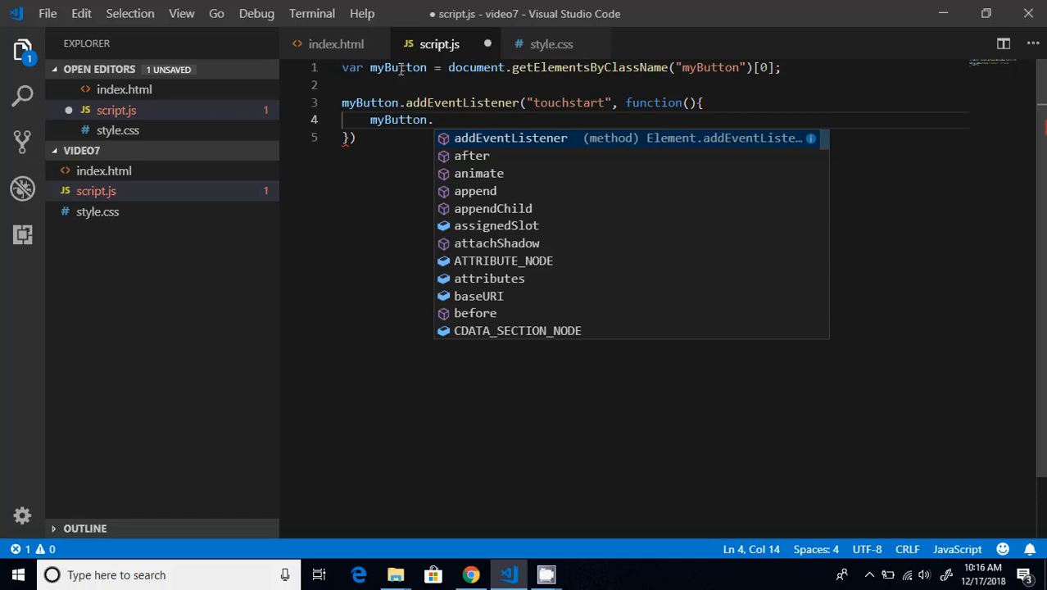
{"action": "type", "text": "classList.add("}
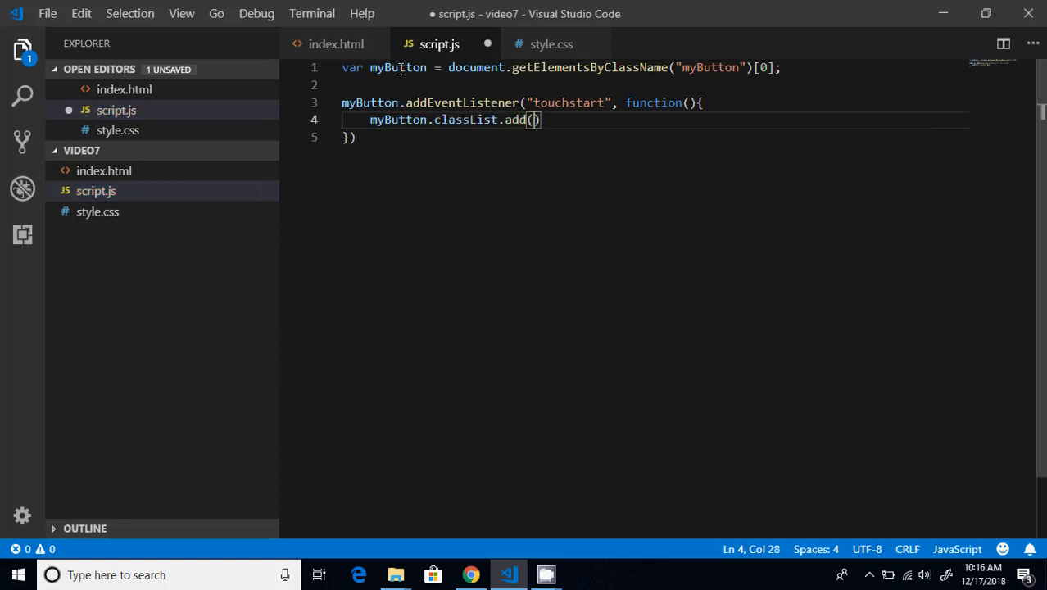
{"action": "type", "text": "\"myButtonH"}
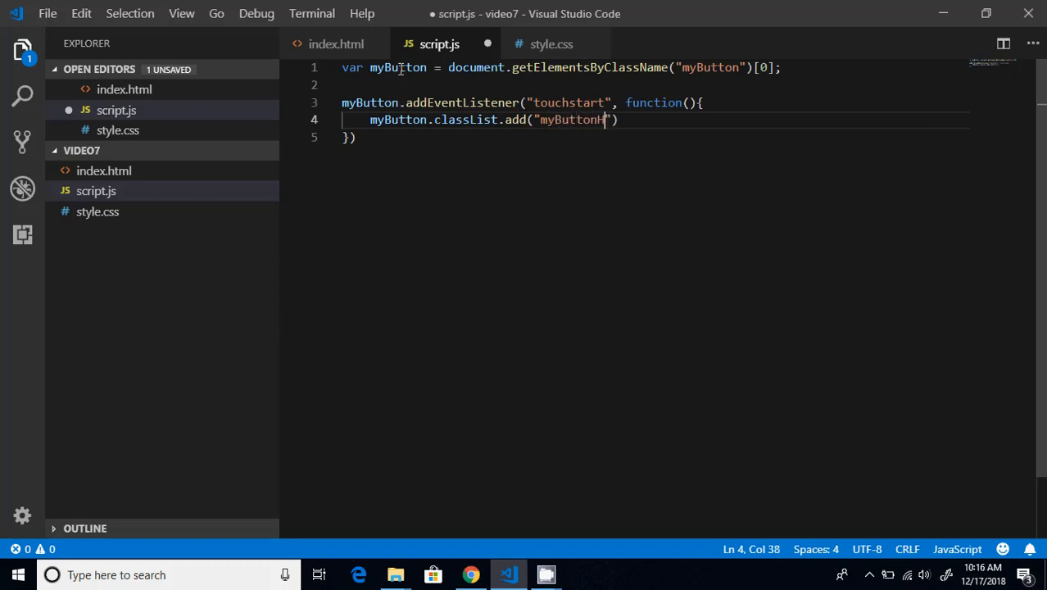
{"action": "type", "text": "over"}
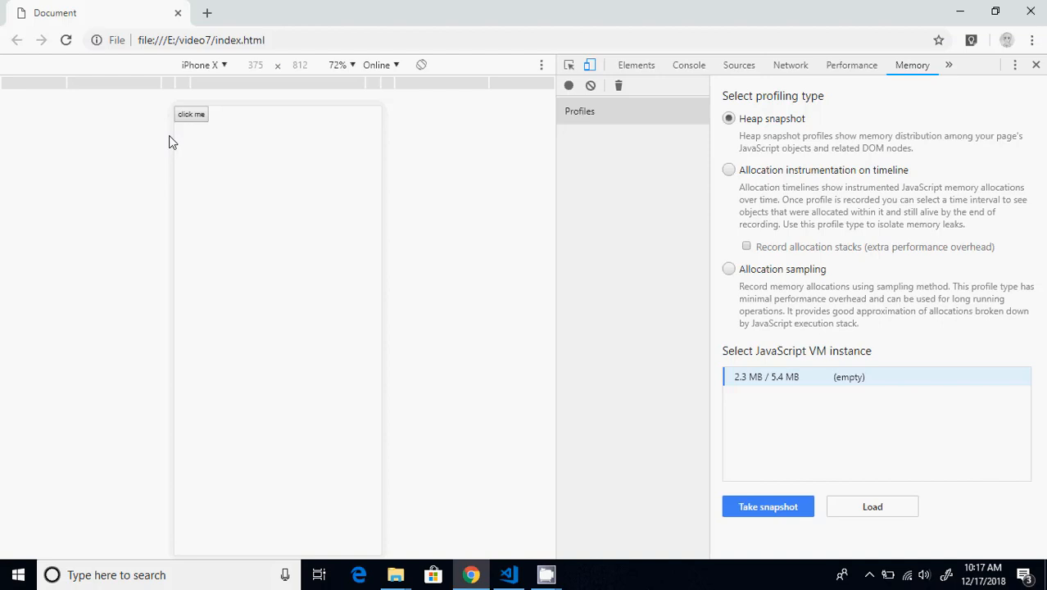
{"action": "left_click", "coordinate": [190, 115]}
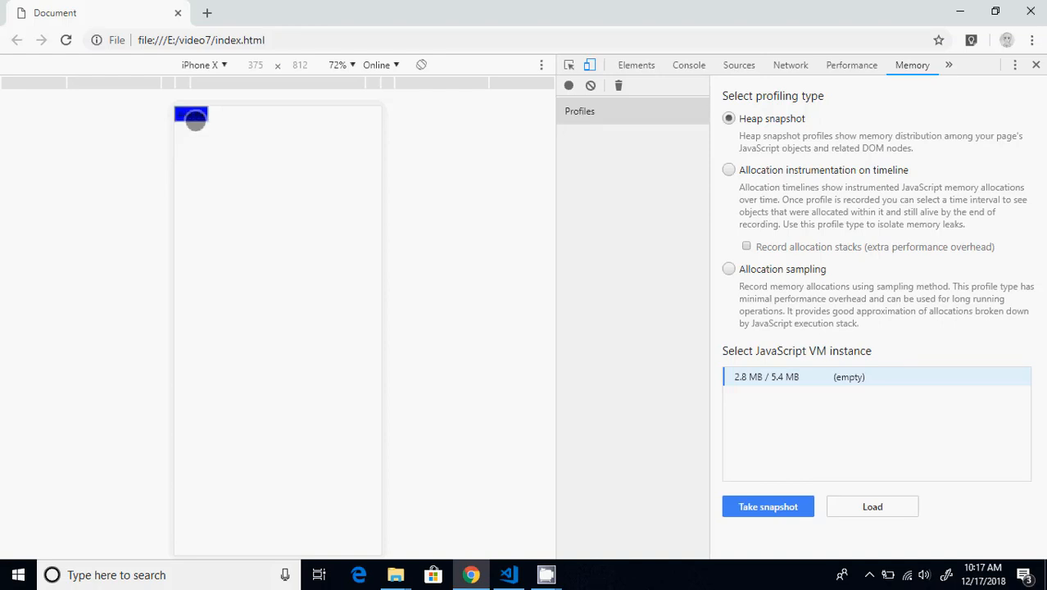
{"action": "left_click", "coordinate": [507, 573]}
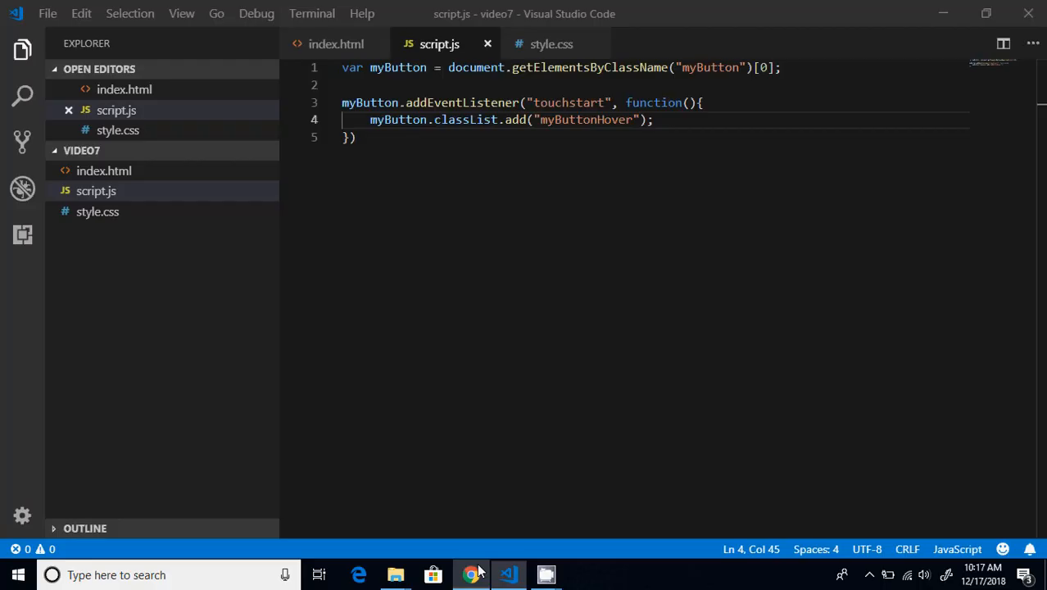
Step: Turn the copied listener into a touchend handler that calls classList.remove("myButtonHover")
{"action": "left_click", "coordinate": [352, 137]}
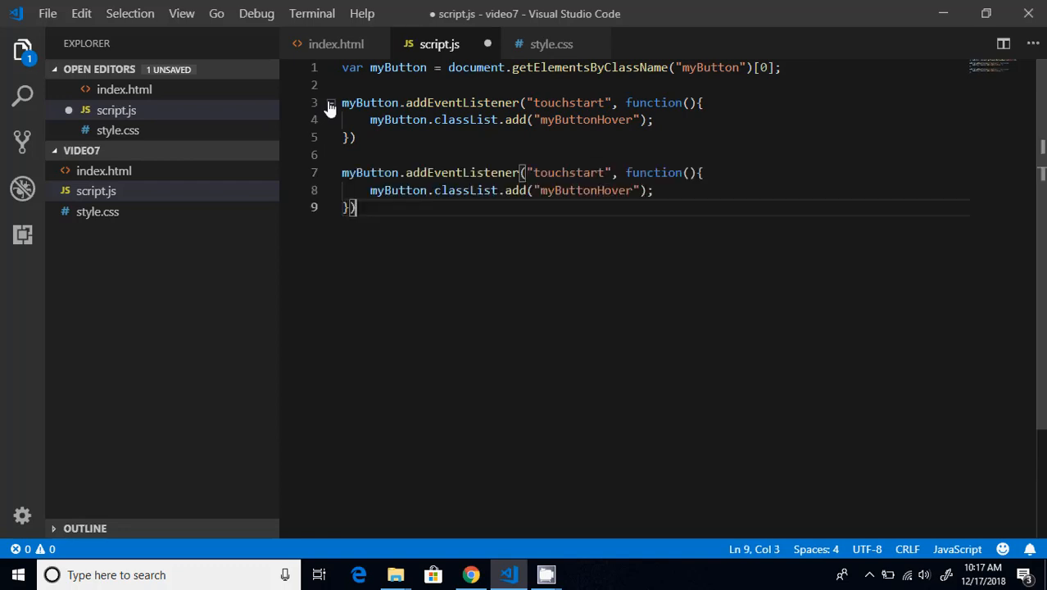
{"action": "double_click", "coordinate": [592, 172]}
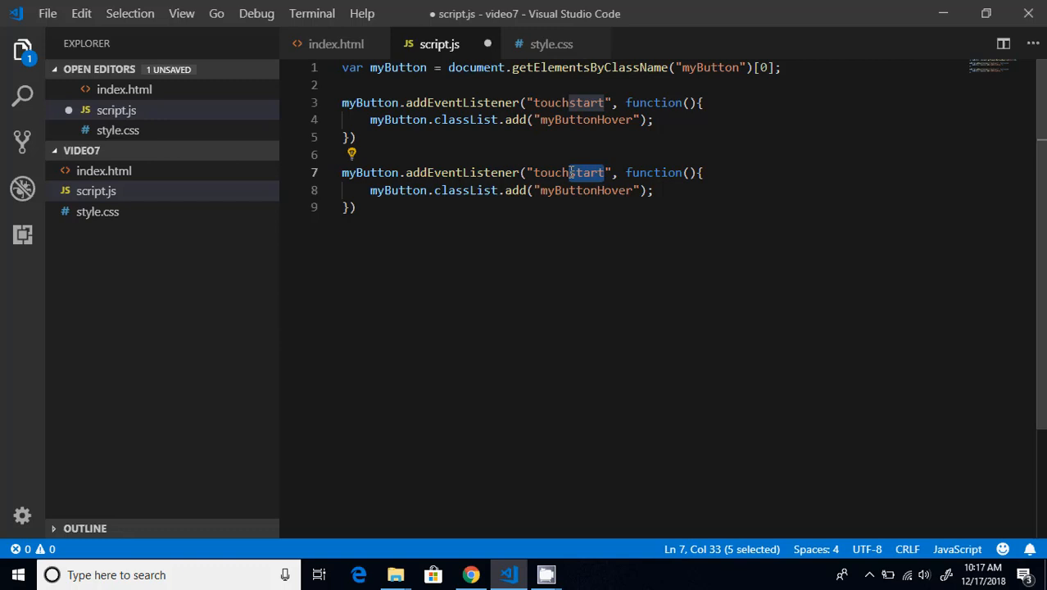
{"action": "type", "text": "end"}
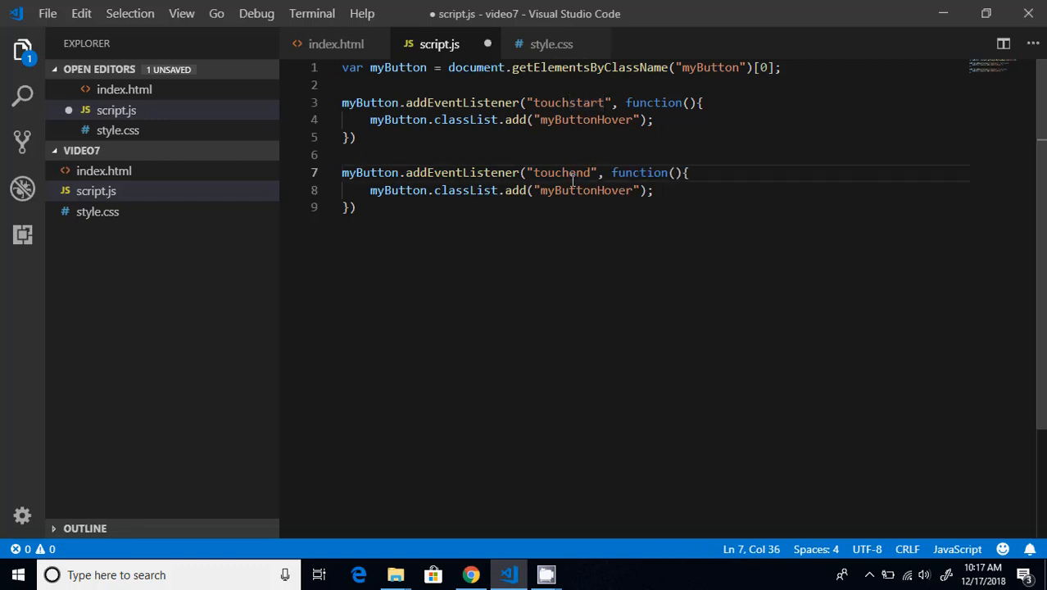
{"action": "double_click", "coordinate": [515, 190]}
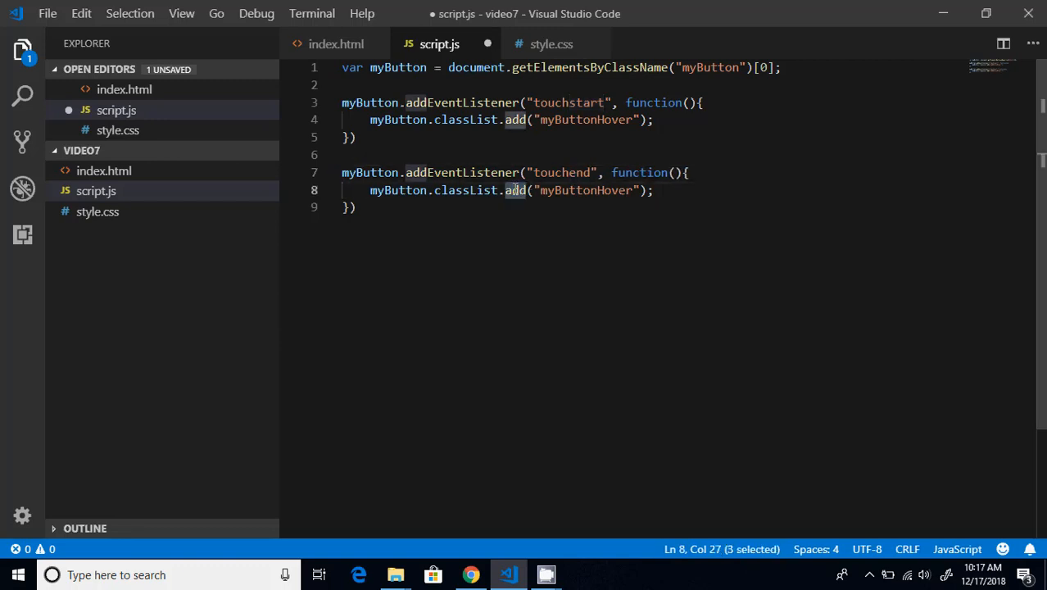
{"action": "type", "text": "remove"}
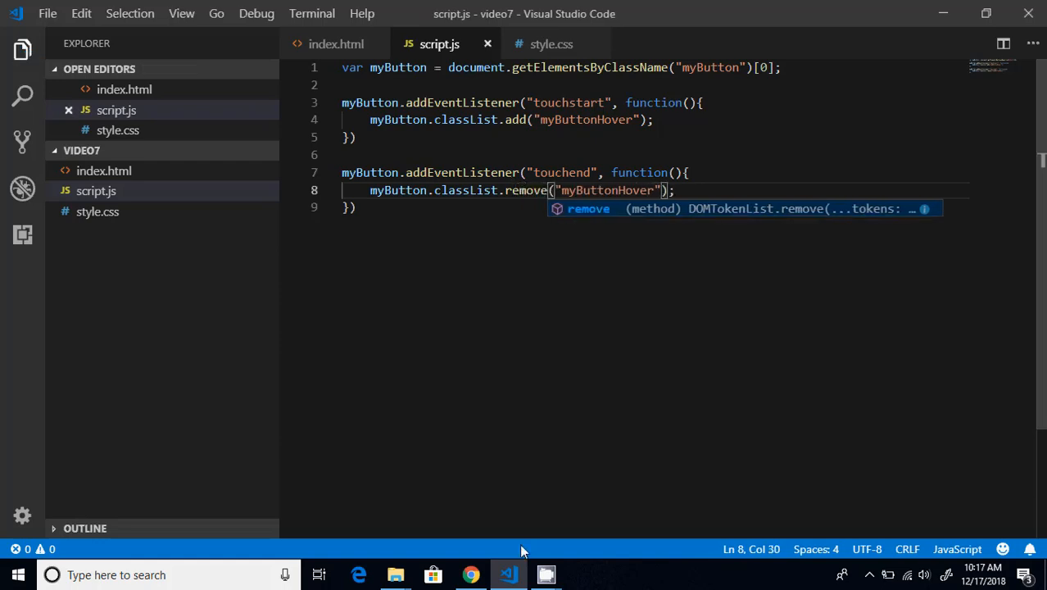
{"action": "left_click", "coordinate": [469, 574]}
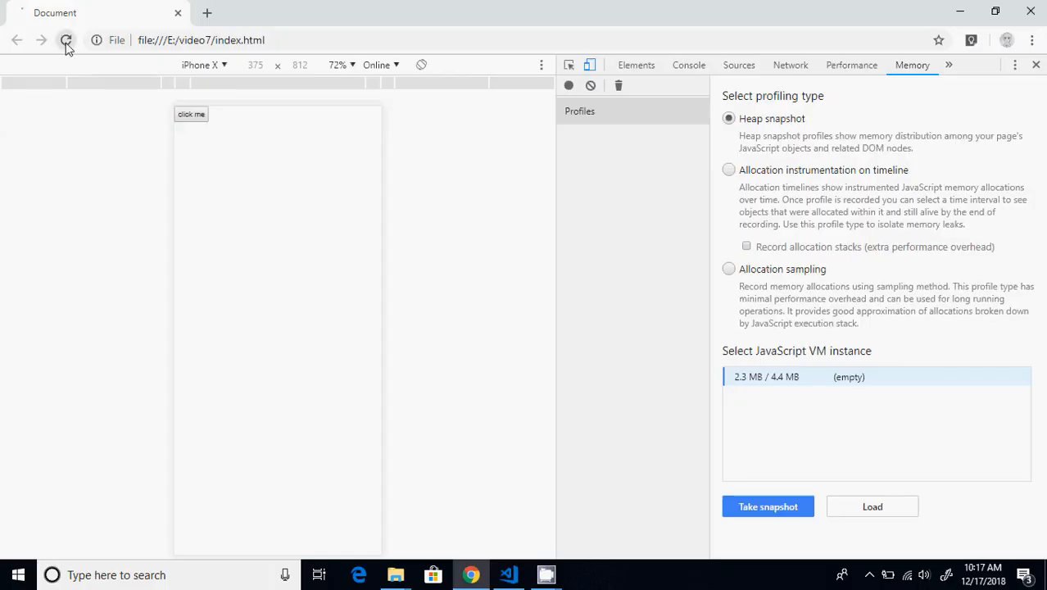
{"action": "left_click", "coordinate": [66, 40]}
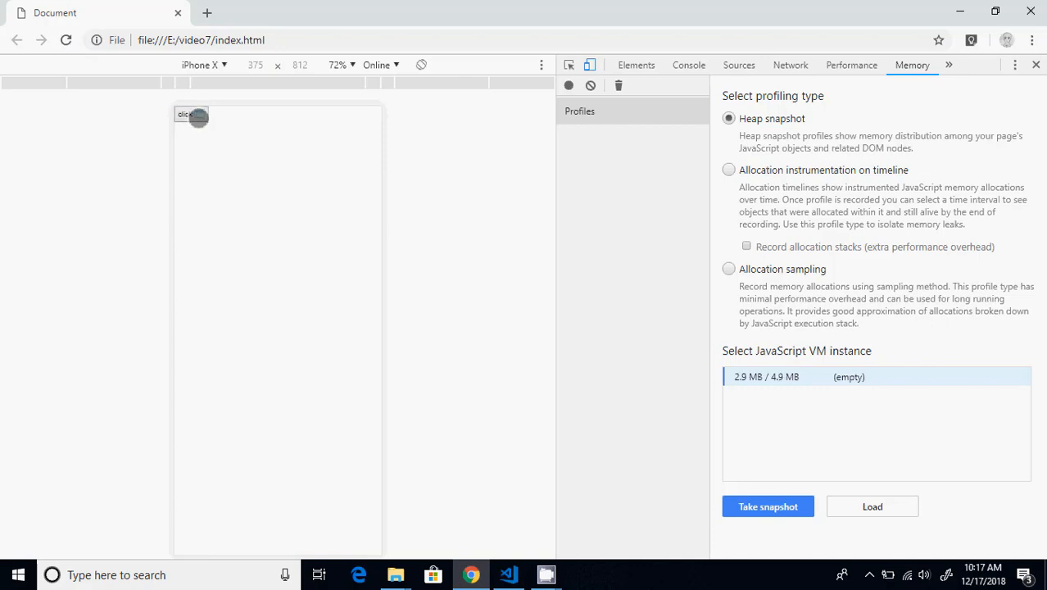
{"action": "double_click", "coordinate": [190, 115]}
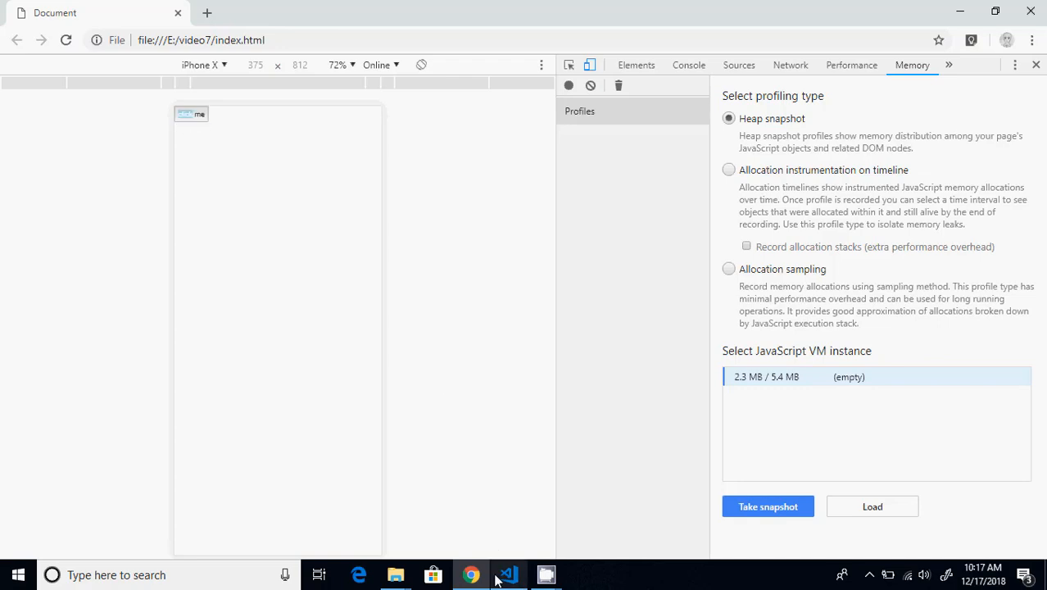
{"action": "left_click", "coordinate": [508, 573]}
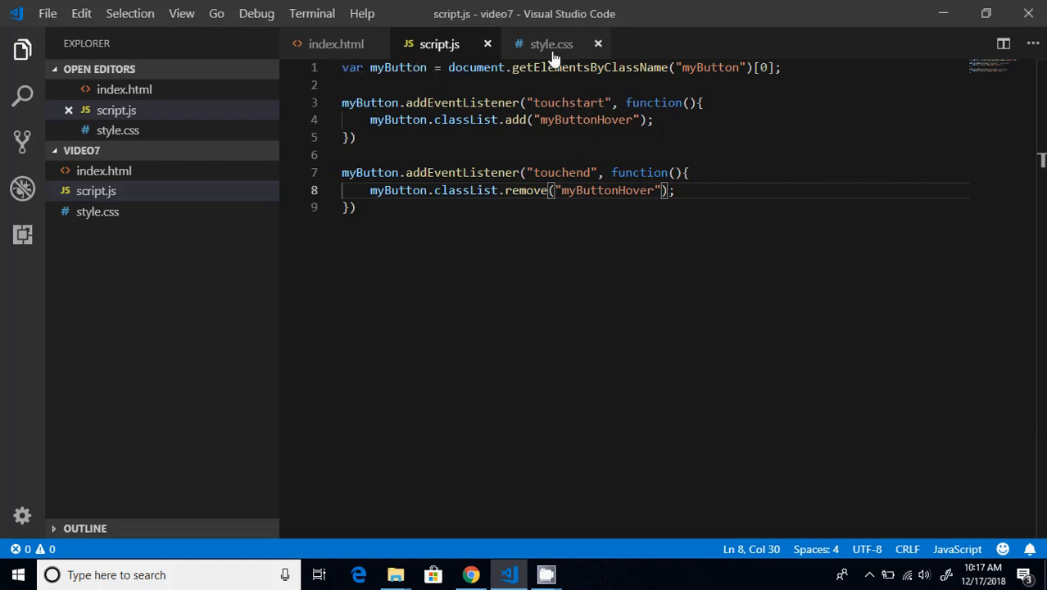
Step: Move background-color: red; from .myButtonHover into .myButton and check the red button in Chrome
{"action": "left_click", "coordinate": [551, 43]}
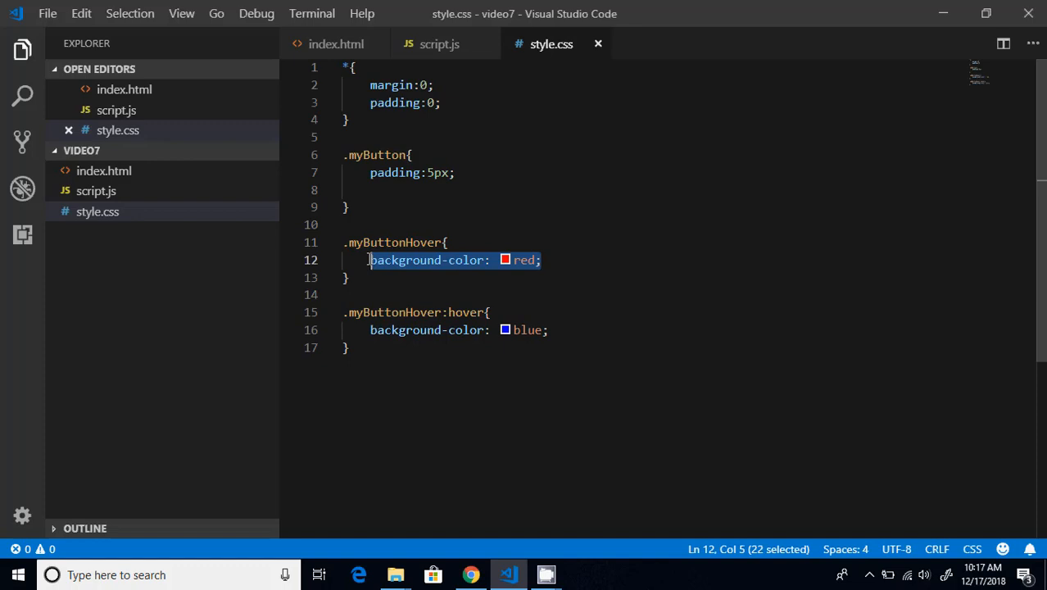
{"action": "key", "text": "Delete"}
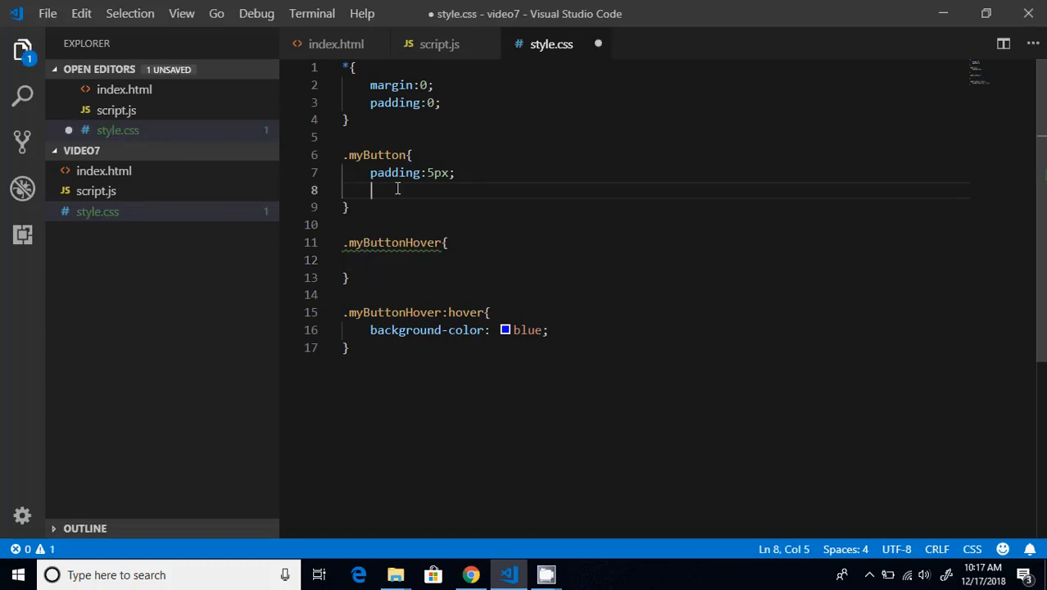
{"action": "type", "text": "background-color: red;"}
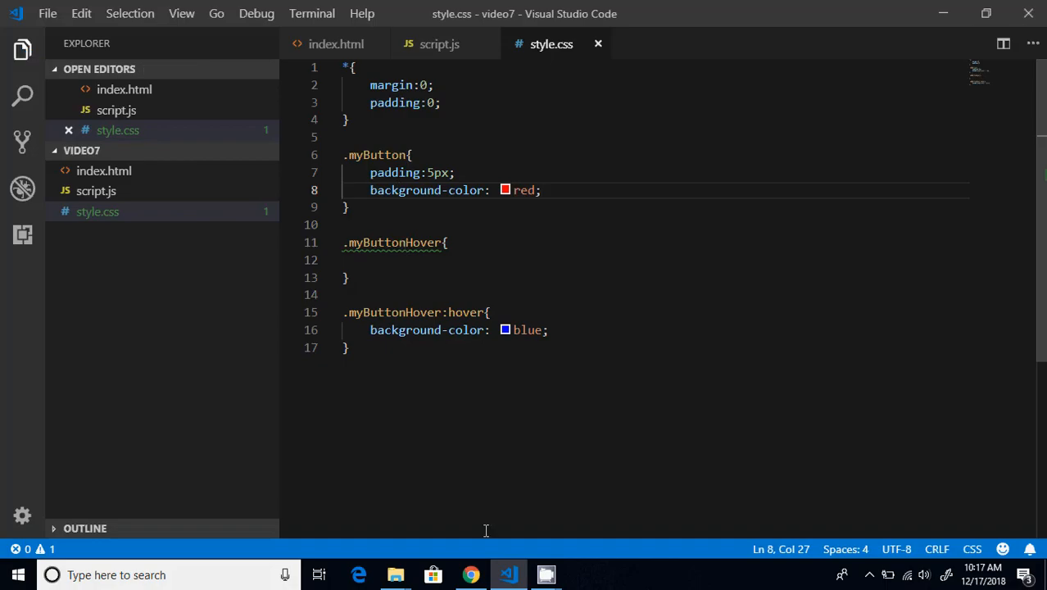
{"action": "left_click", "coordinate": [470, 573]}
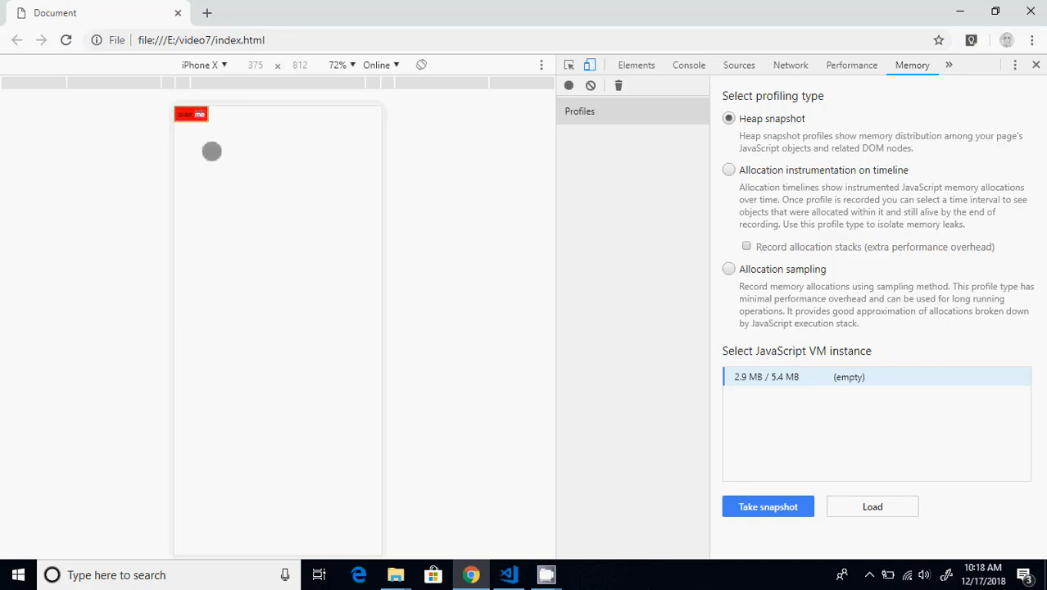
{"action": "left_click", "coordinate": [508, 574]}
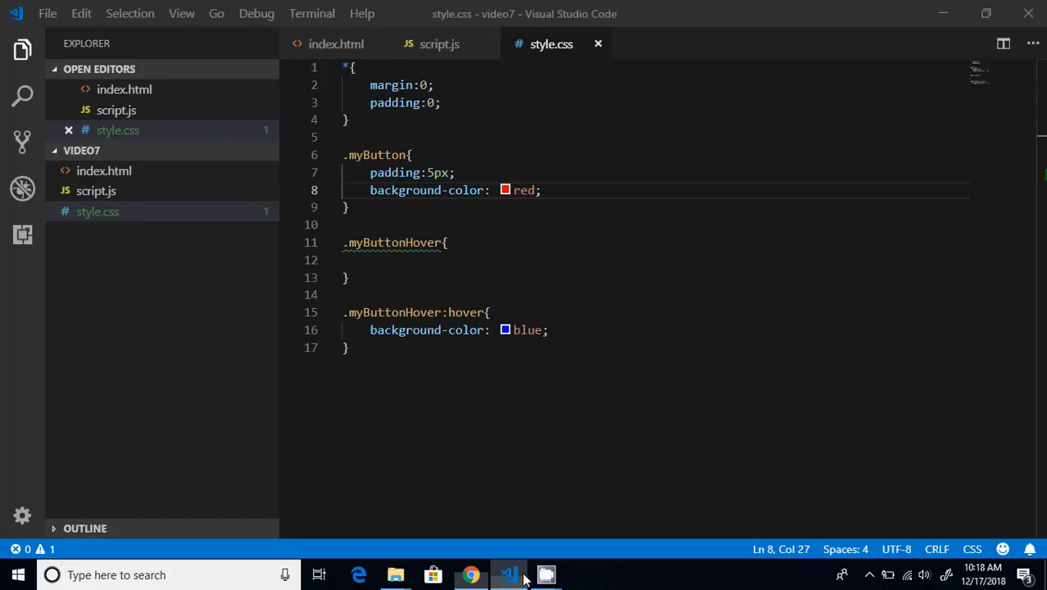
Step: Delete the empty .myButtonHover rule from style.css and return to script.js for a desktop test
{"action": "left_click_drag", "start_coordinate": [344, 243], "coordinate": [349, 277]}
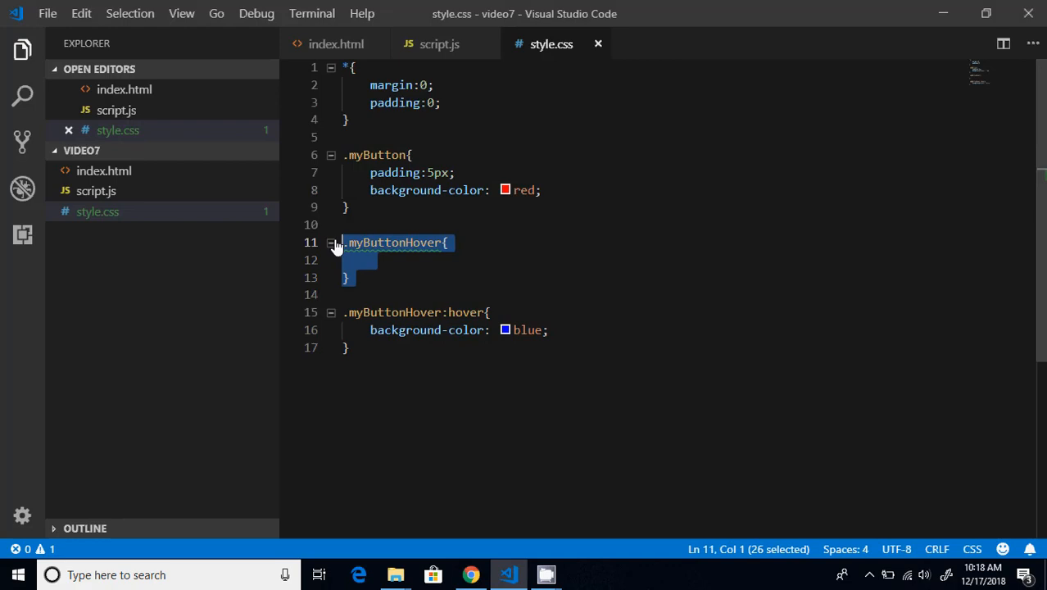
{"action": "key", "text": "Delete"}
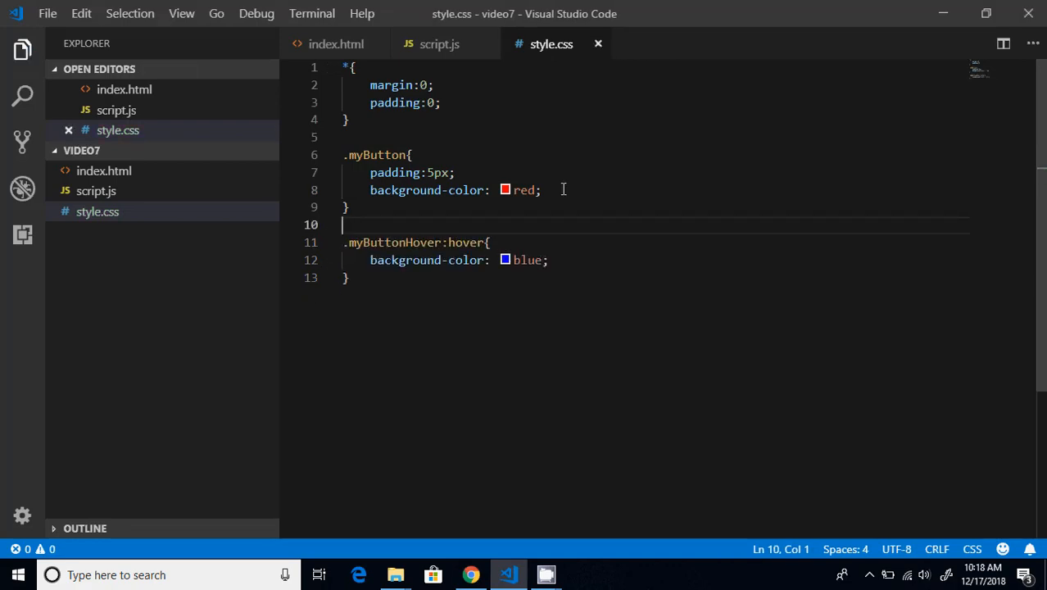
{"action": "left_click", "coordinate": [540, 190]}
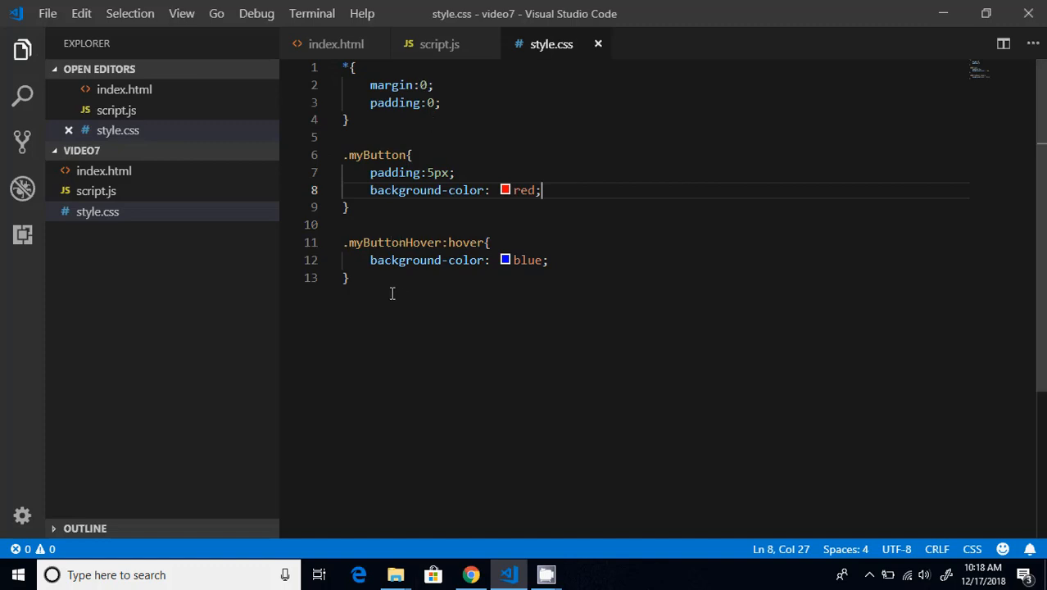
{"action": "left_click_drag", "start_coordinate": [342, 242], "coordinate": [349, 277]}
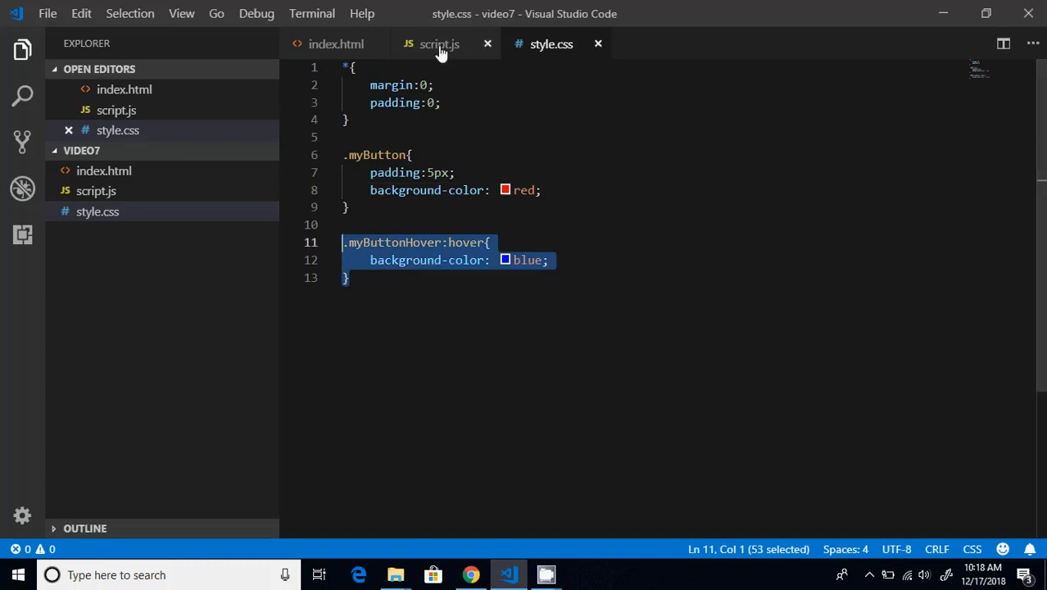
{"action": "left_click", "coordinate": [439, 43]}
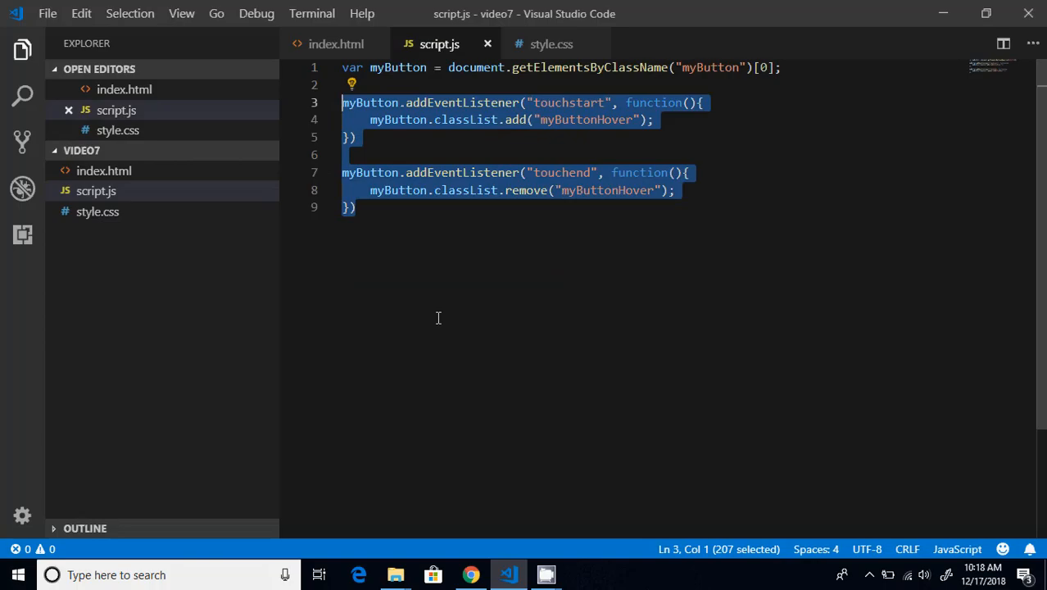
{"action": "left_click", "coordinate": [470, 574]}
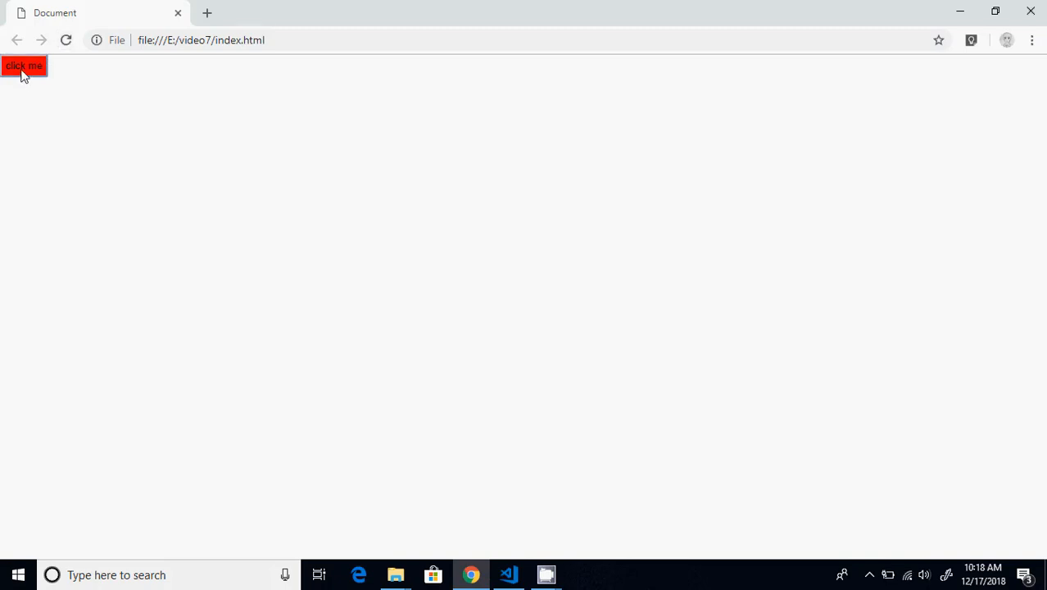
{"action": "mouse_move", "coordinate": [459, 547]}
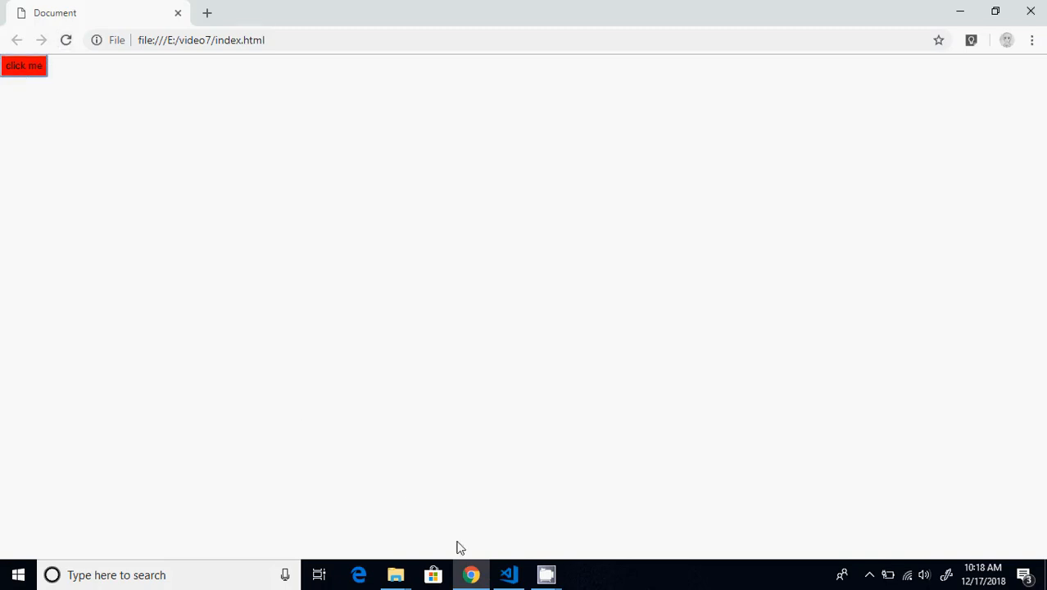
{"action": "left_click", "coordinate": [508, 573]}
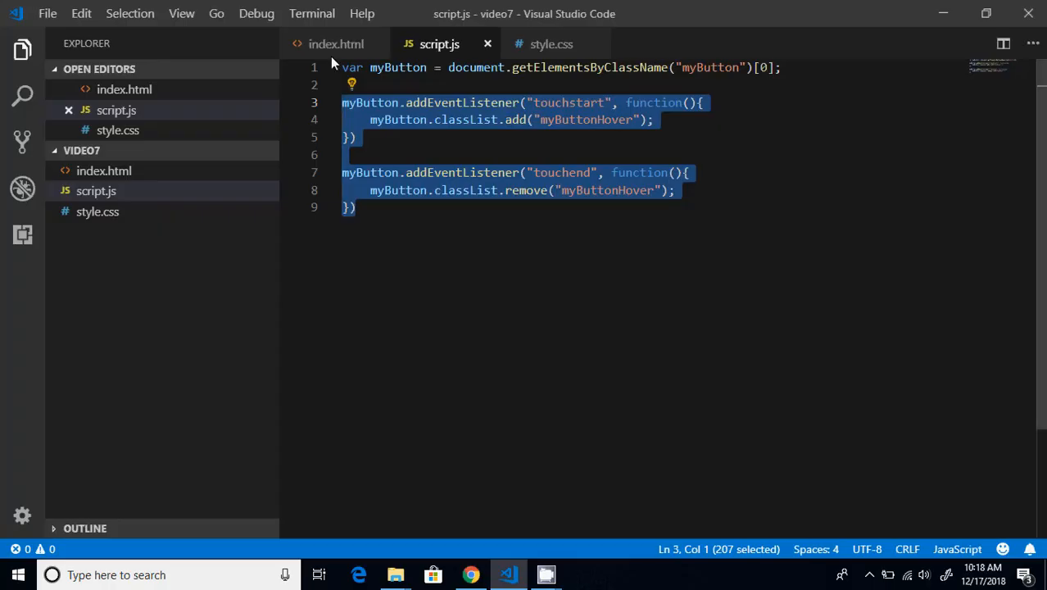
Step: Change the second .myButton rule into .myButton:hover keeping only the red background
{"action": "left_click", "coordinate": [550, 44]}
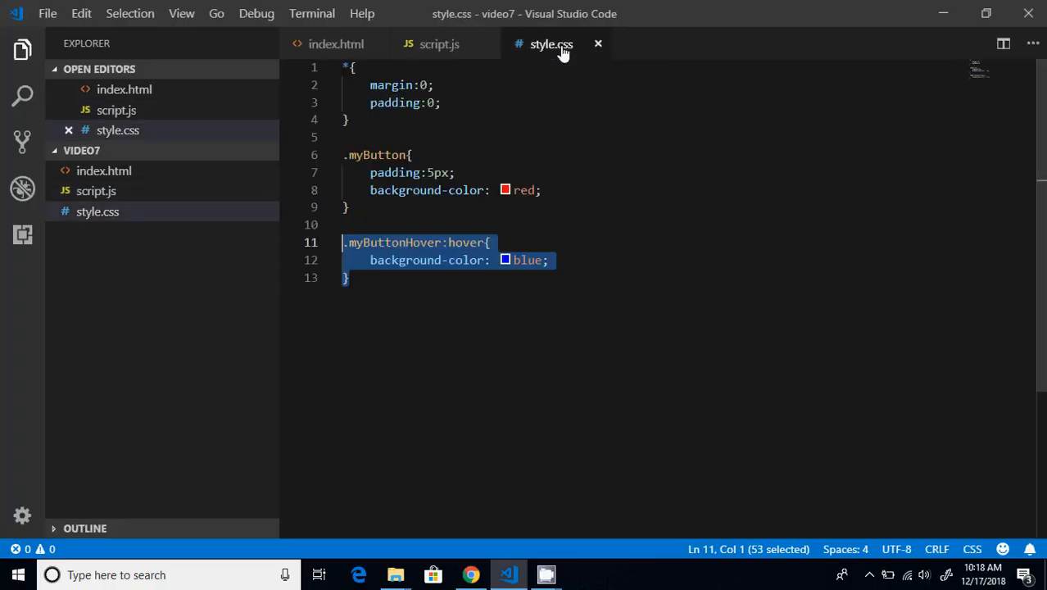
{"action": "left_click", "coordinate": [350, 207]}
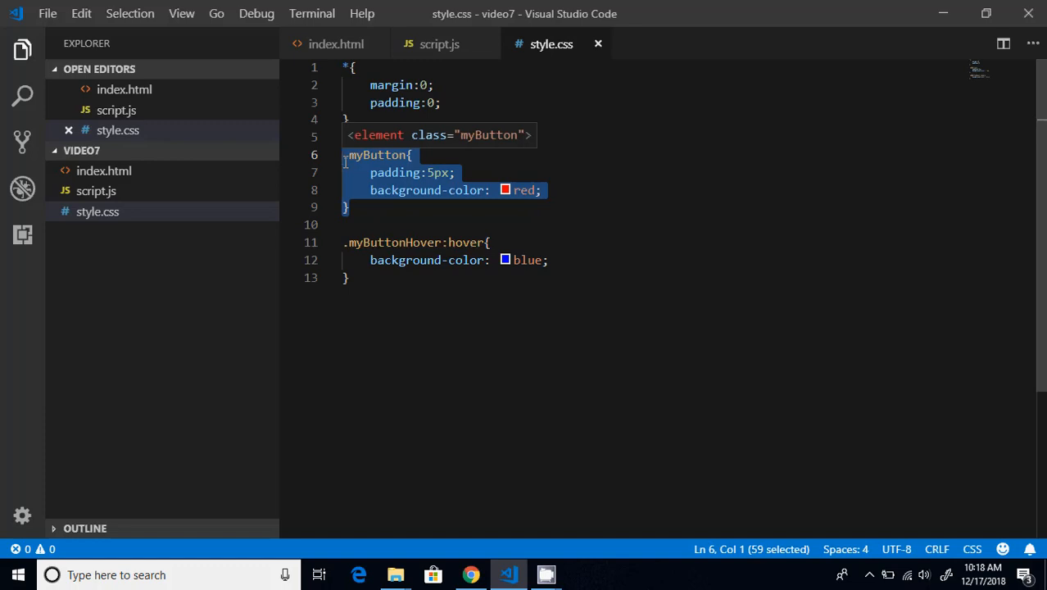
{"action": "mouse_move", "coordinate": [357, 108]}
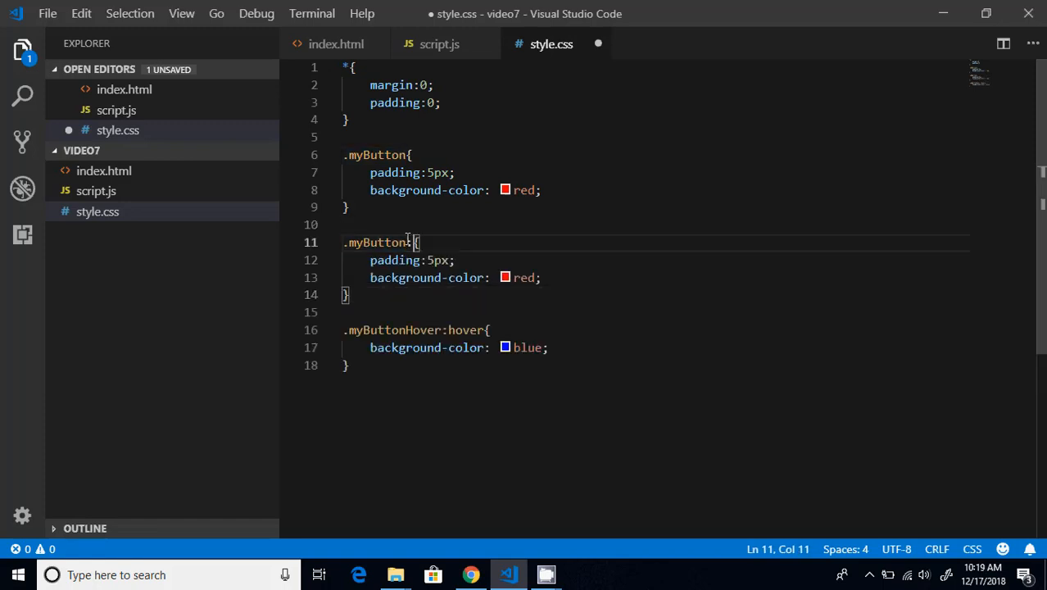
{"action": "type", "text": ":hover"}
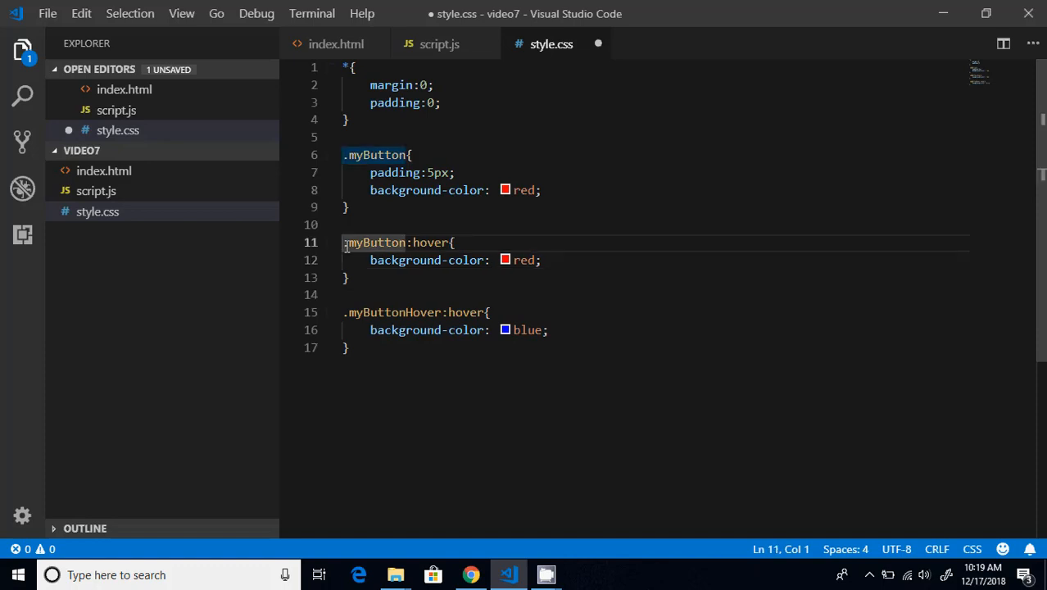
{"action": "type", "text": "m"}
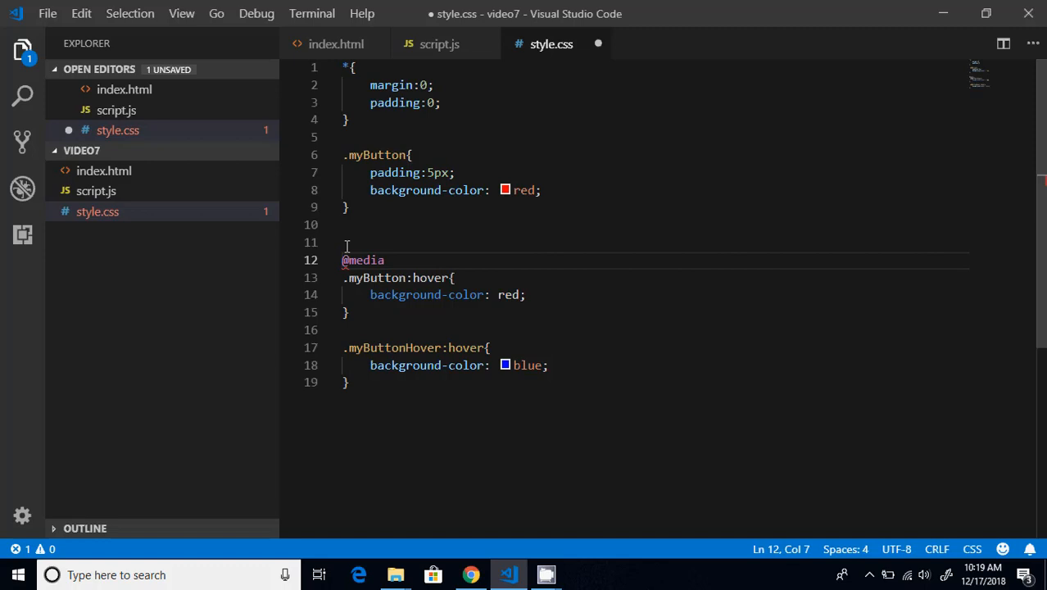
{"action": "type", "text": "screen and"}
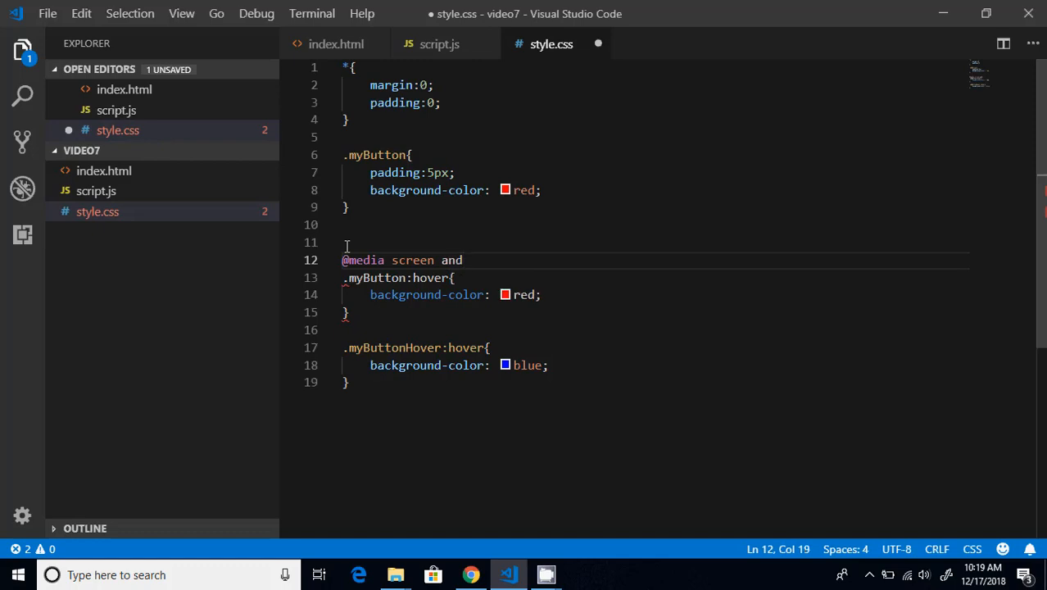
{"action": "type", "text": "max"}
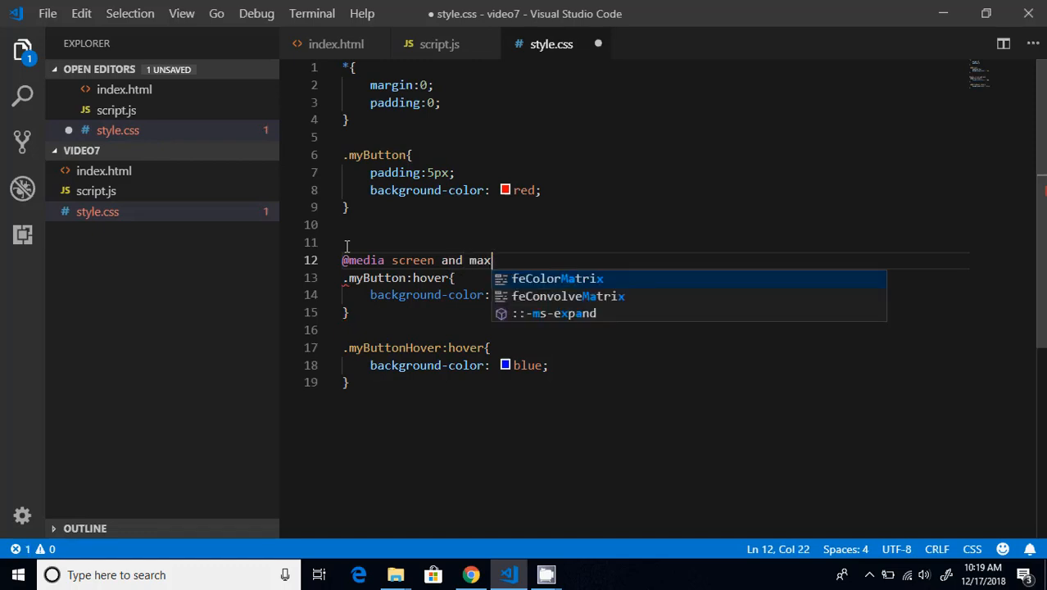
{"action": "type", "text": "-"}
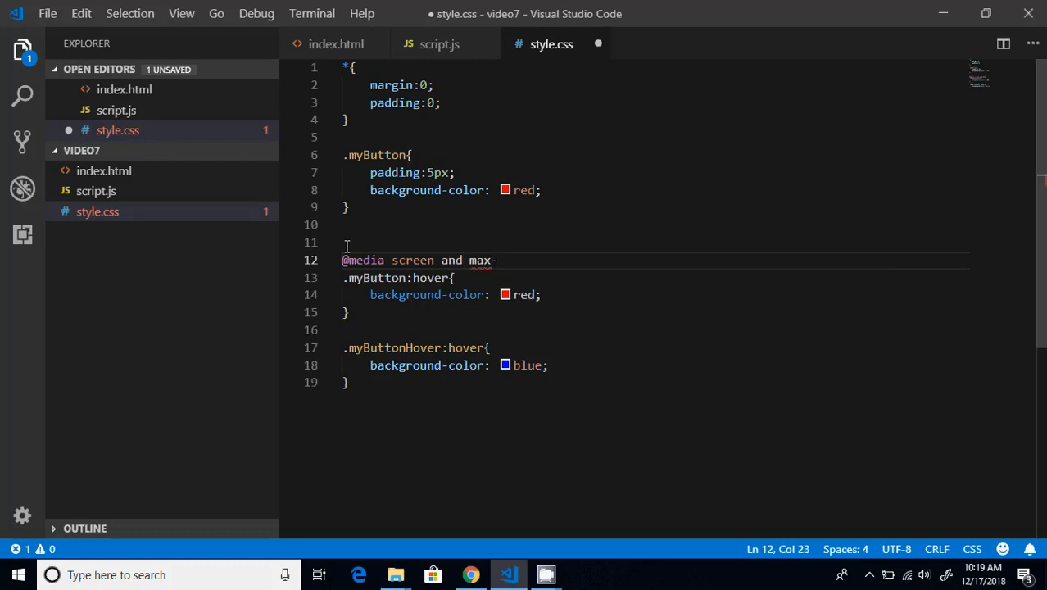
{"action": "type", "text": "width"}
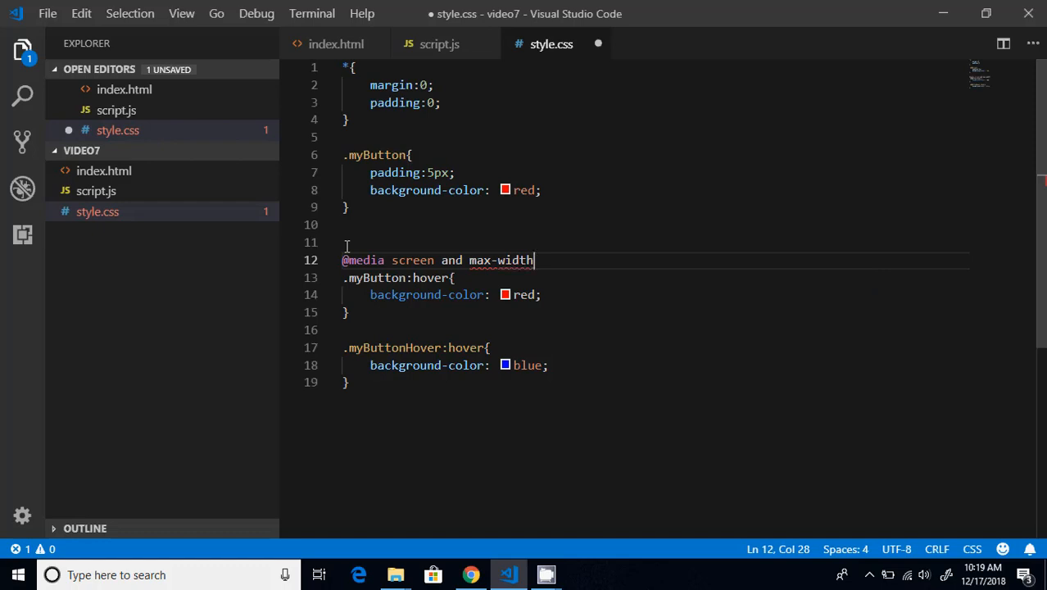
{"action": "key", "text": "Backspace"}
{"action": "type", "text": "("}
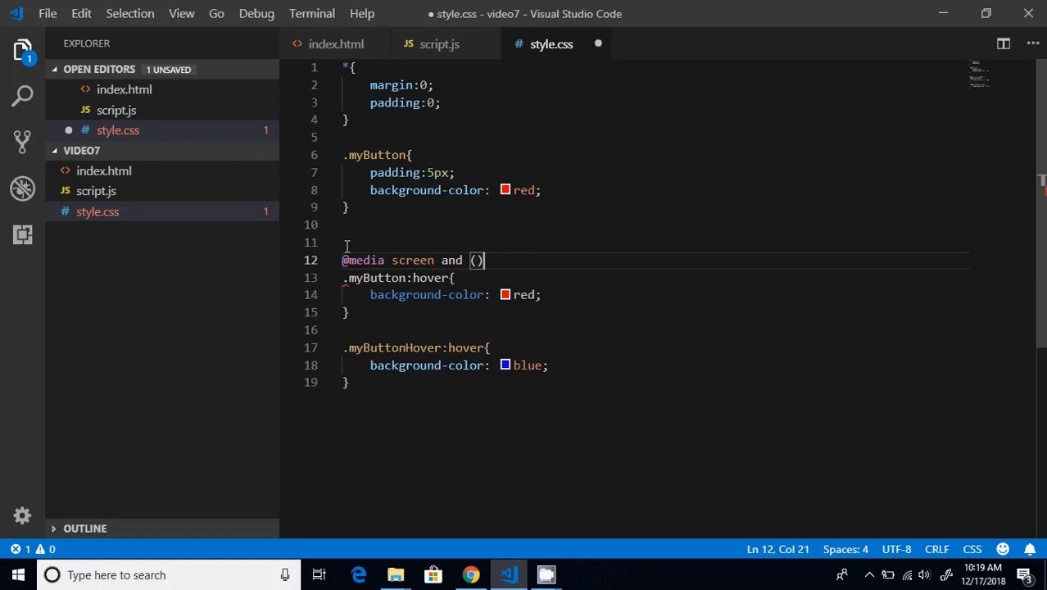
{"action": "type", "text": "max"}
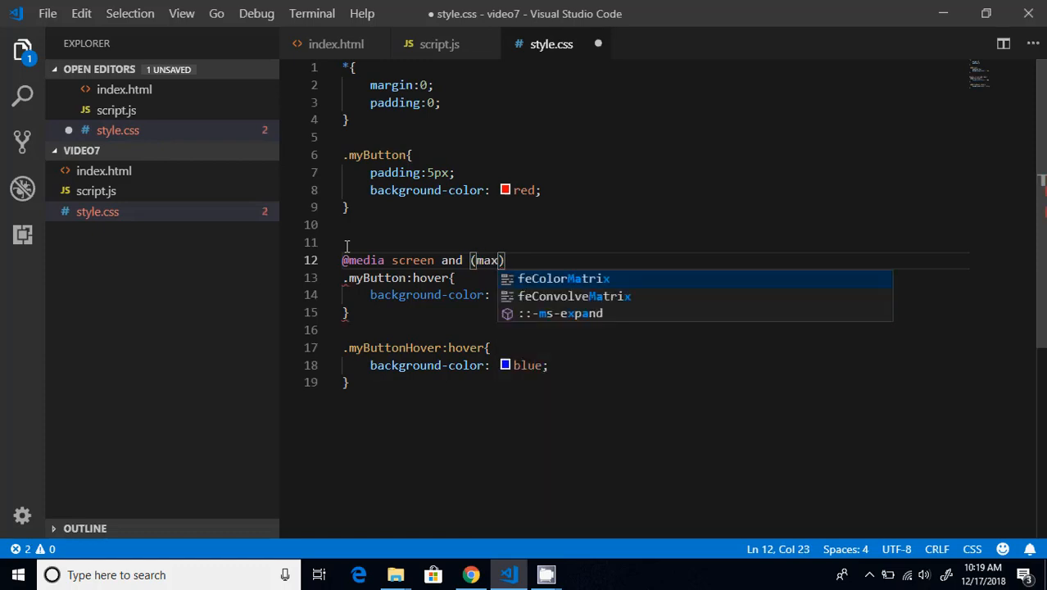
{"action": "type", "text": "-width:"}
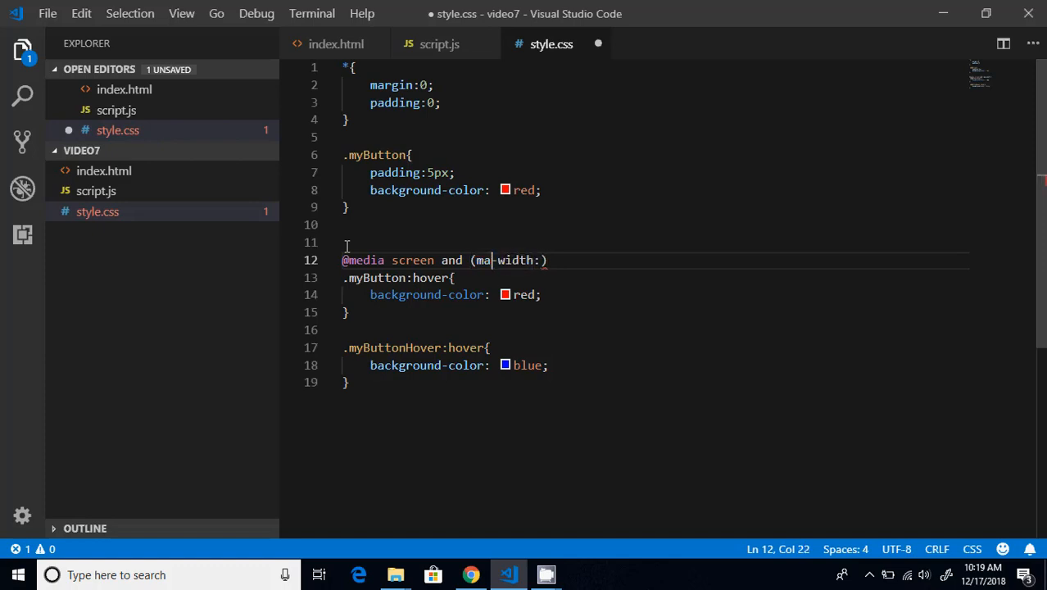
{"action": "type", "text": "min-width"}
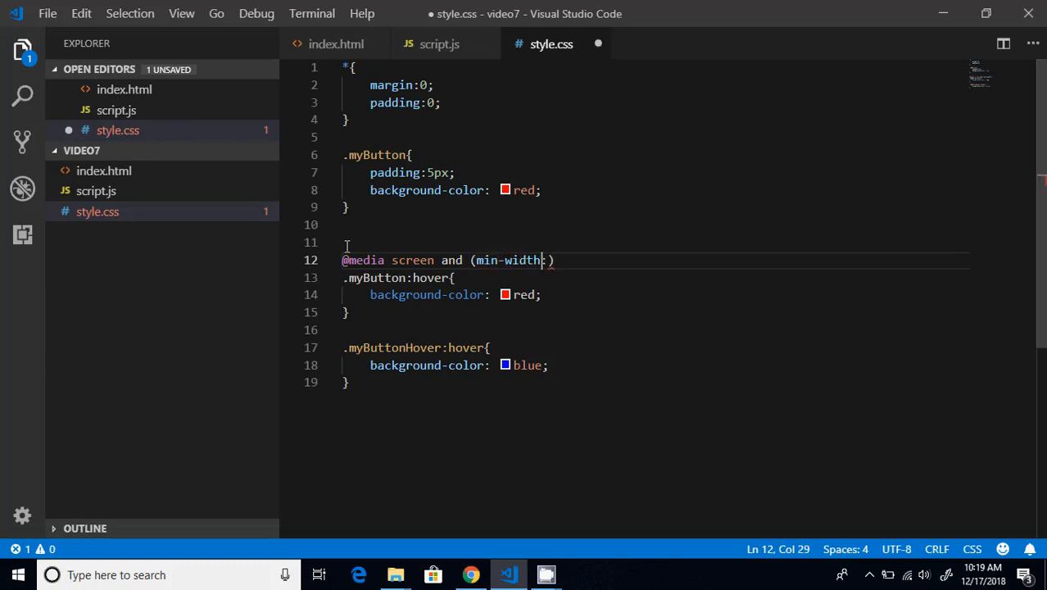
{"action": "type", "text": "991"}
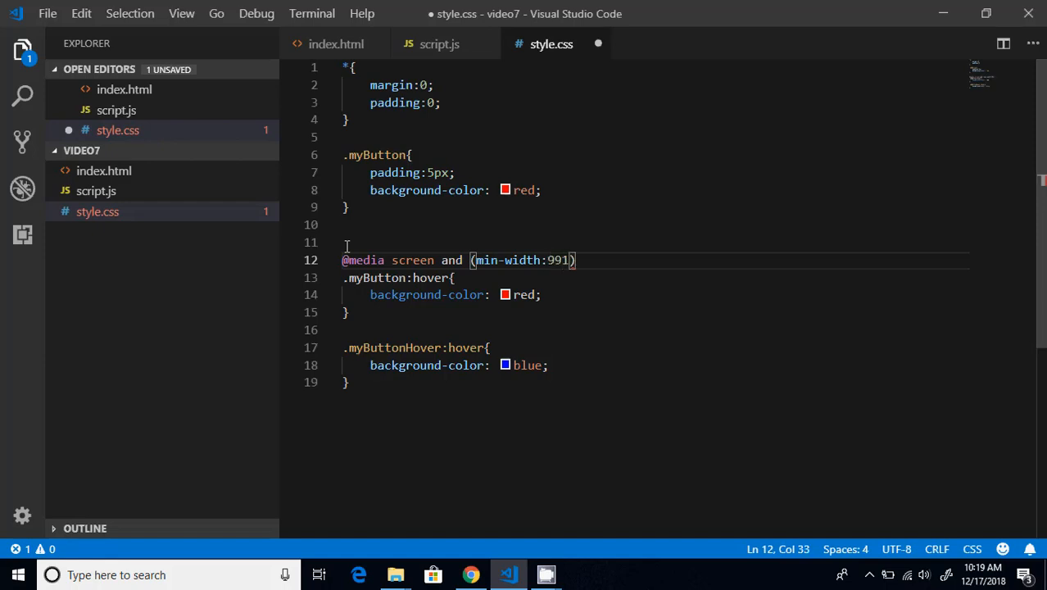
{"action": "type", "text": "px"}
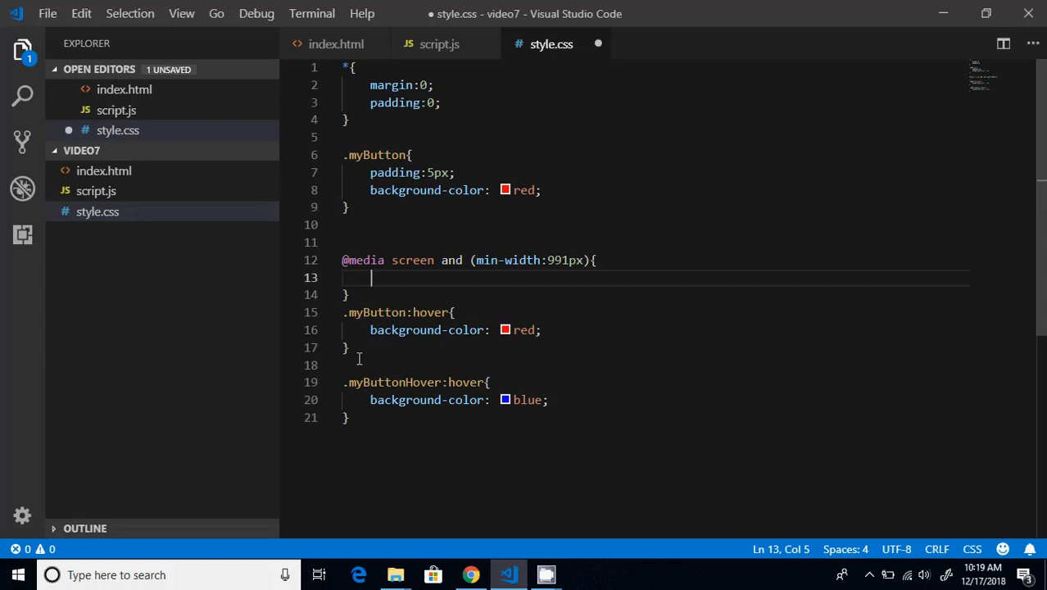
{"action": "left_click_drag", "start_coordinate": [342, 311], "coordinate": [349, 347]}
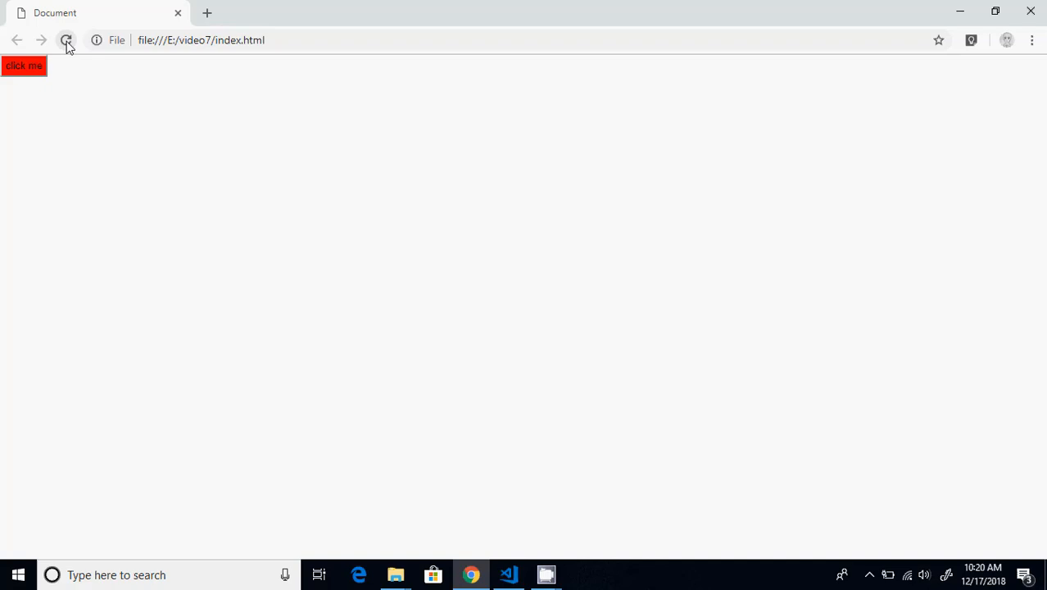
Step: Reload the iPhone X emulation and view index.html and script.js in the DevTools Sources panel
{"action": "left_click", "coordinate": [65, 40]}
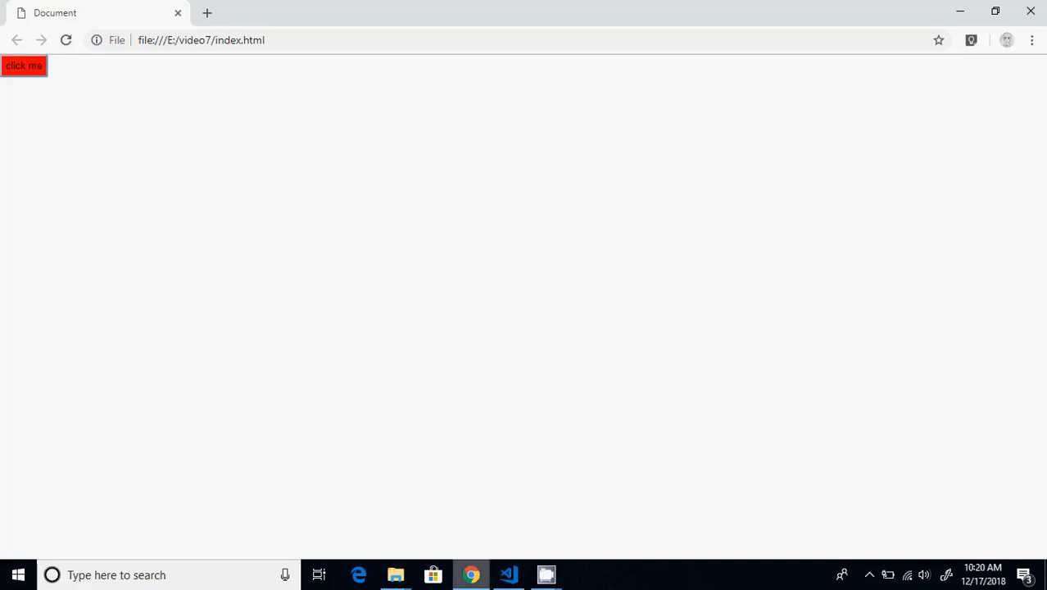
{"action": "mouse_move", "coordinate": [543, 370]}
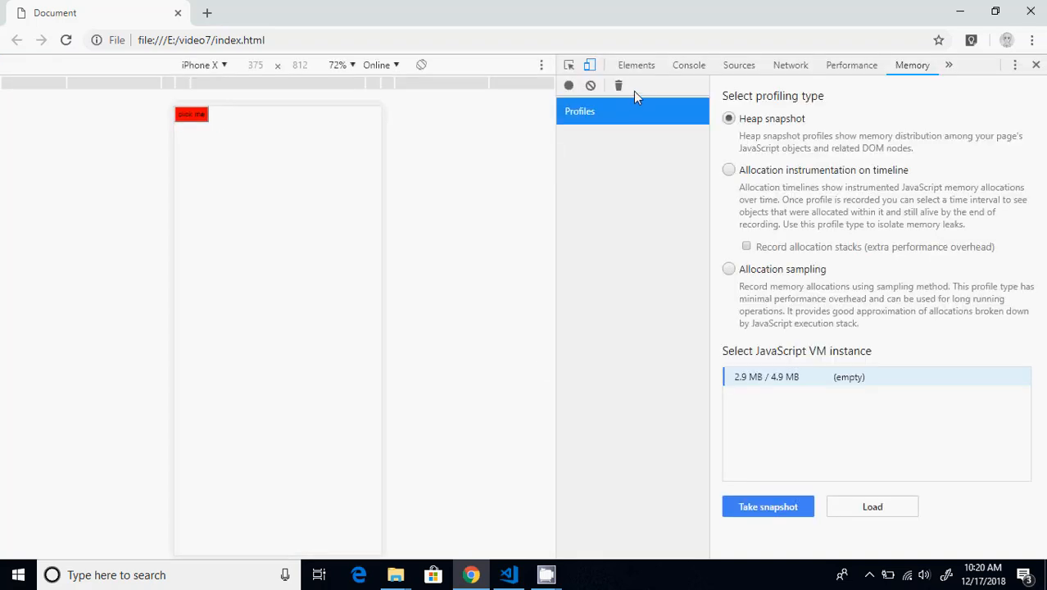
{"action": "left_click", "coordinate": [687, 66]}
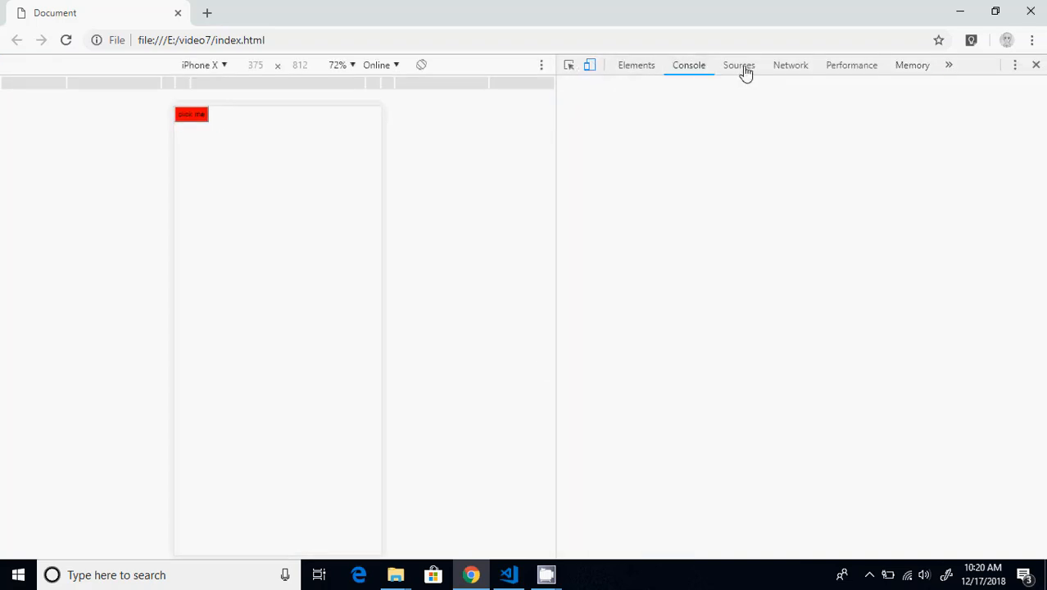
{"action": "left_click", "coordinate": [737, 66]}
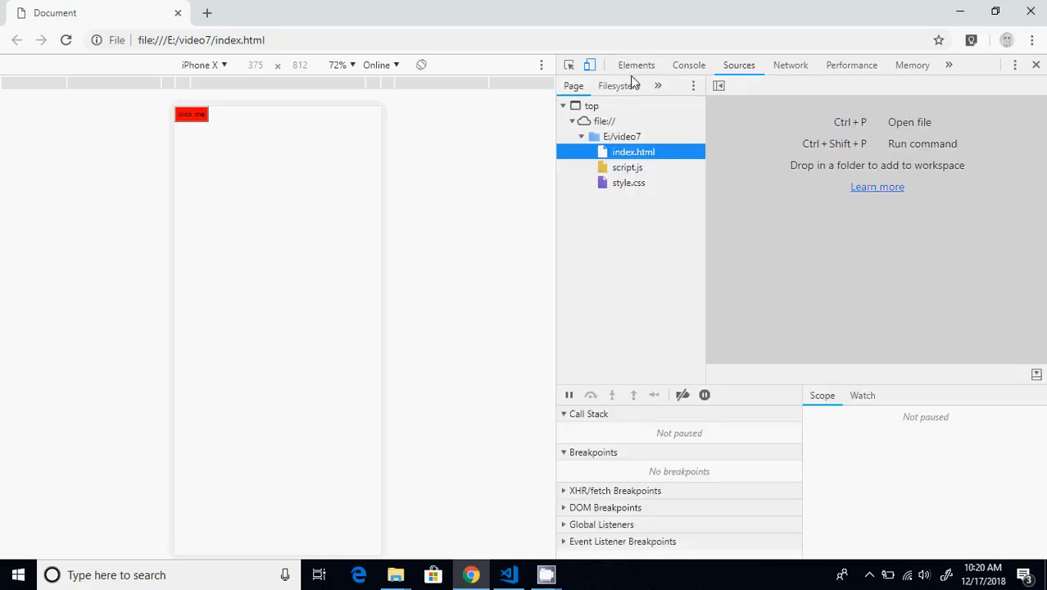
{"action": "left_click", "coordinate": [633, 151]}
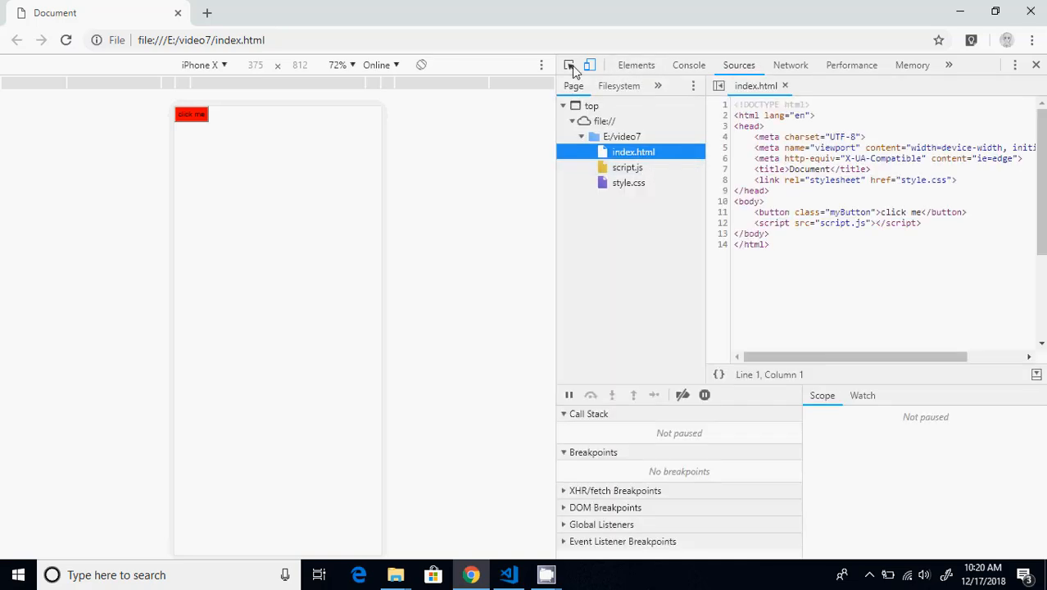
{"action": "mouse_move", "coordinate": [627, 167]}
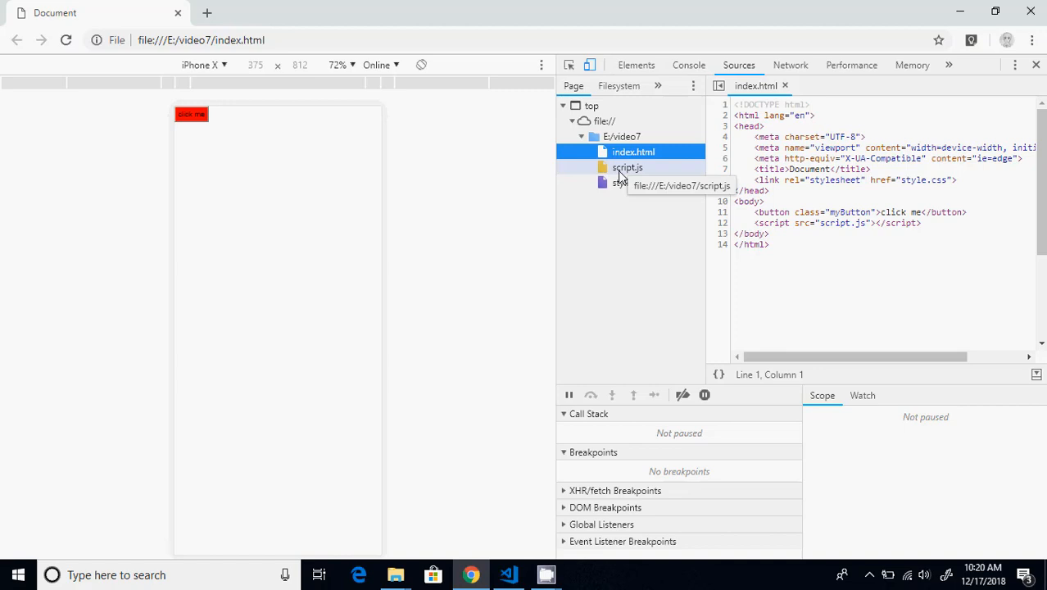
{"action": "left_click", "coordinate": [629, 182]}
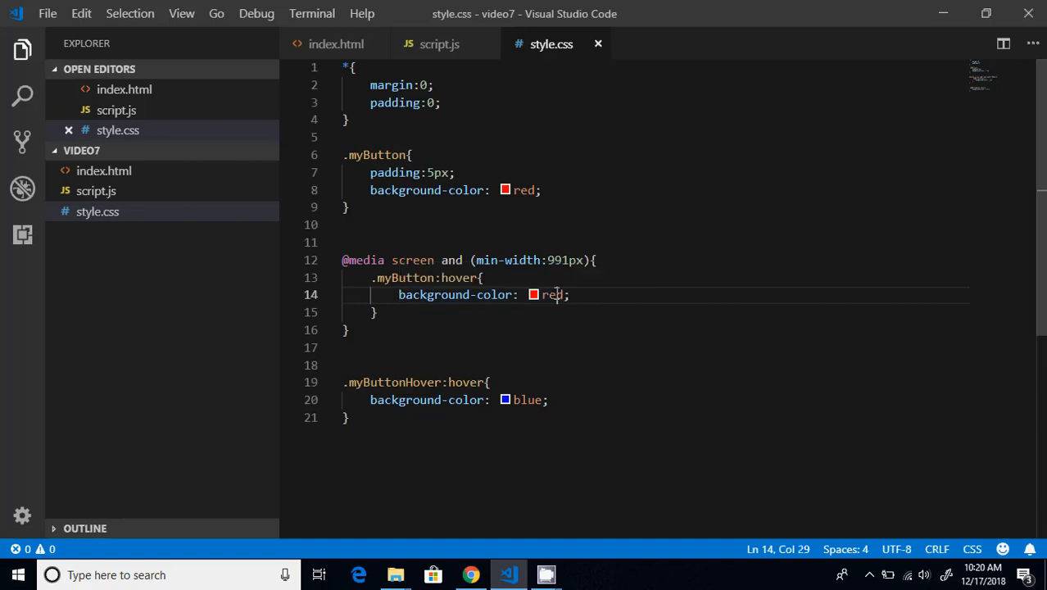
Step: Change the nested .myButton:hover background from red to blue
{"action": "type", "text": "blue"}
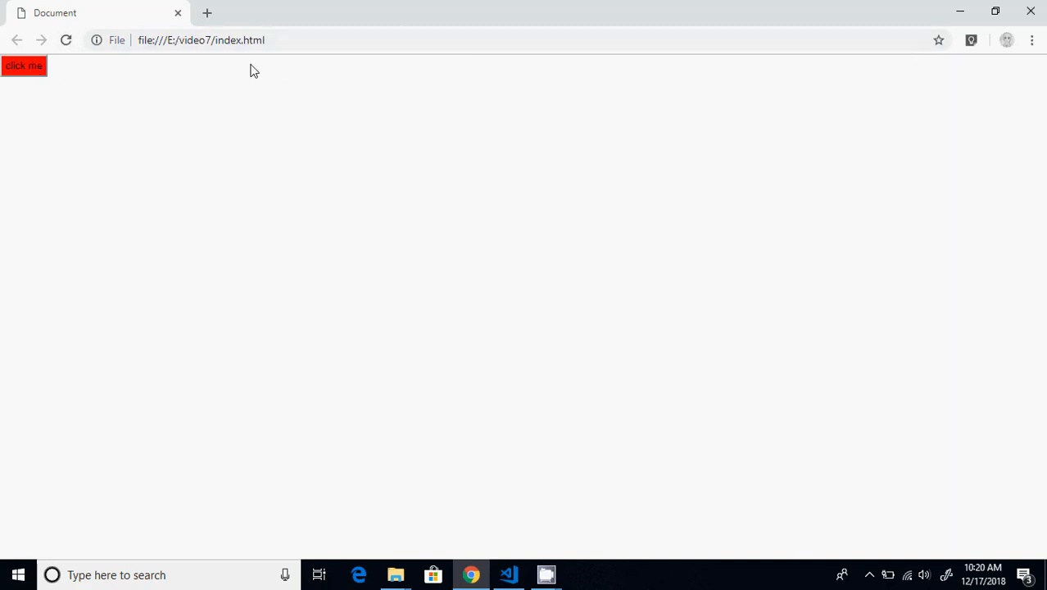
Step: Verify the button turns blue on hover at desktop width but stays red when tapped in iPhone X emulation
{"action": "left_click", "coordinate": [23, 66]}
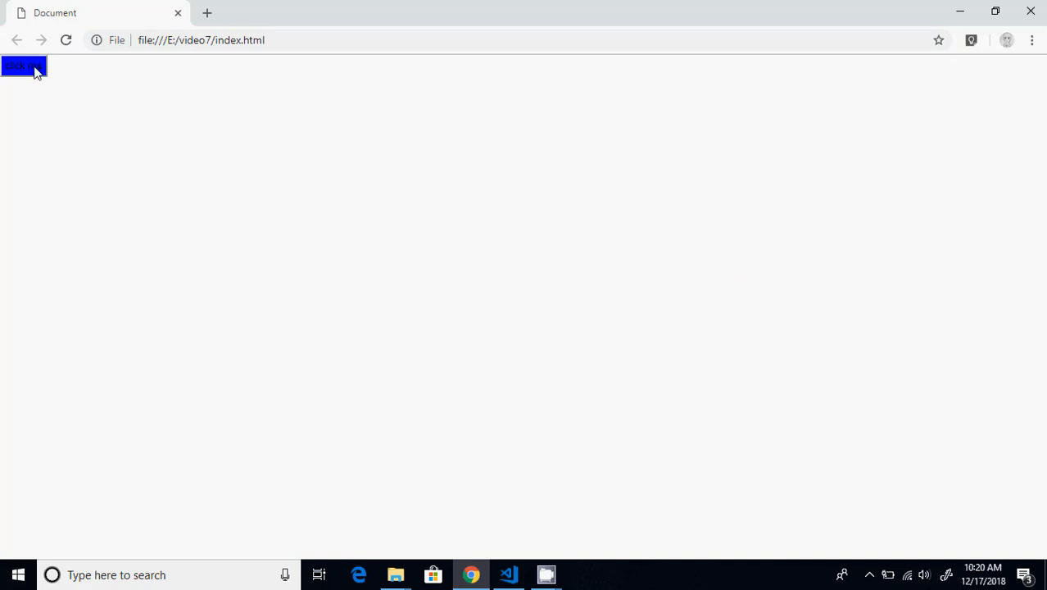
{"action": "left_click", "coordinate": [23, 66]}
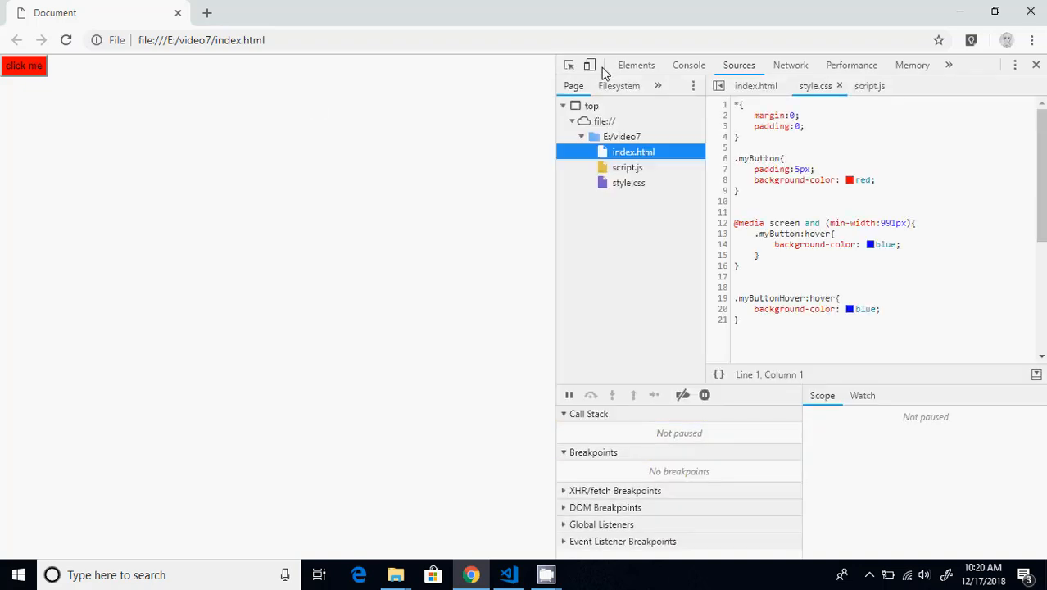
{"action": "left_click", "coordinate": [589, 65]}
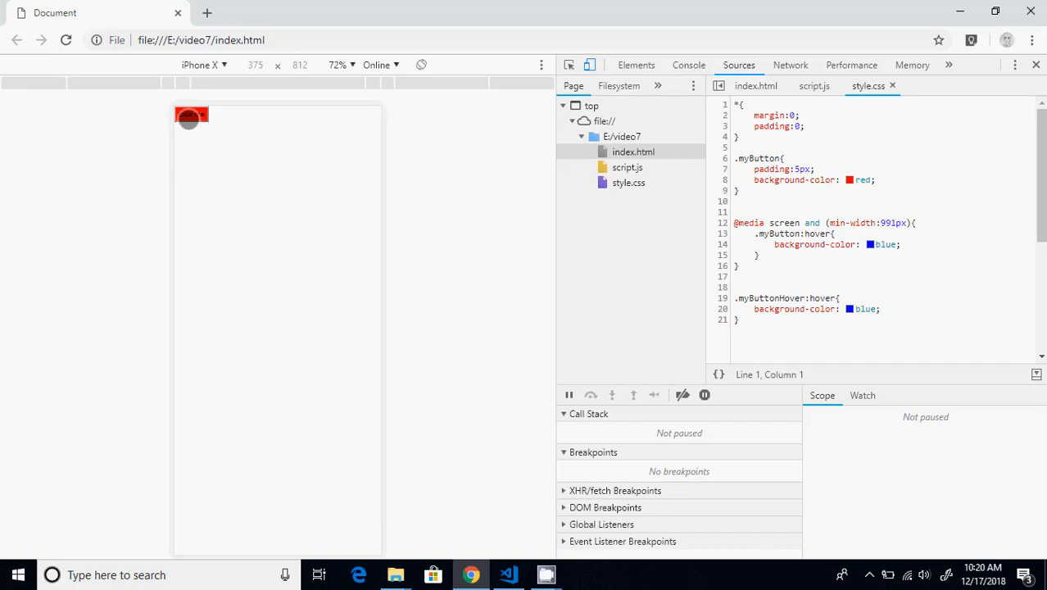
{"action": "mouse_move", "coordinate": [230, 171]}
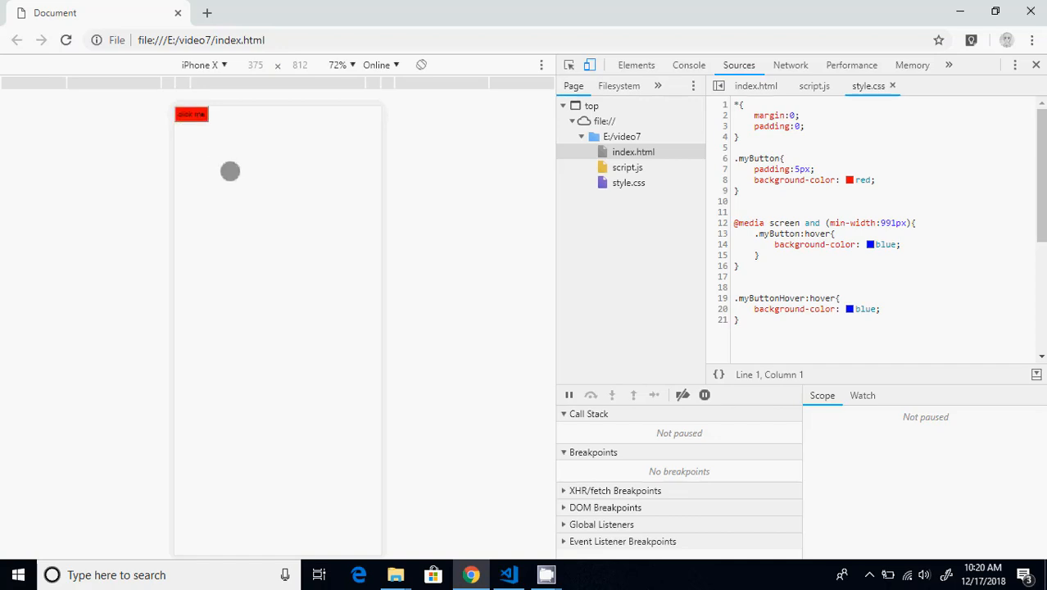
{"action": "left_click", "coordinate": [508, 573]}
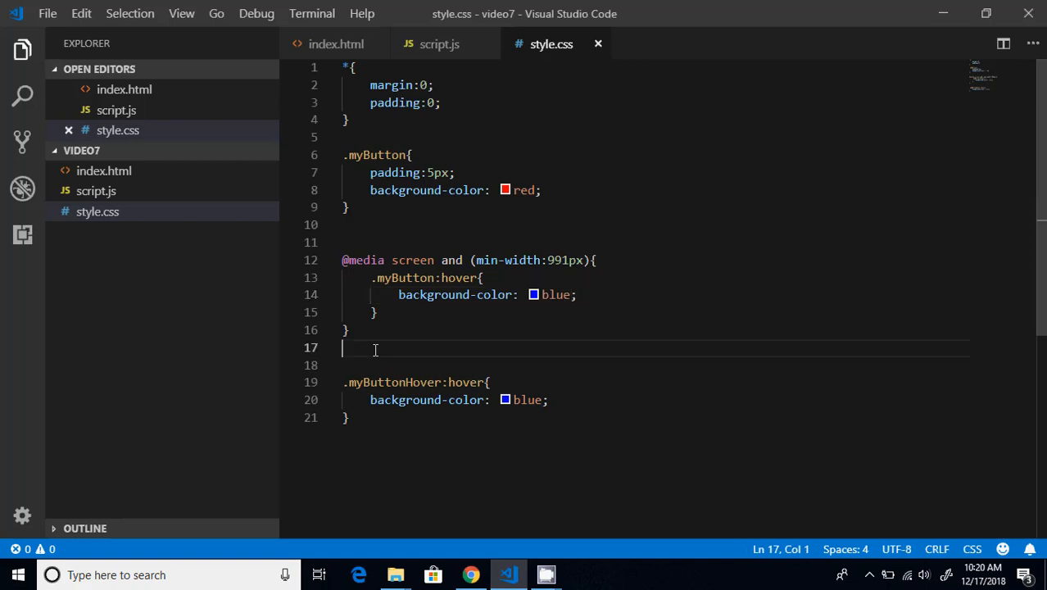
{"action": "key", "text": "Backspace"}
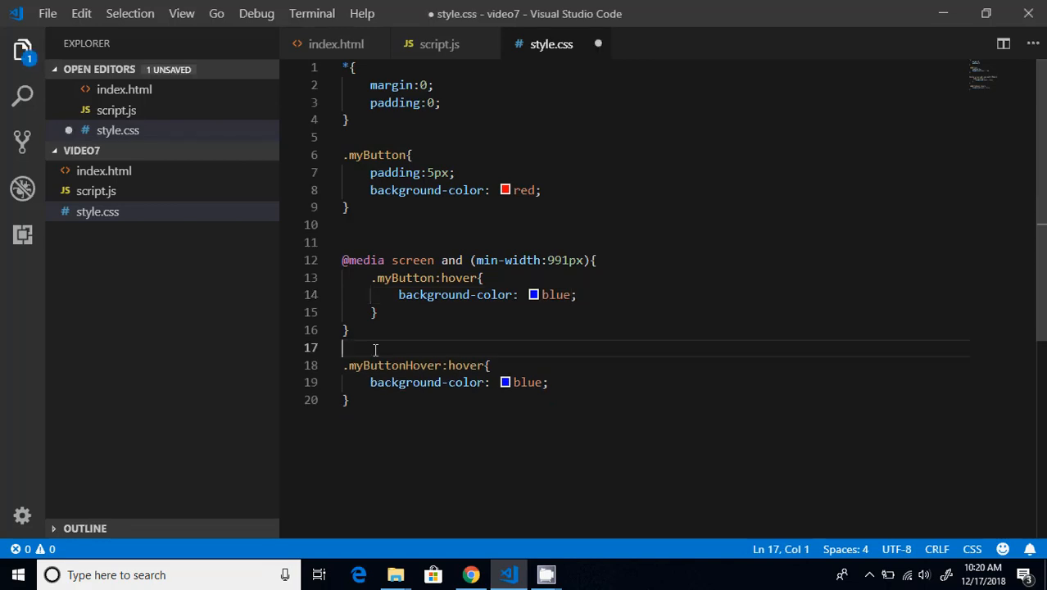